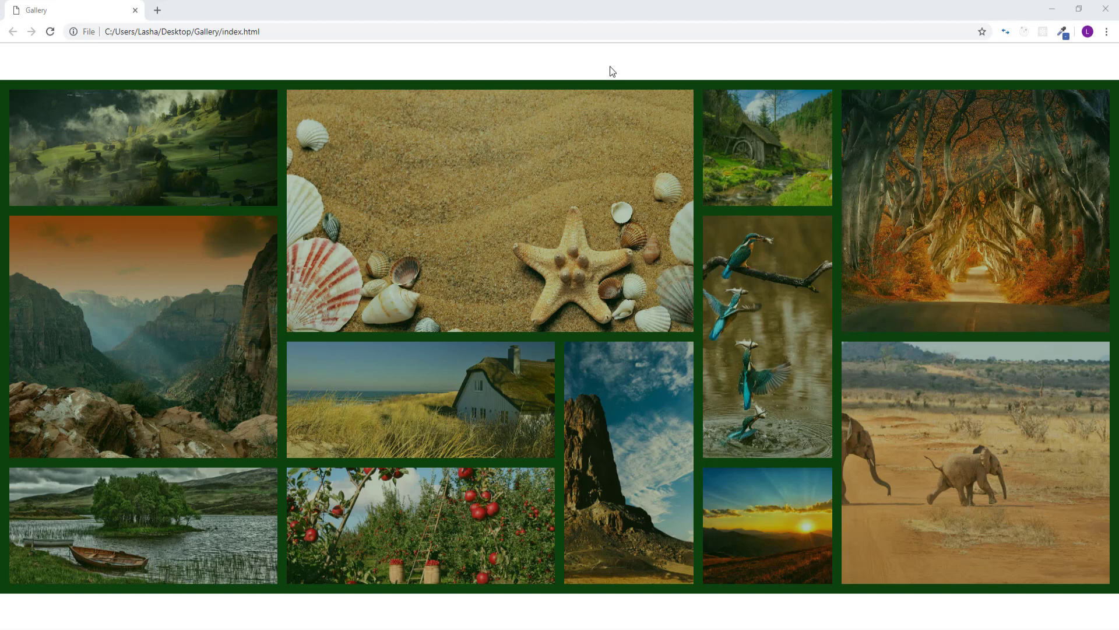
mouse_move(395, 428)
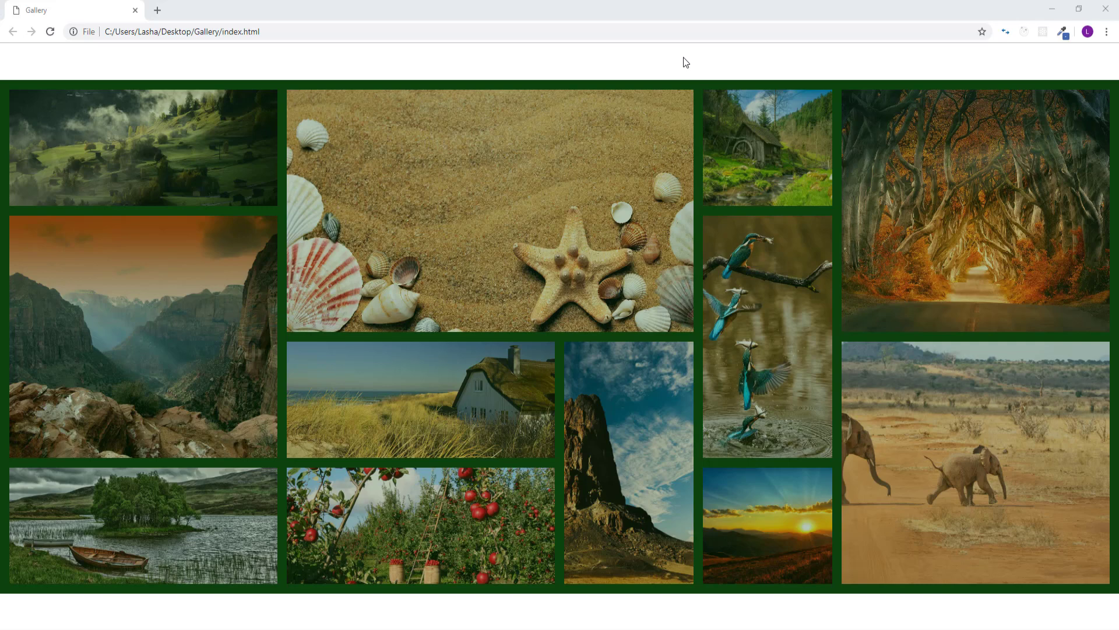
mouse_move(635, 17)
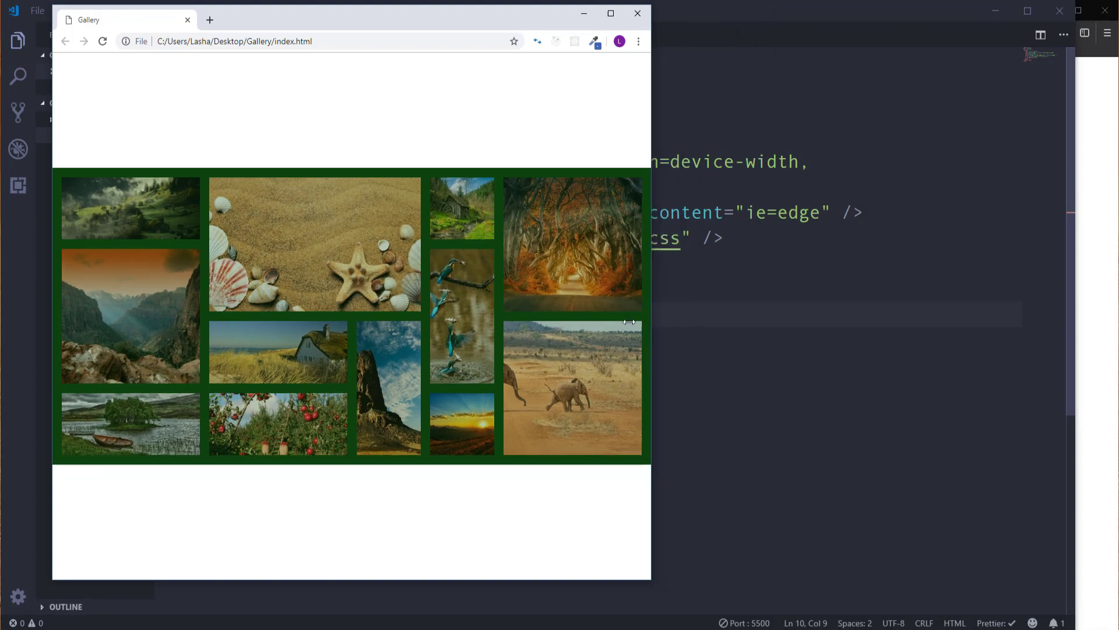
drag(649, 321, 826, 321)
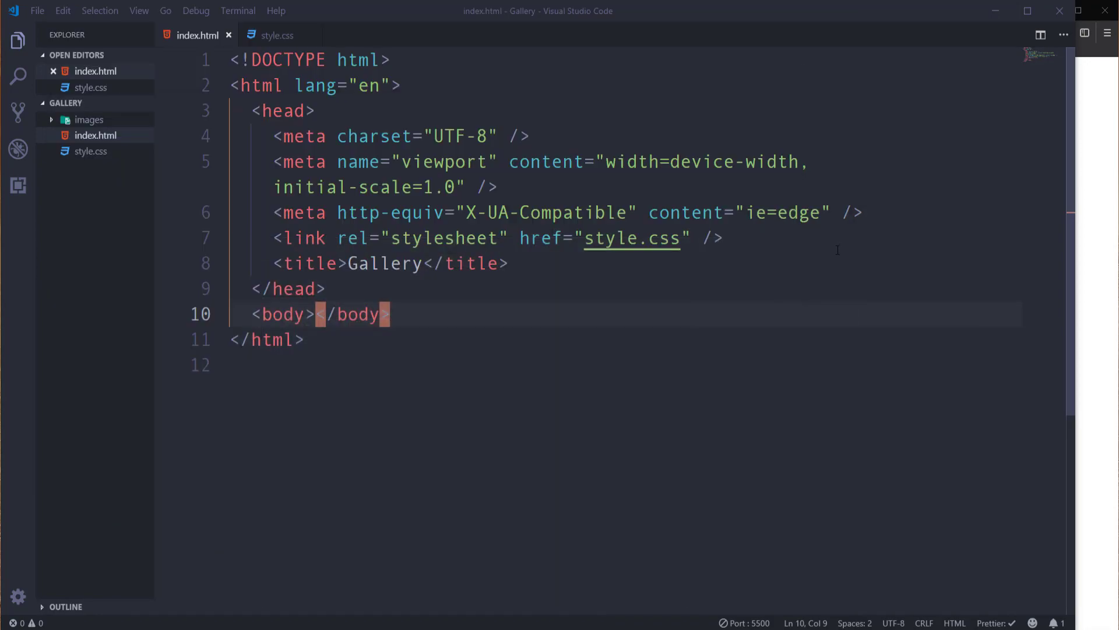
mouse_move(91, 198)
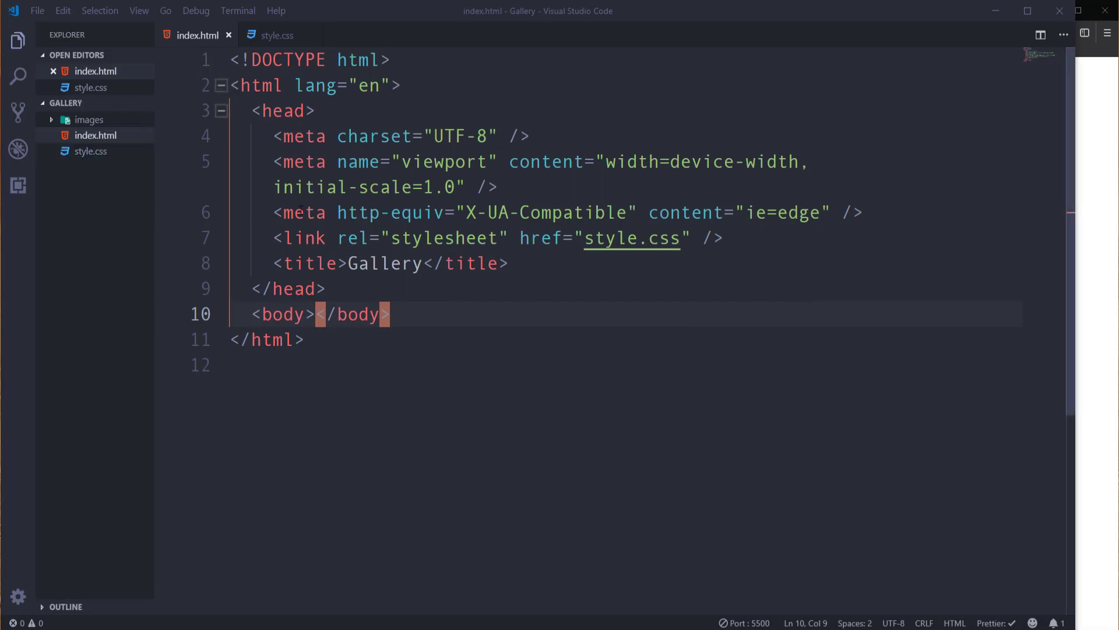
click(277, 35)
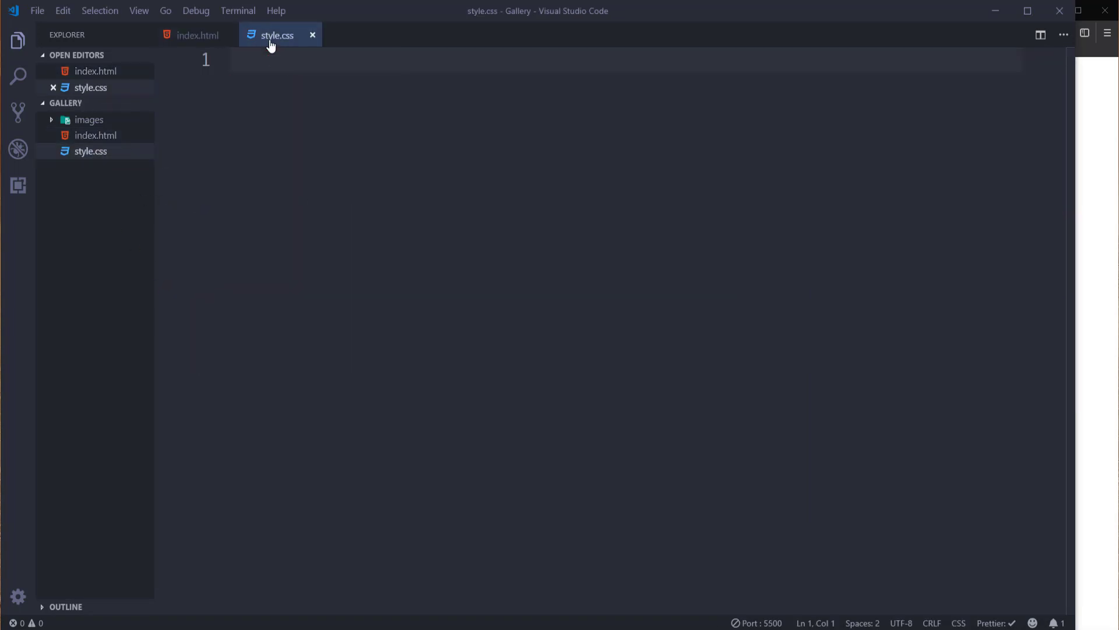
click(89, 119)
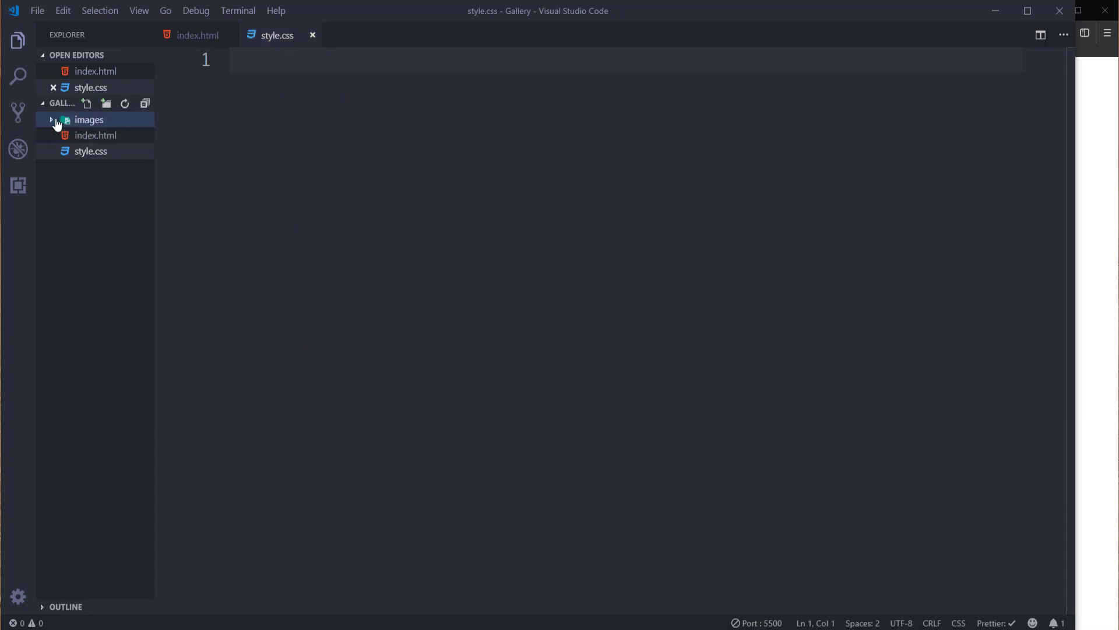
click(89, 119)
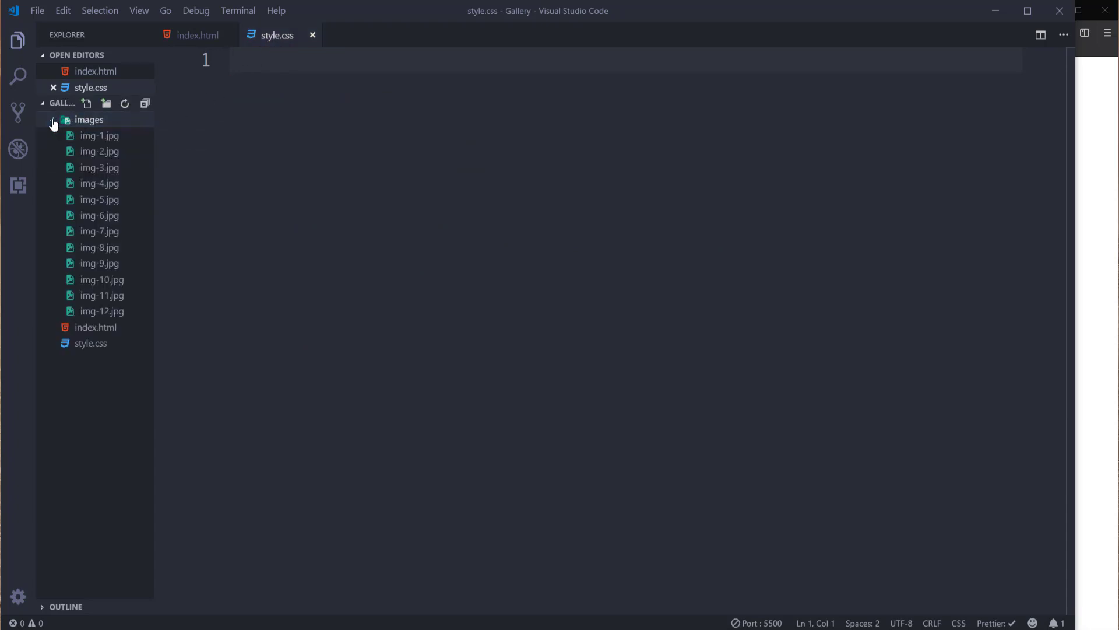
click(89, 119)
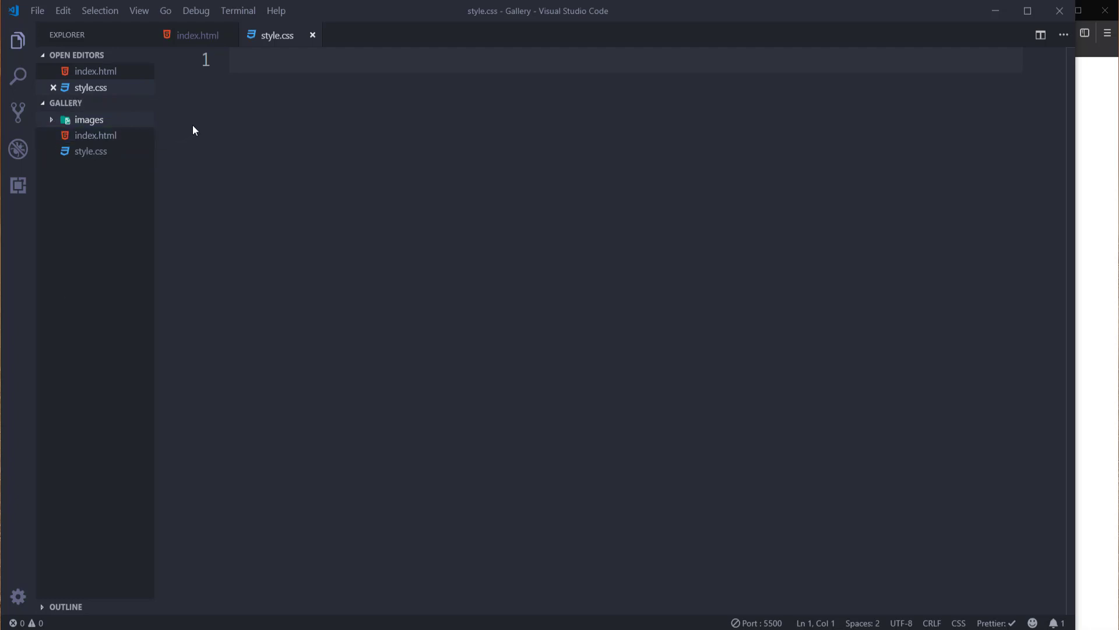
mouse_move(197, 129)
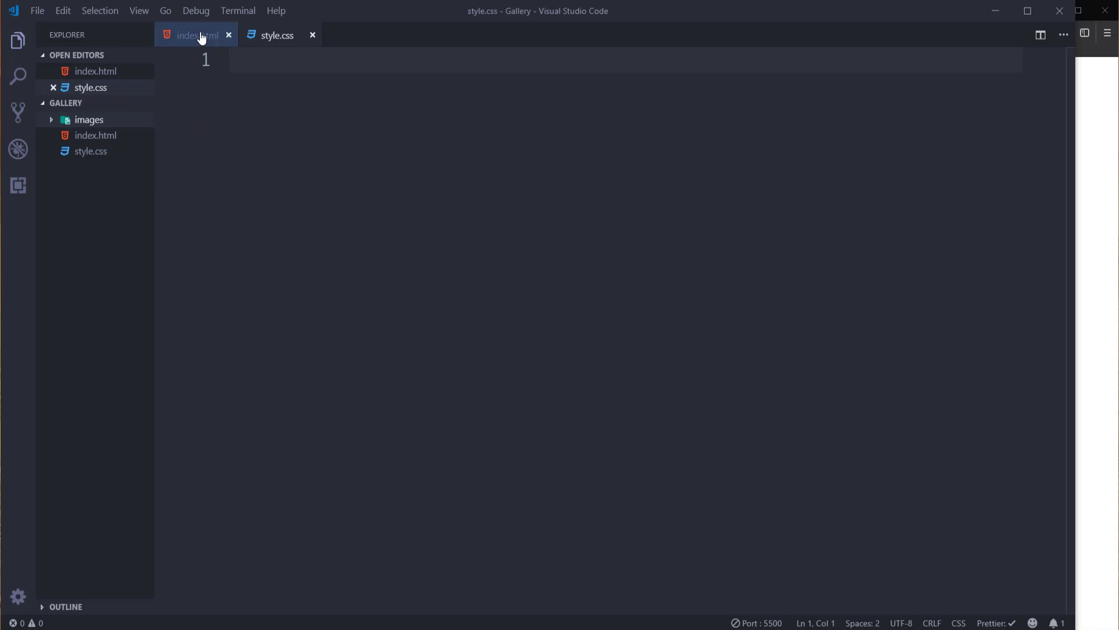
click(193, 35)
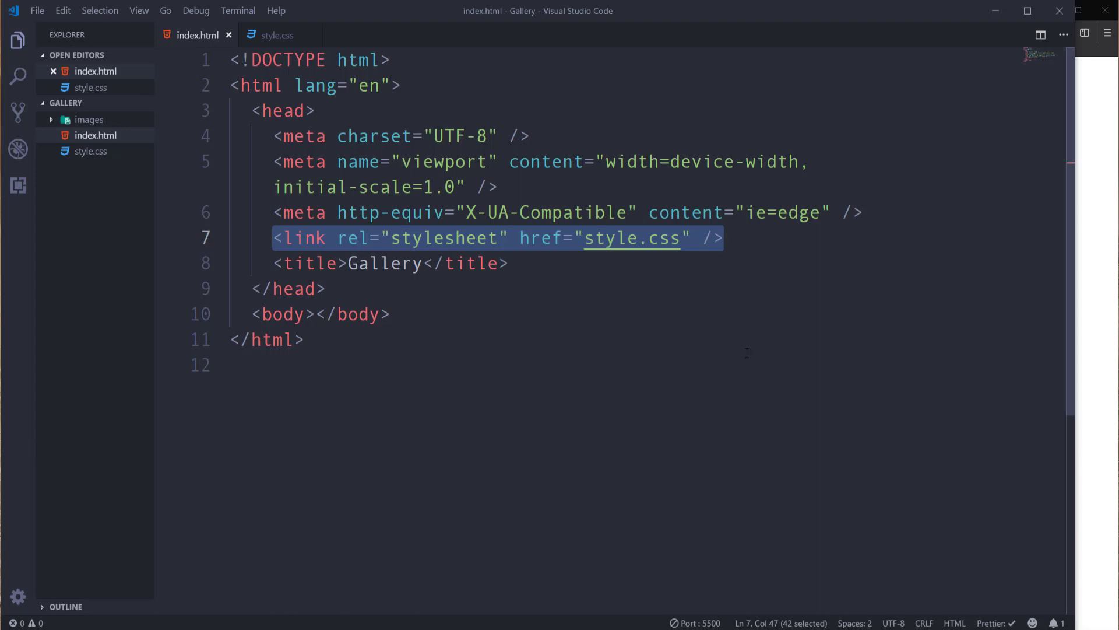
click(316, 314)
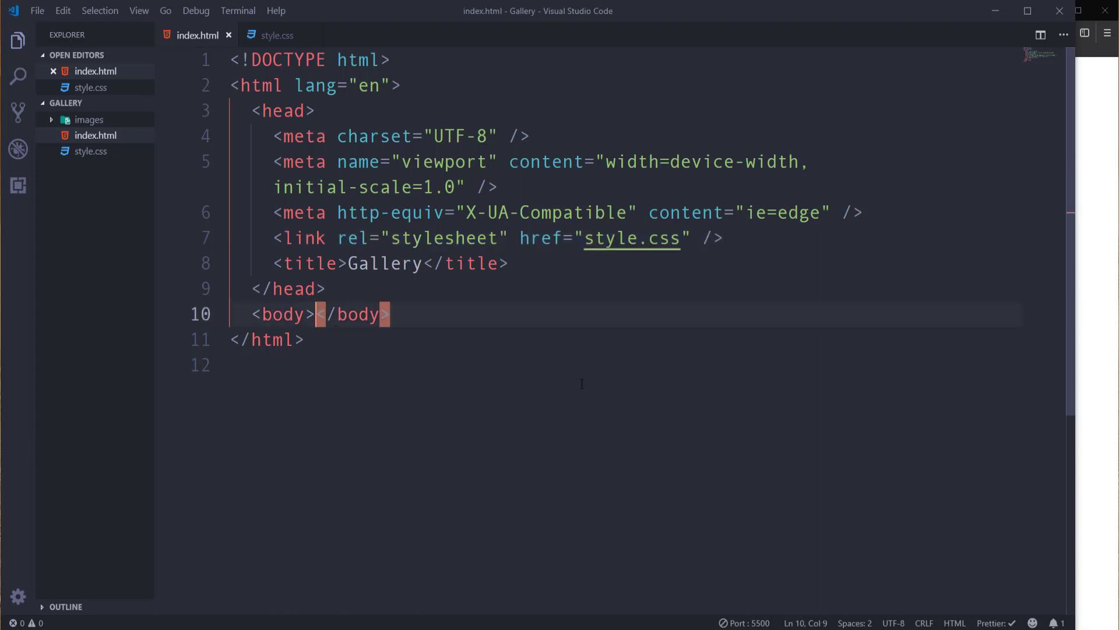
Add a div.container in the body with a div.gallery nested inside it.
key(Enter)
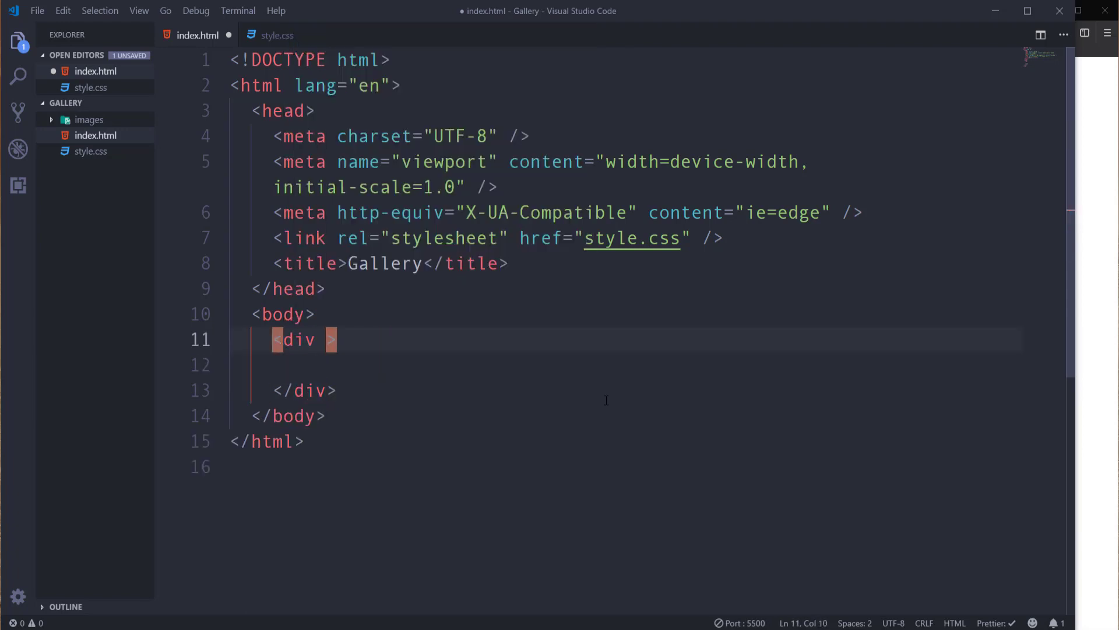
text(class="con)
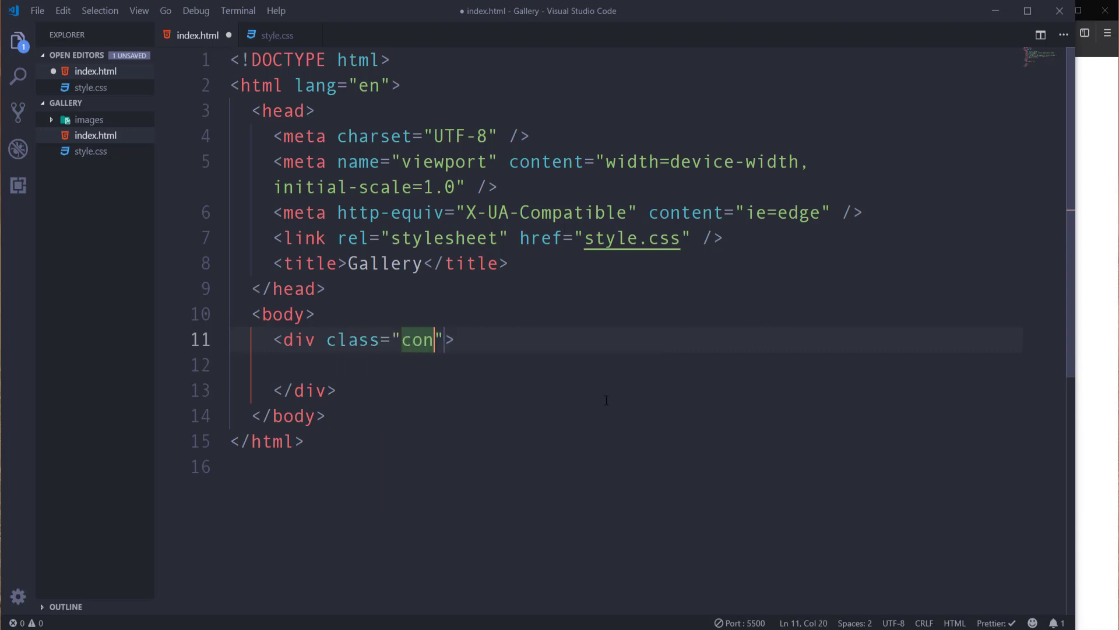
text(tainer)
click(626, 365)
text(<div></div>)
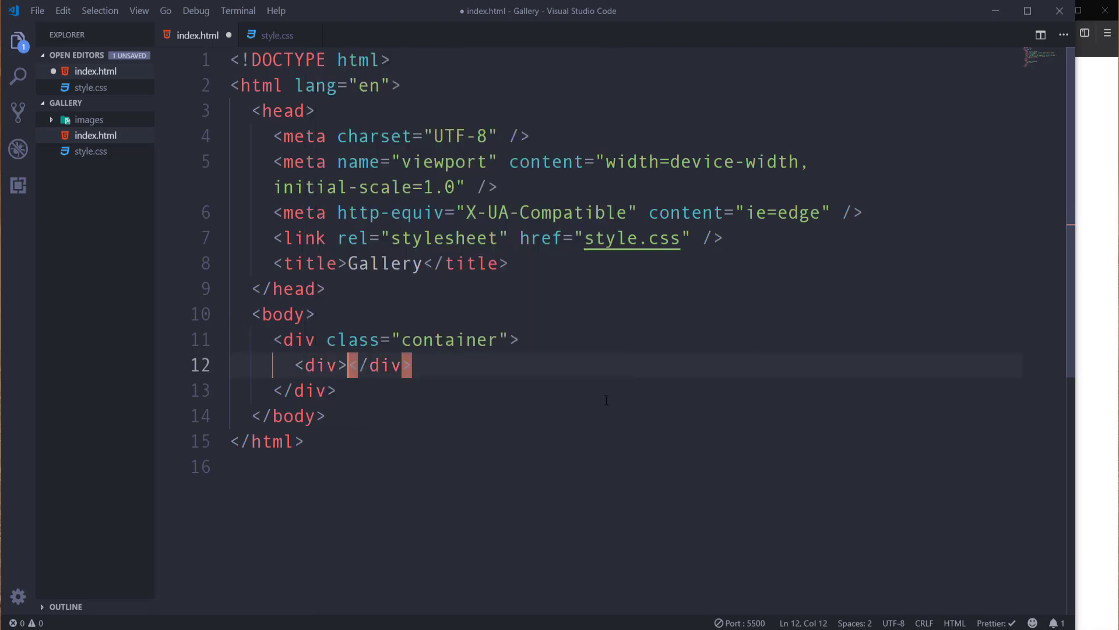
text(class="ga">)
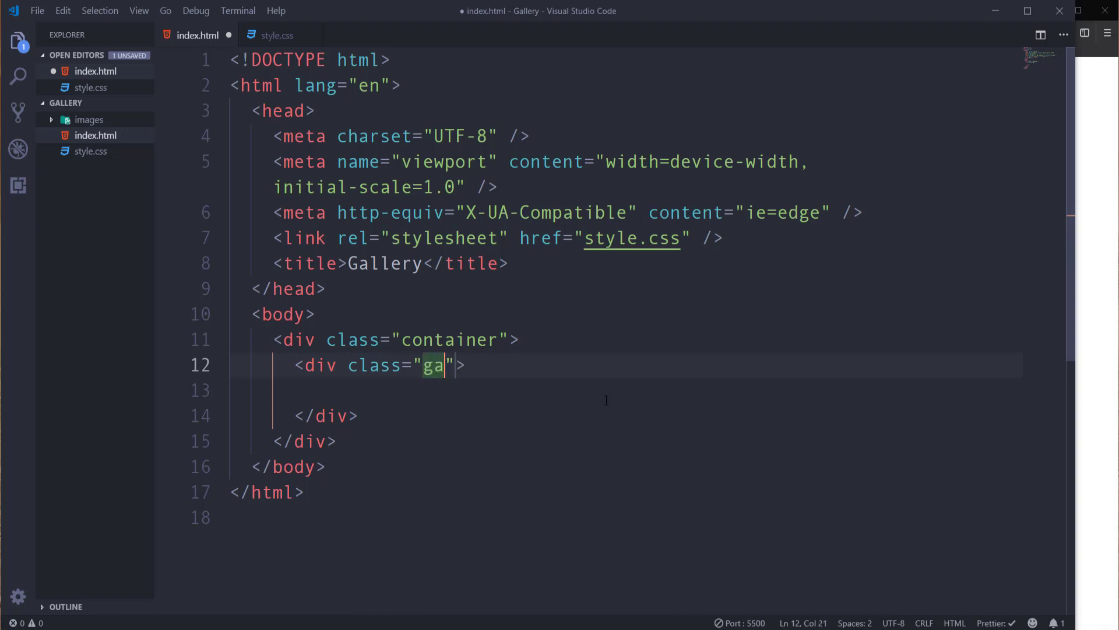
text(llery)
click(626, 390)
text(<img src="" alt="">)
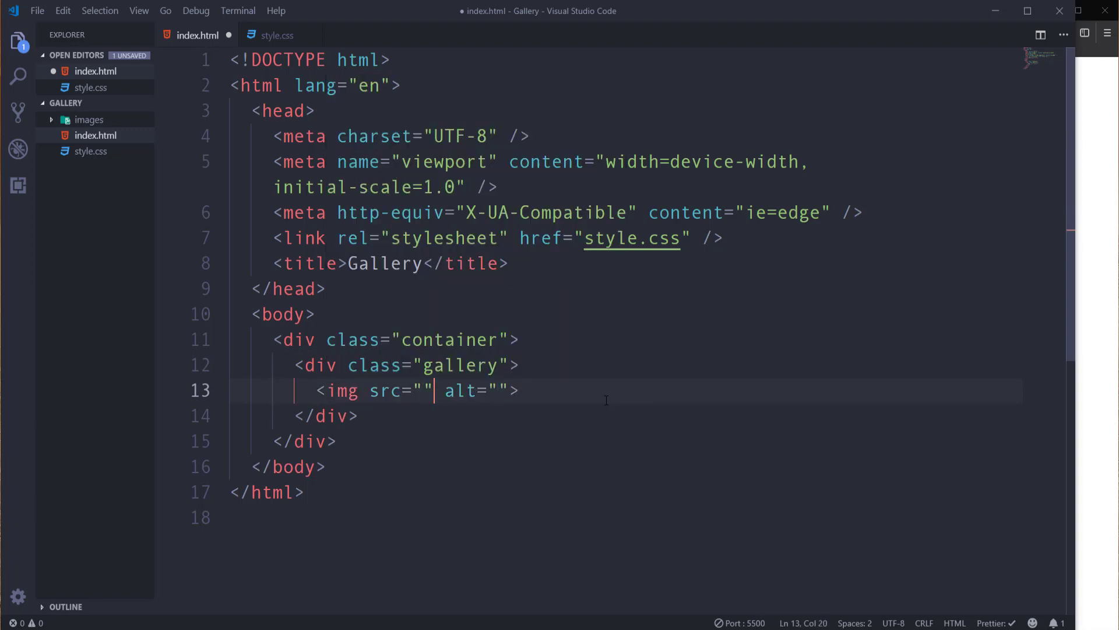
Add an img for images/img-1.jpg with its alt removed and a class 'img' added.
key(Backspace)
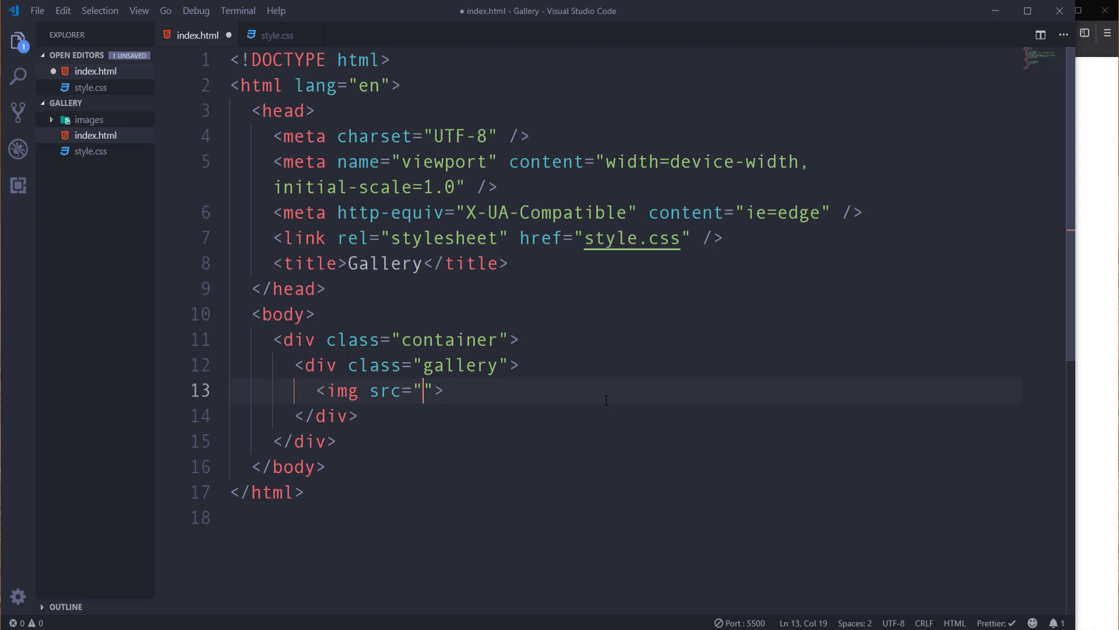
text(images/img-1.jpg)
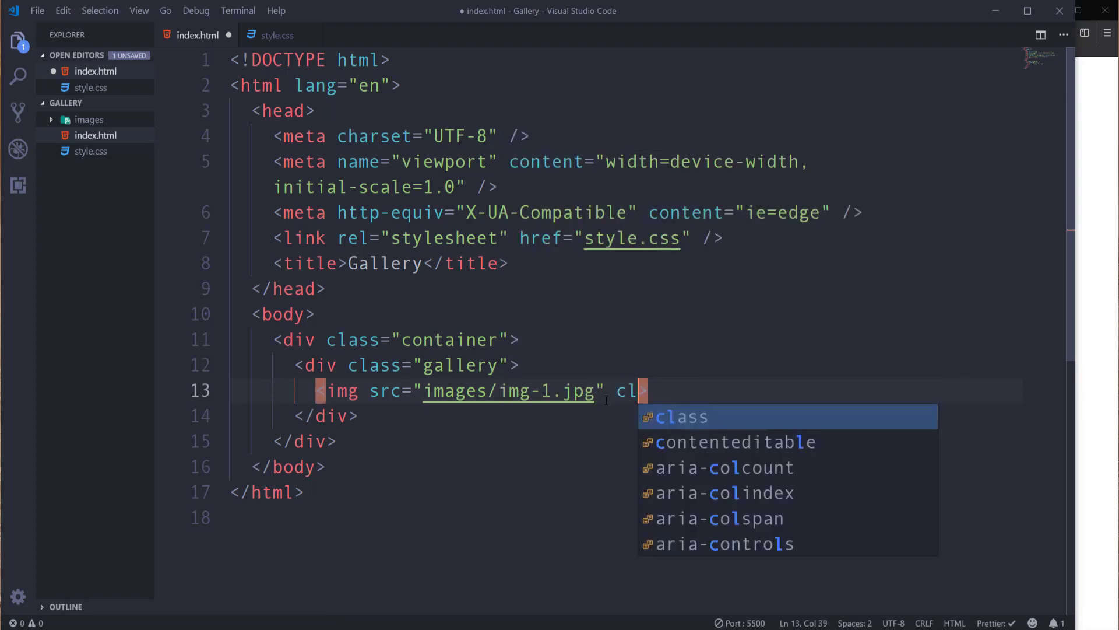
key(Tab)
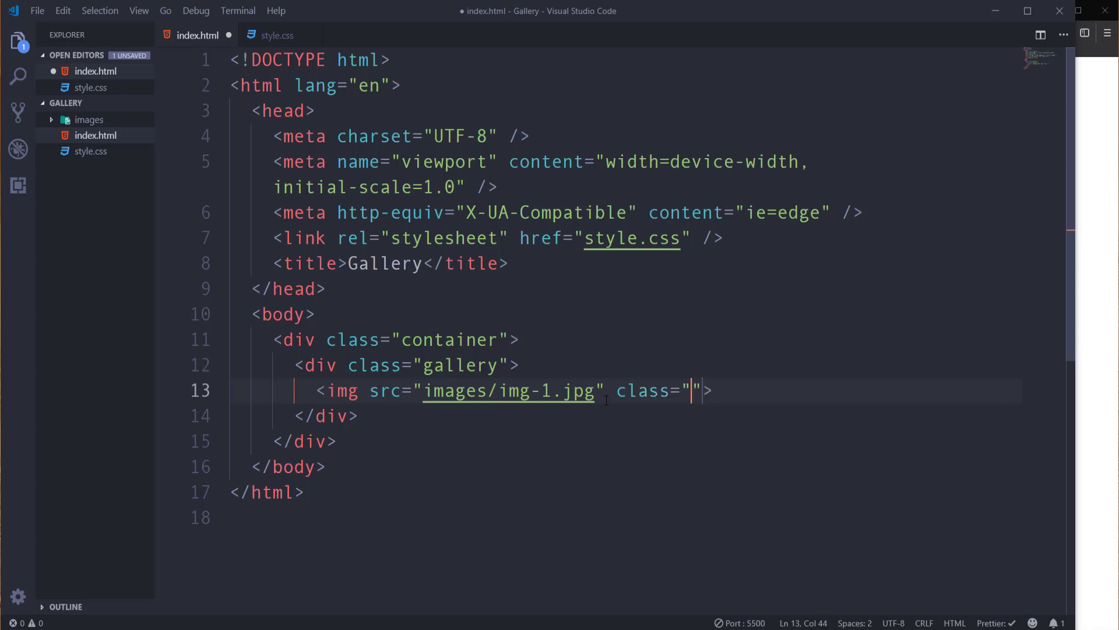
text(img img-1)
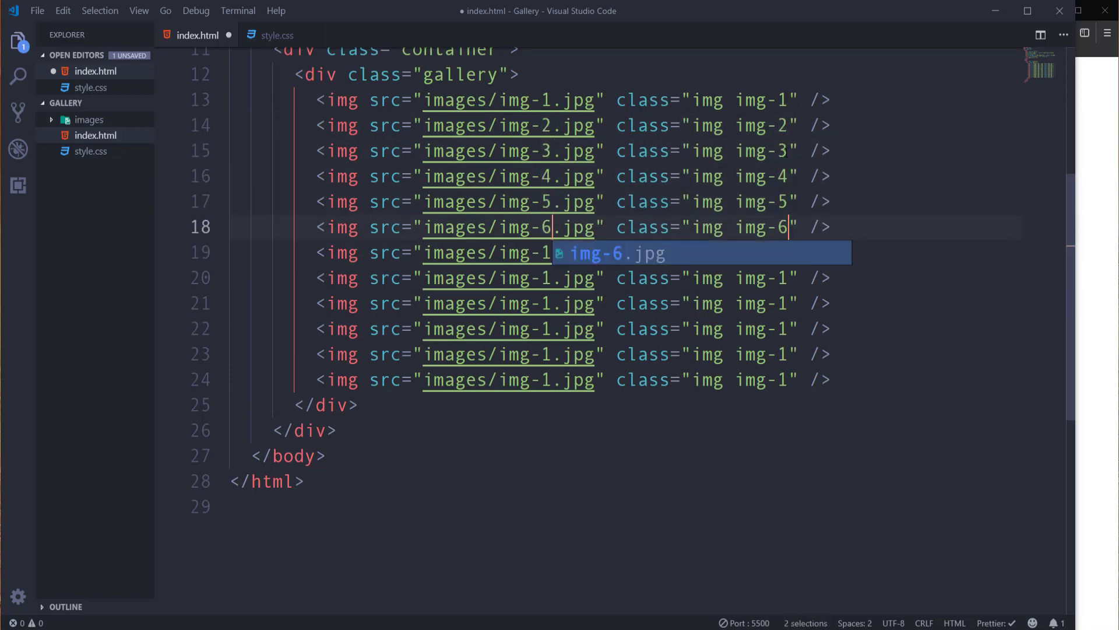
Renumber the duplicated img lines so the sources and classes run img-1 to img-12.
text(7.jpg" class="img img-7" />)
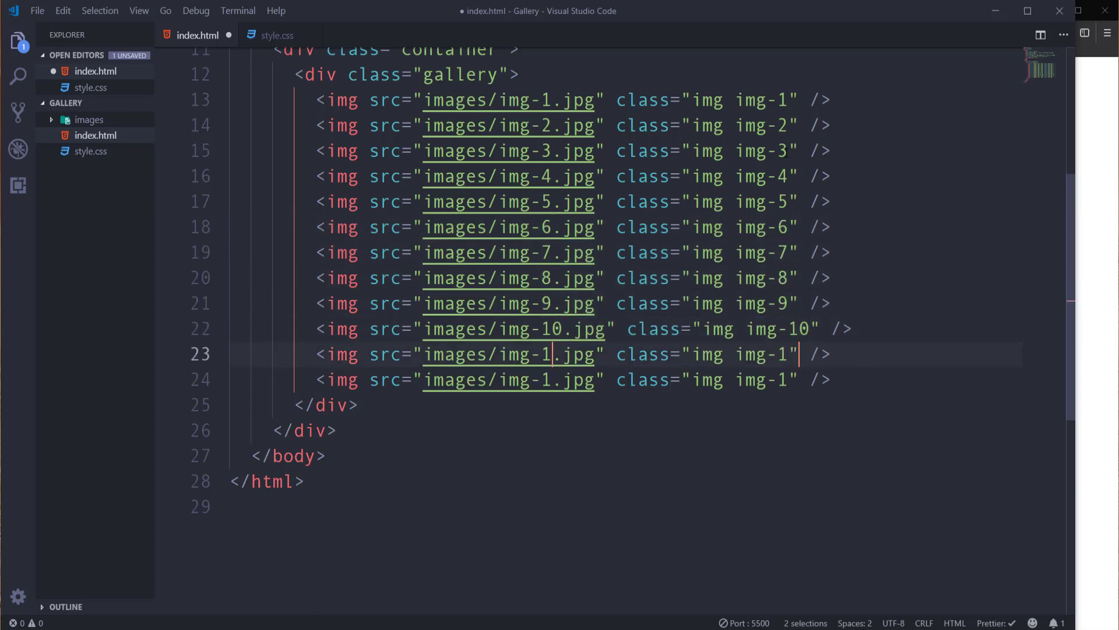
text(1)
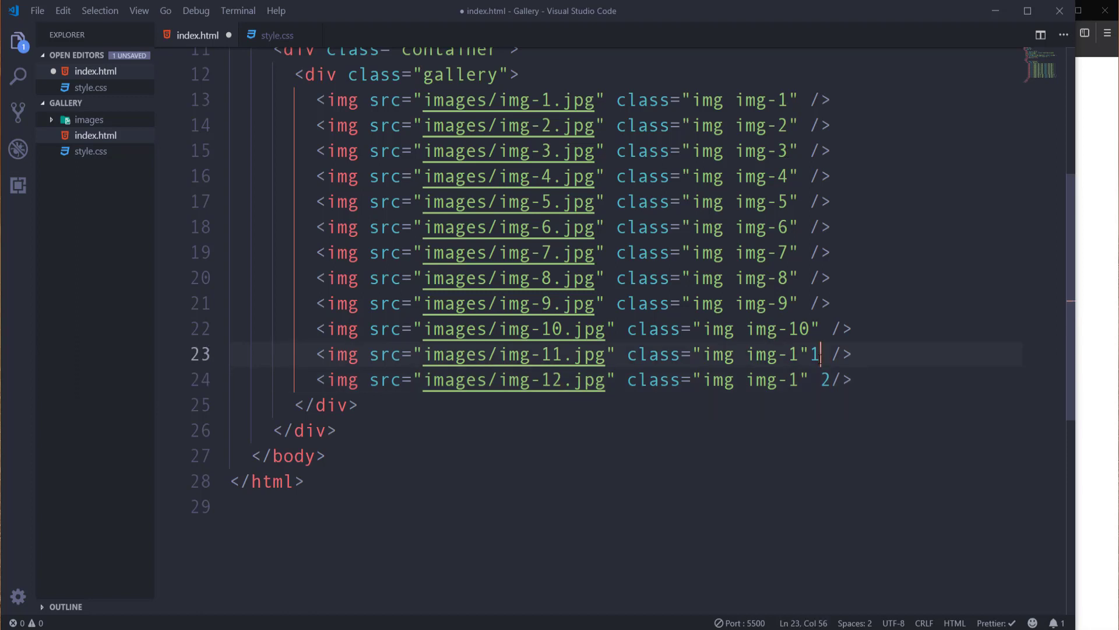
key(BackSpace)
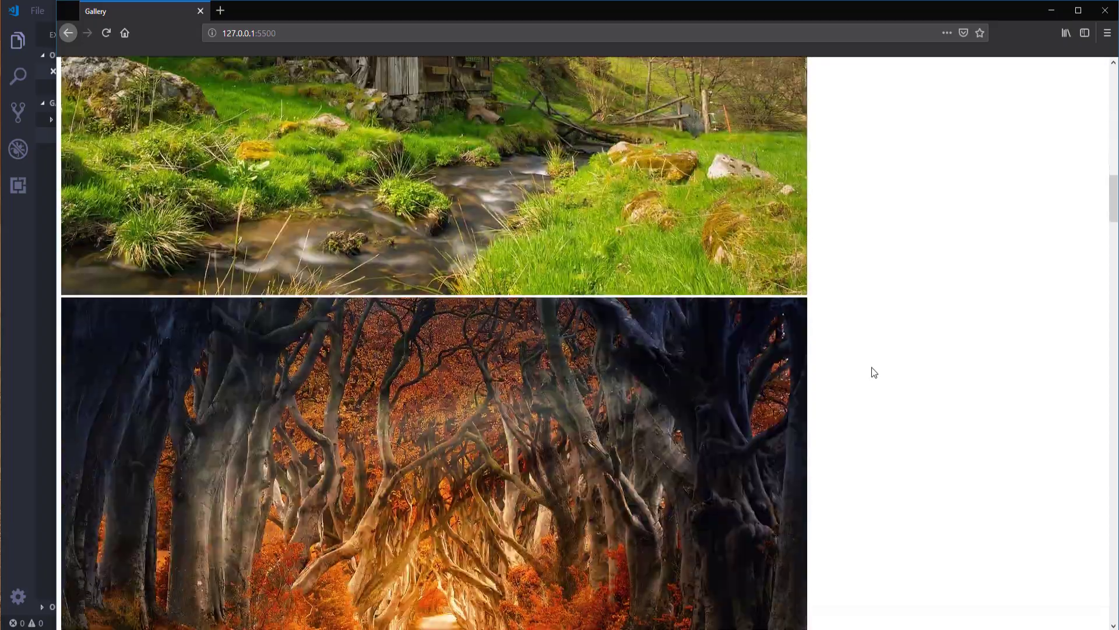
Scroll through the unstyled Firefox page showing the twelve full-size stacked photos.
scroll(down, 3)
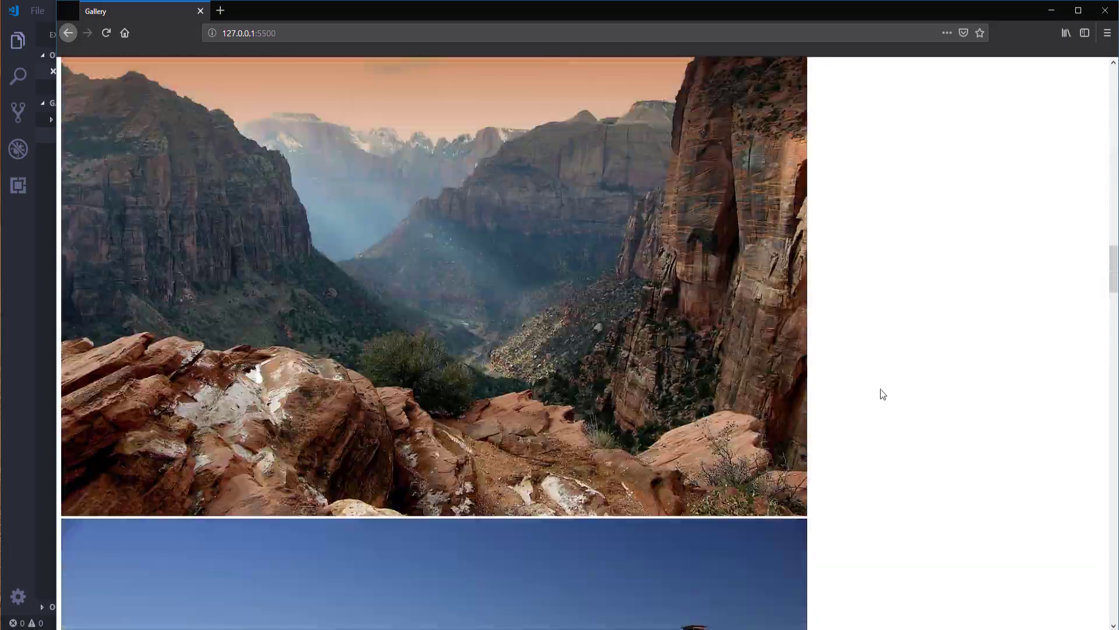
scroll(down, 3)
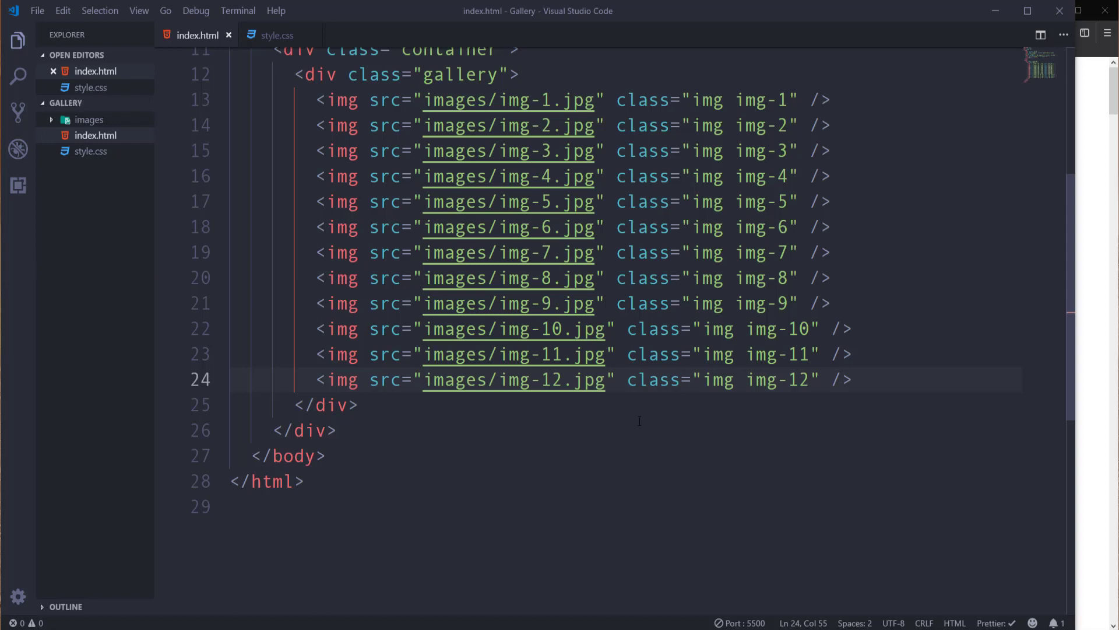
mouse_move(283, 48)
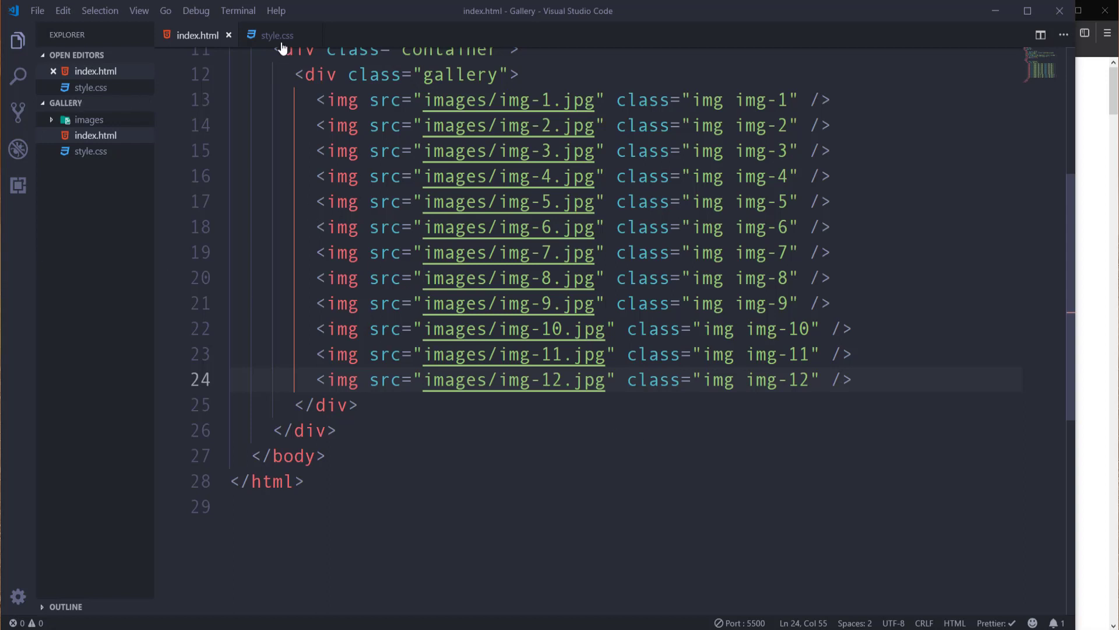
In style.css, add a * rule with margin 0, padding 0 and box-sizing border-box.
click(277, 35)
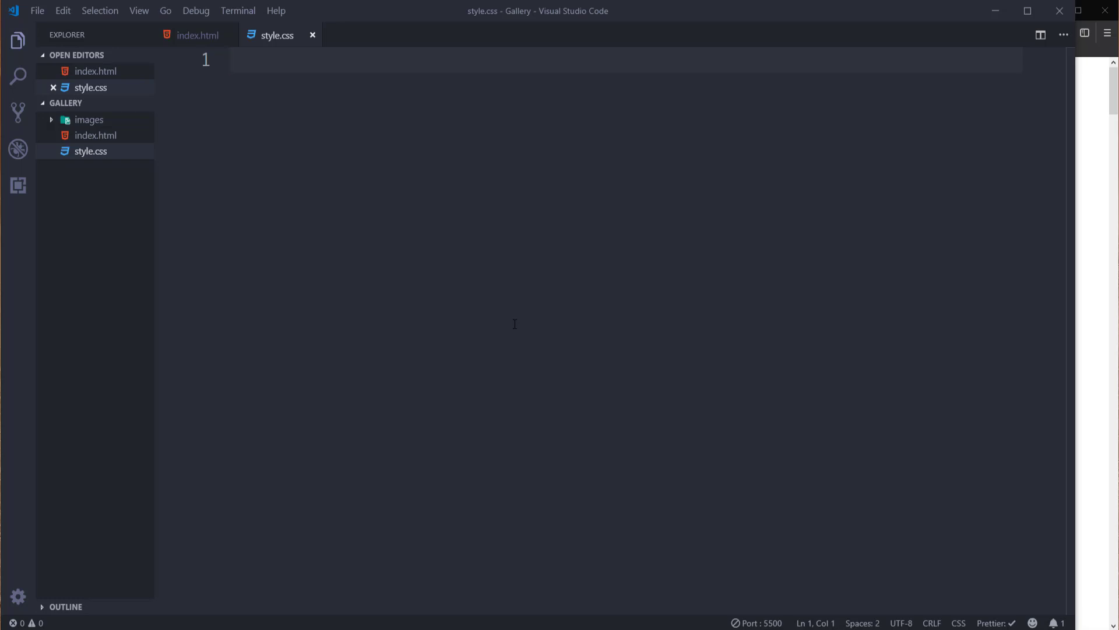
text(*)
text(pa)
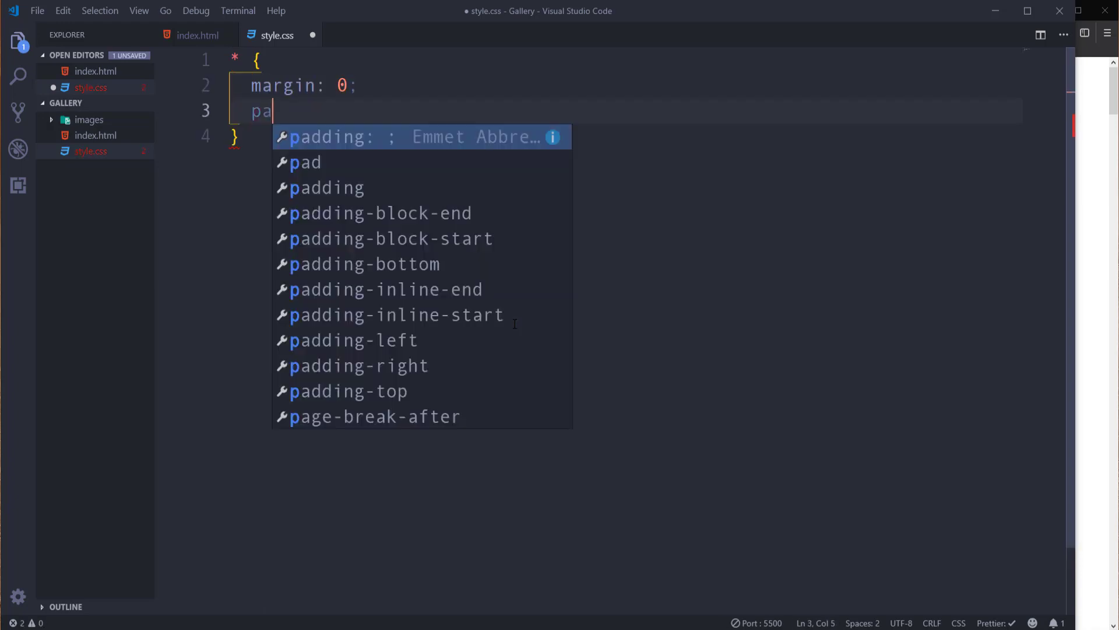
text(dding: 0;)
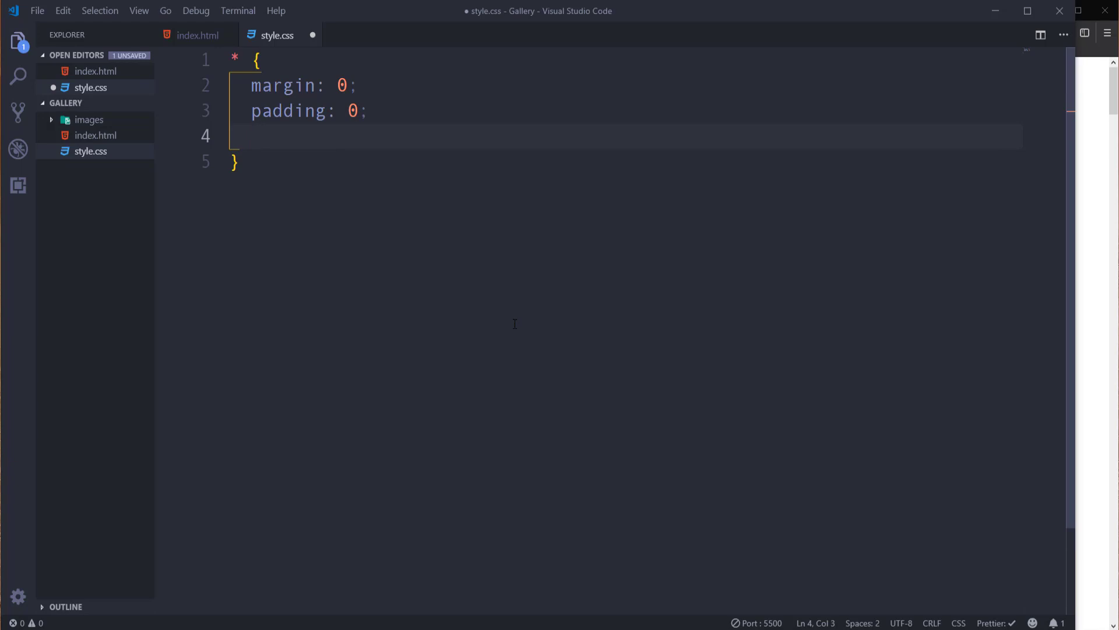
text(box-sizing: border-box;)
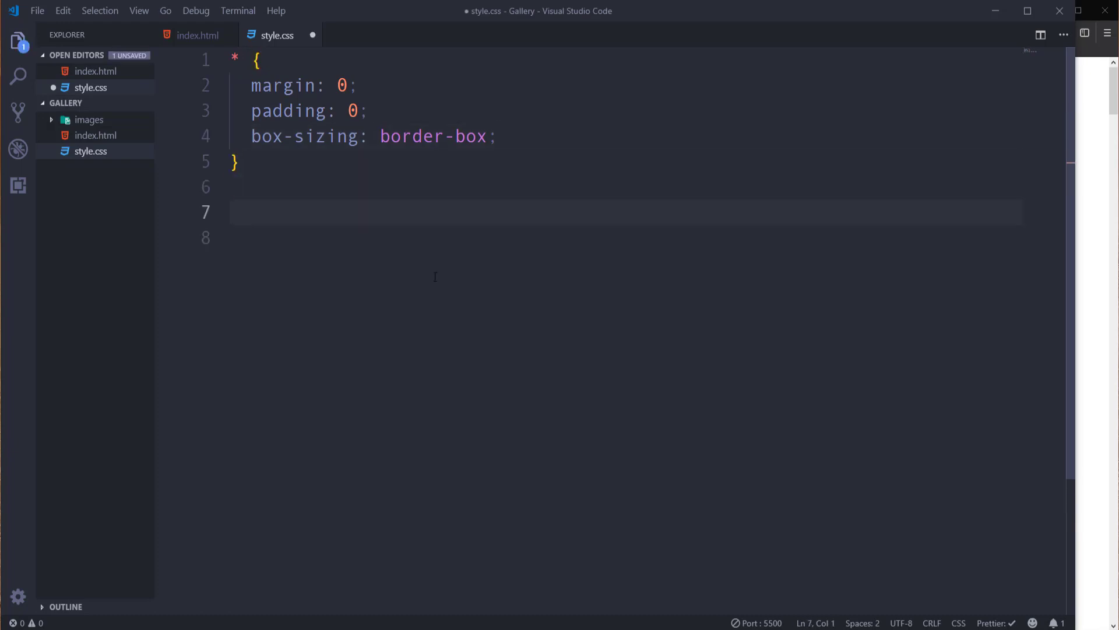
Add a .container rule with width 100% and height 100vh, then begin a .gallery selector.
text(.container)
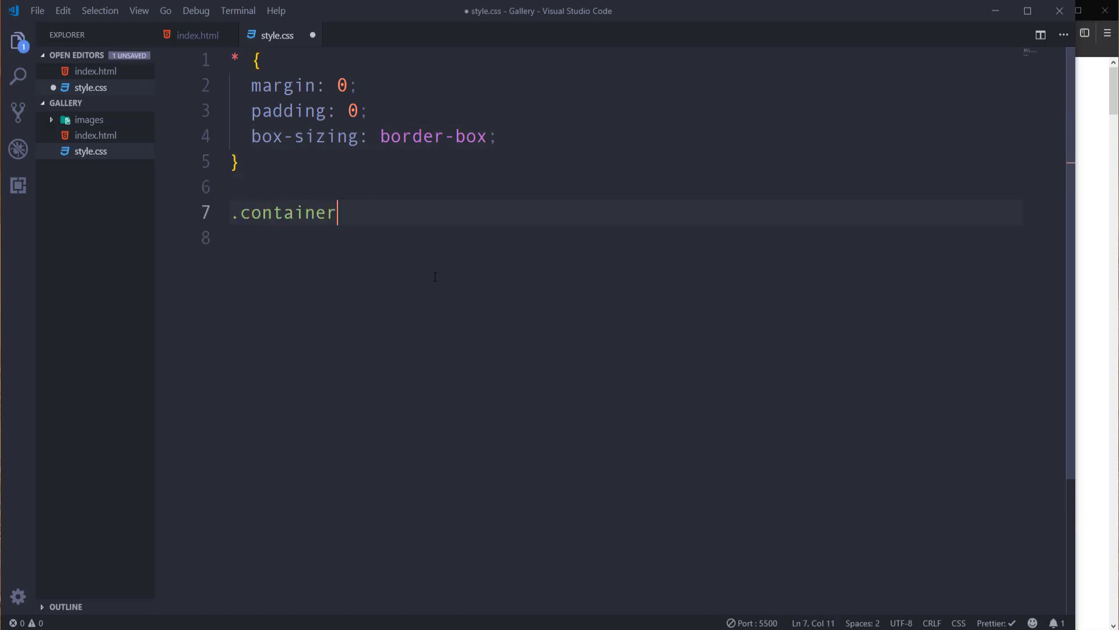
text({)
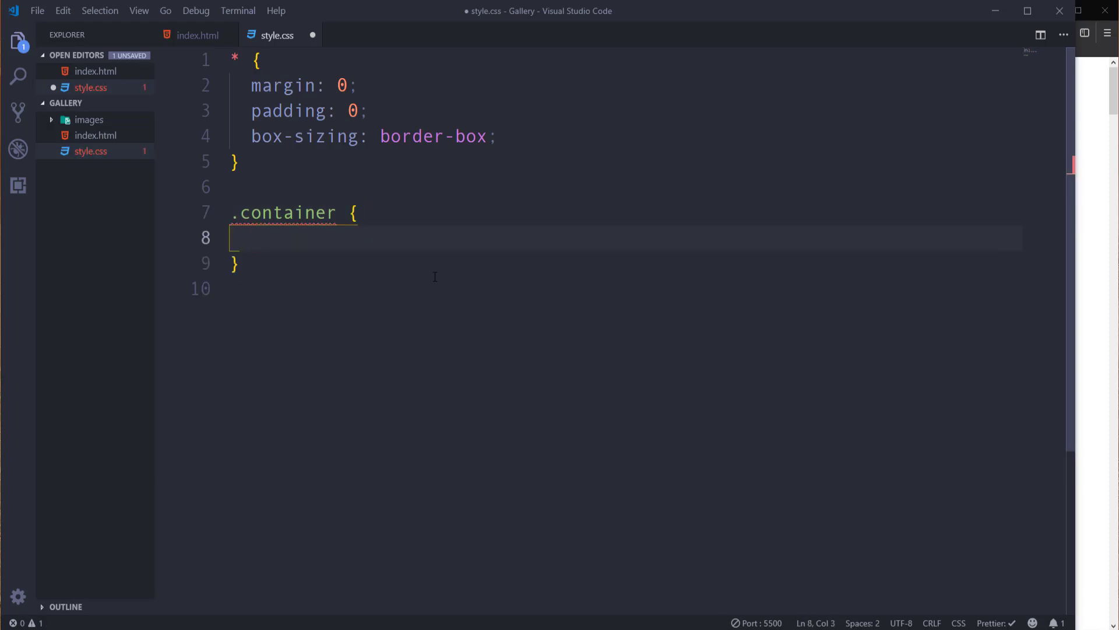
text(w)
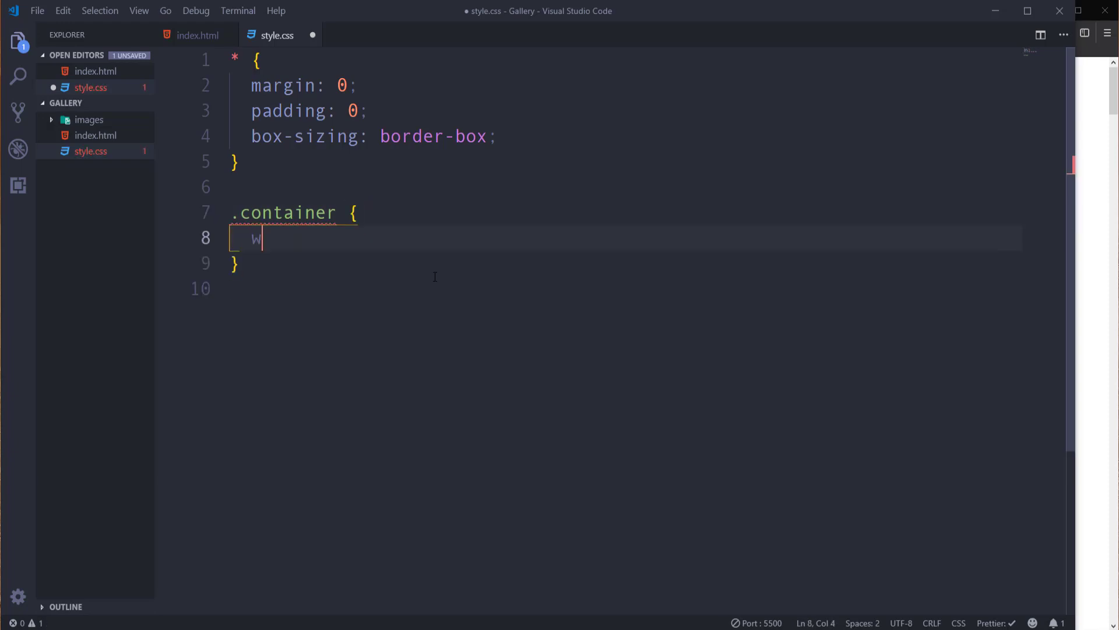
text(idth:)
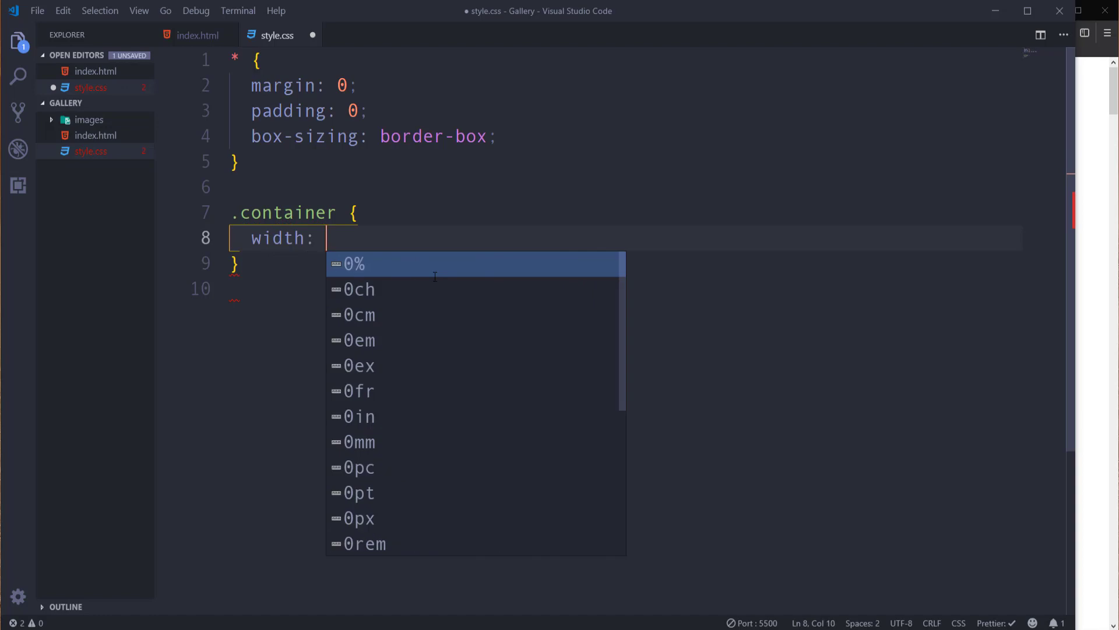
text(100%;)
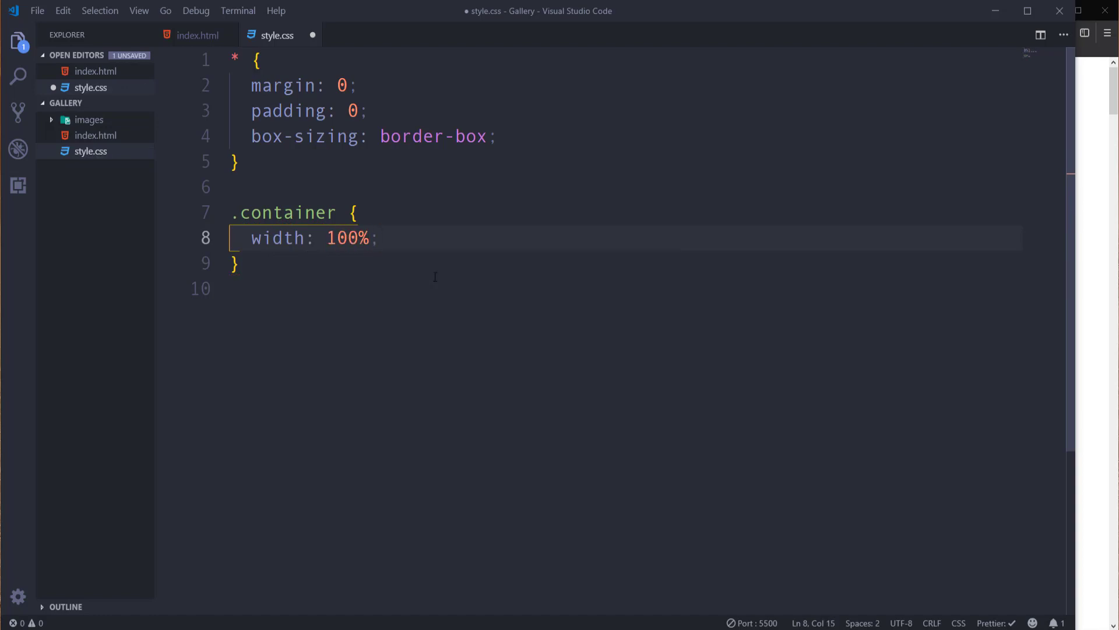
text(height)
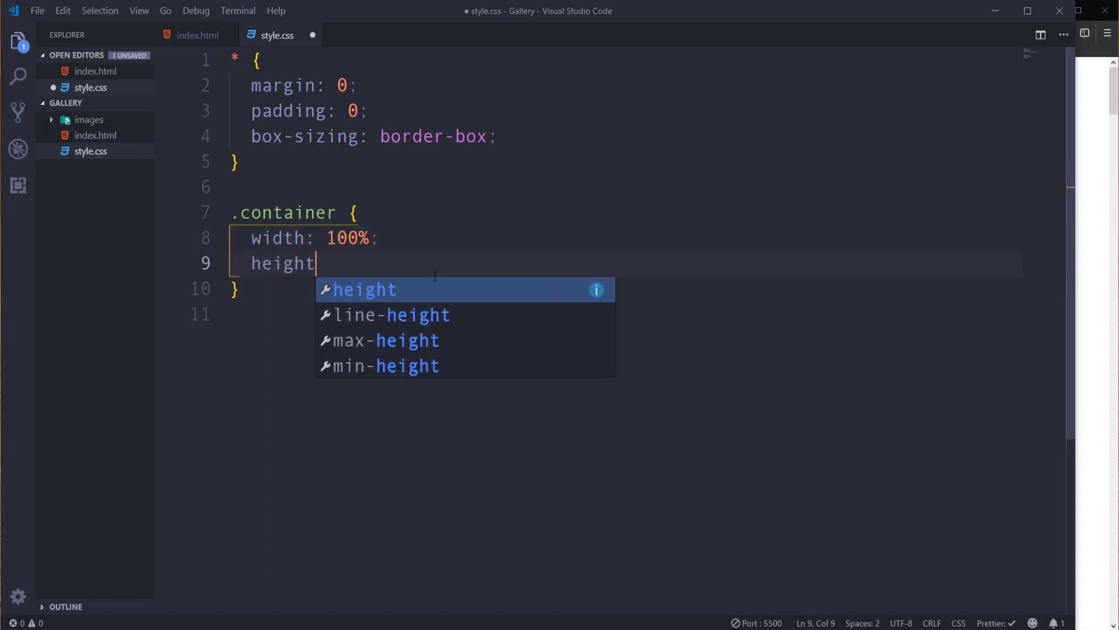
text(: 100)
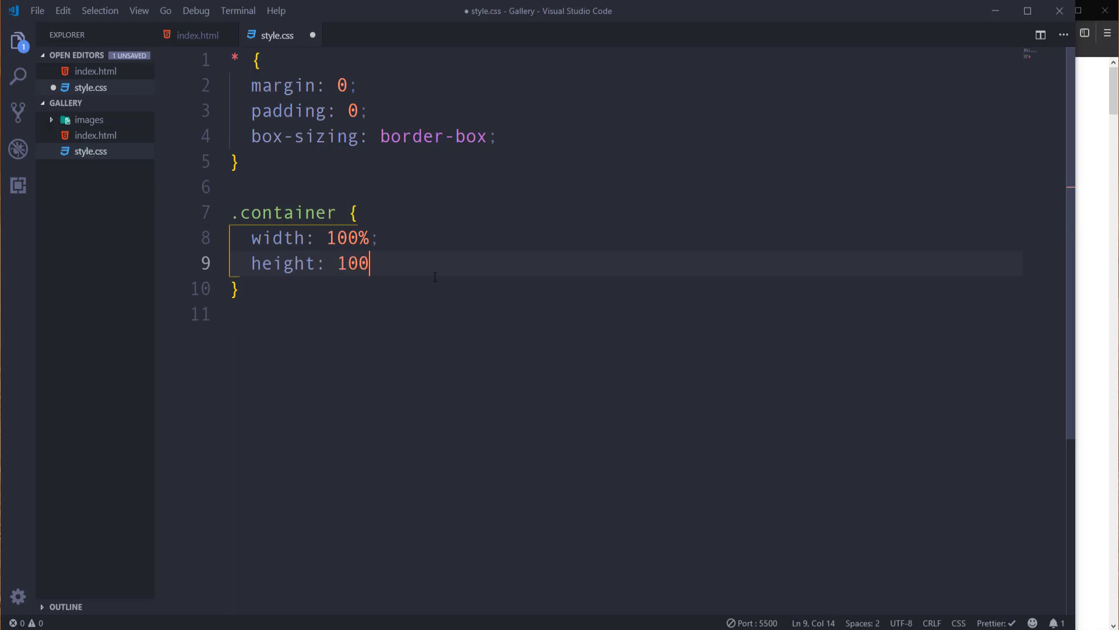
text(vh;)
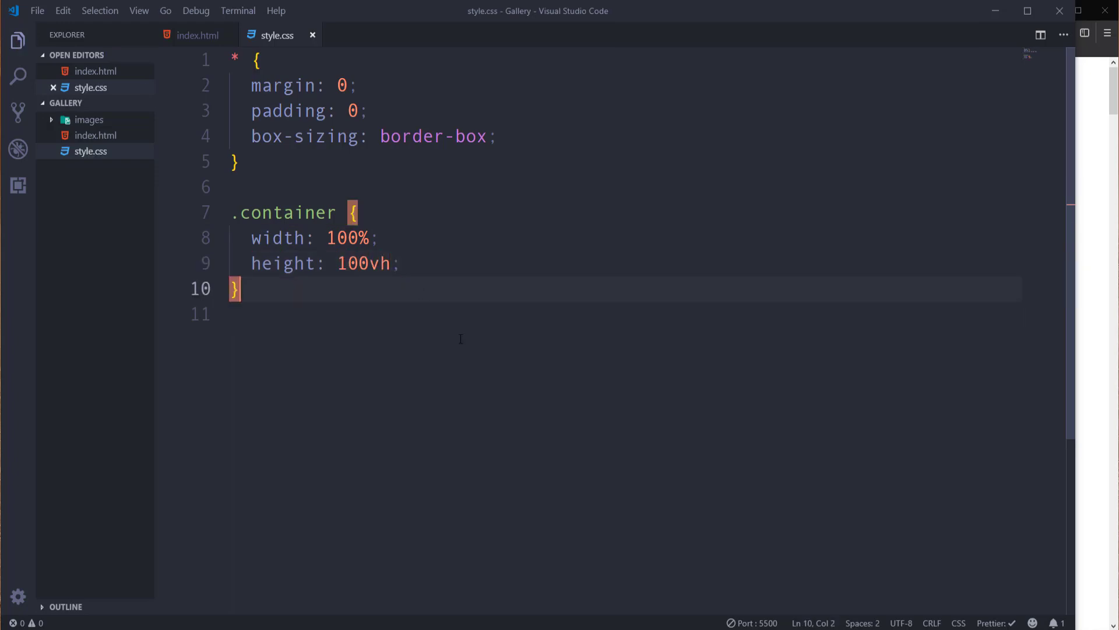
key(enter)
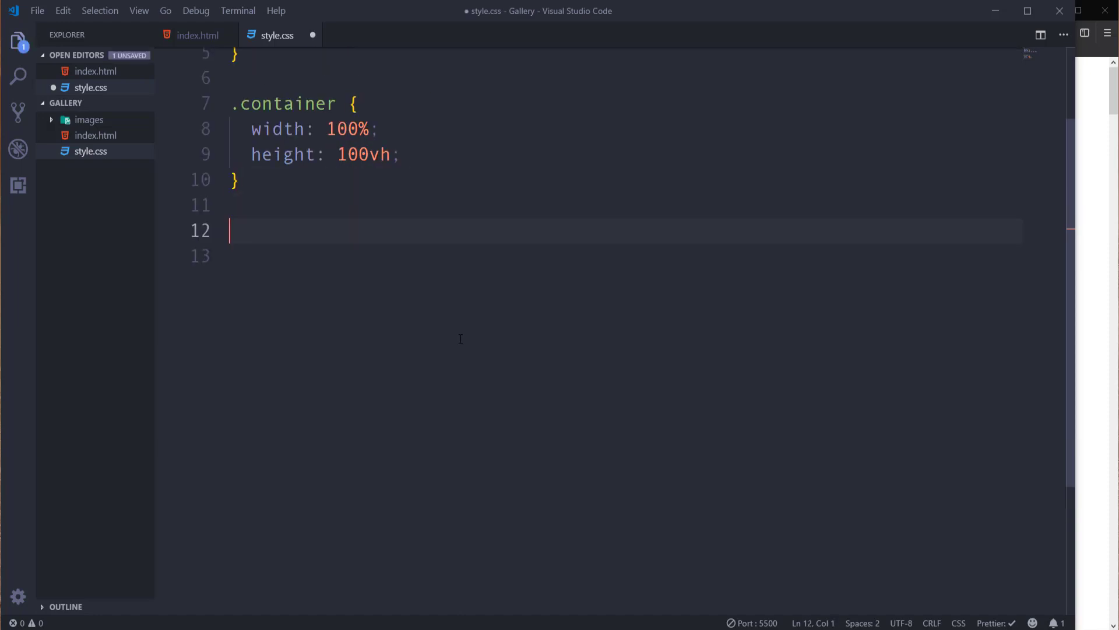
text(.gallery {)
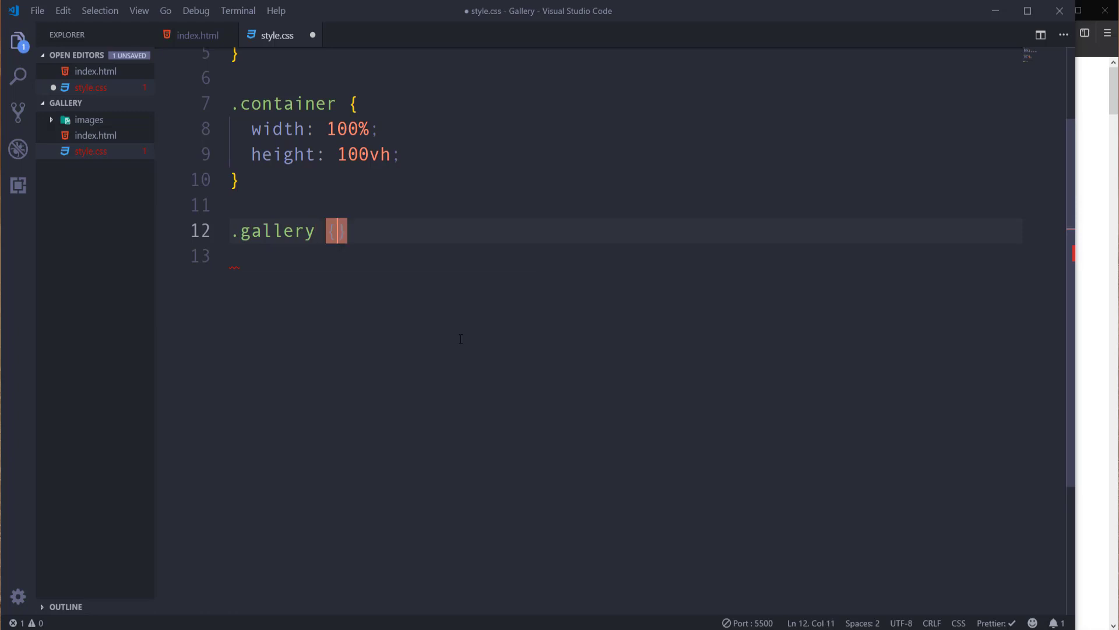
Give the .gallery rule display: grid.
text({)
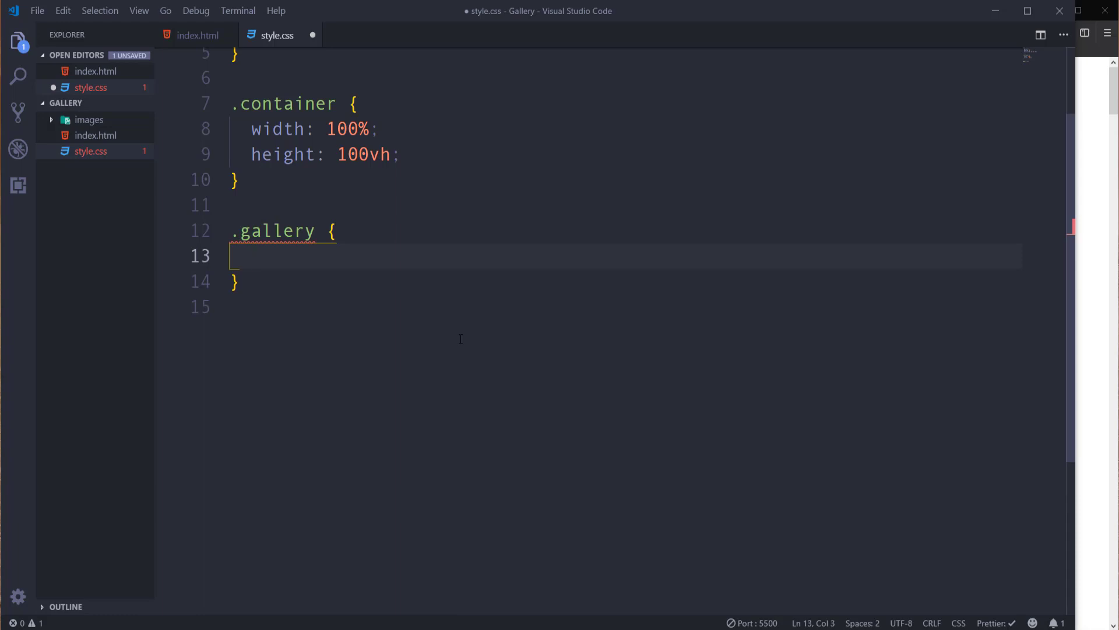
text(display: grid;)
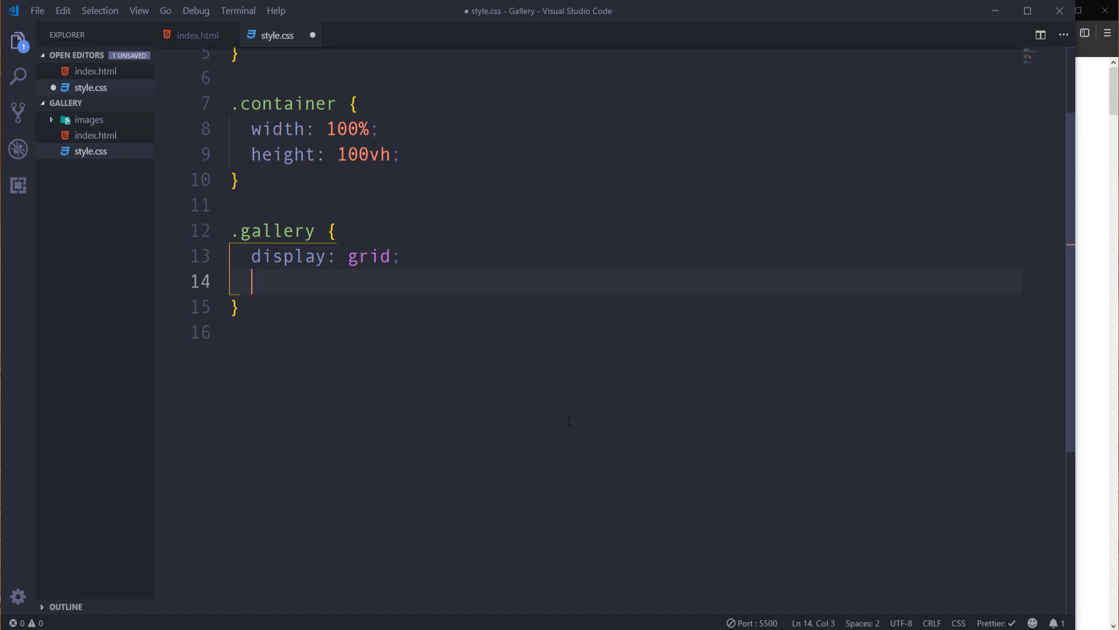
text(grid)
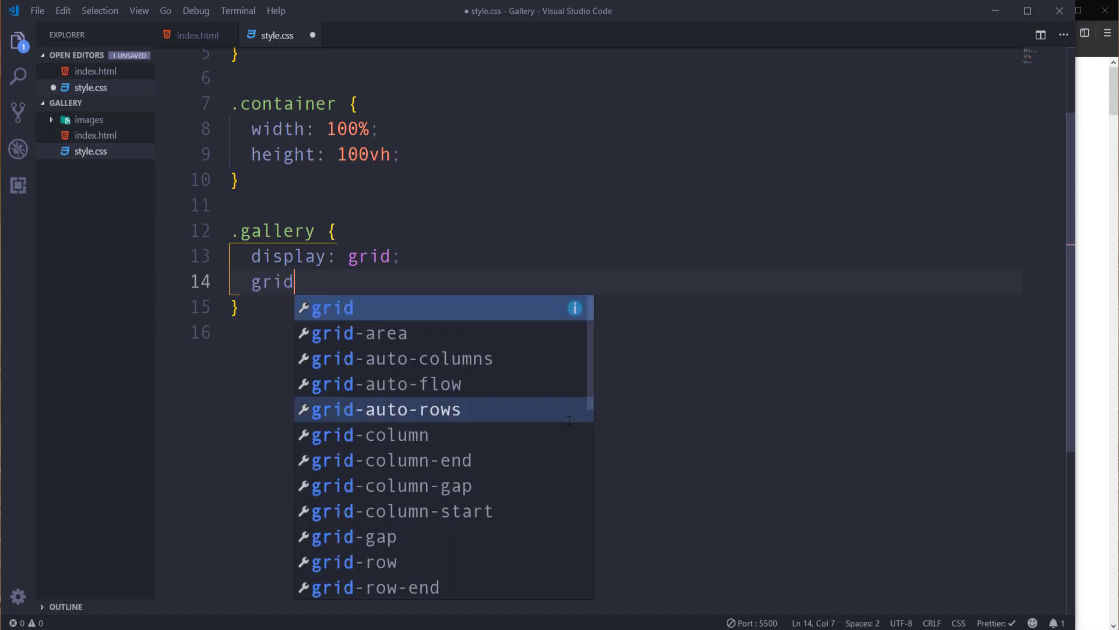
Set grid-template-columns to repeat(8, minmax(10px, 1fr)) and save the stylesheet.
text(-template-columns:)
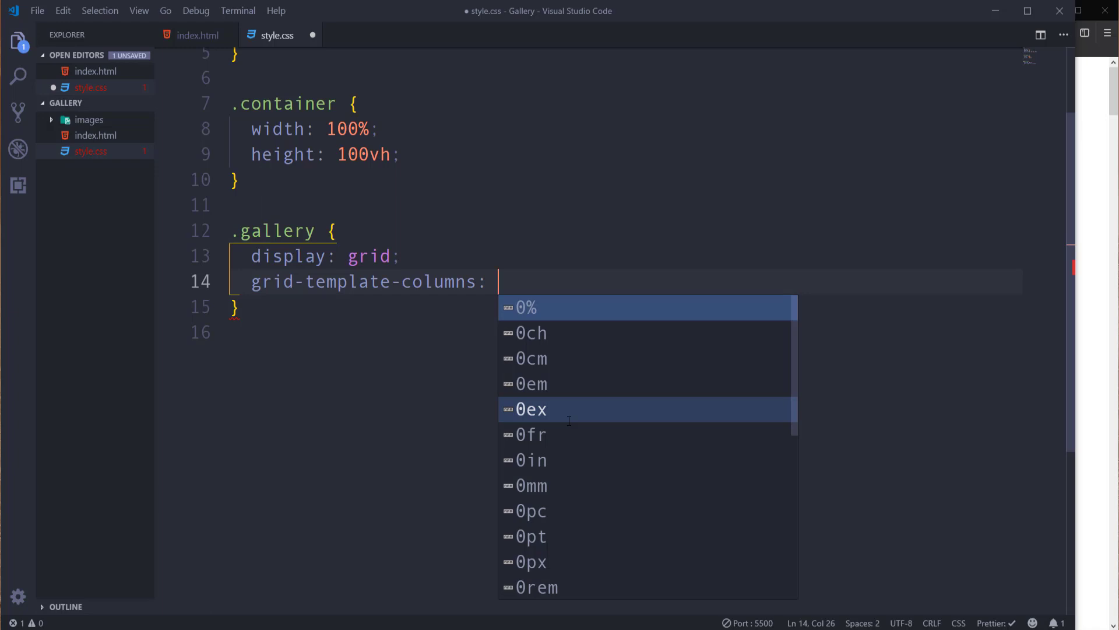
text(r)
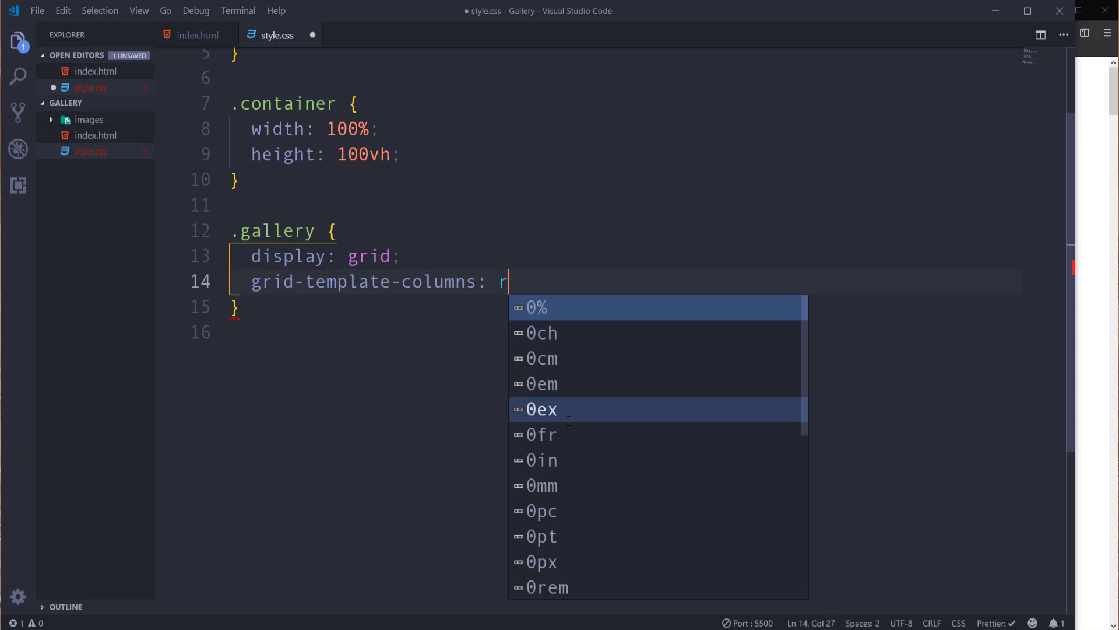
text(epeat()
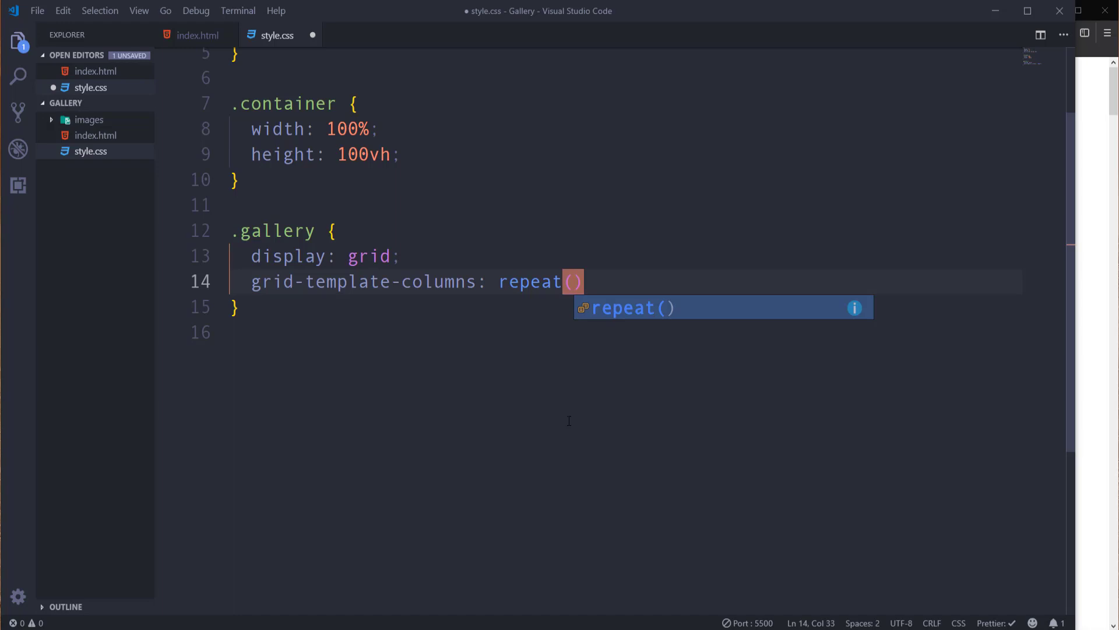
text(8,)
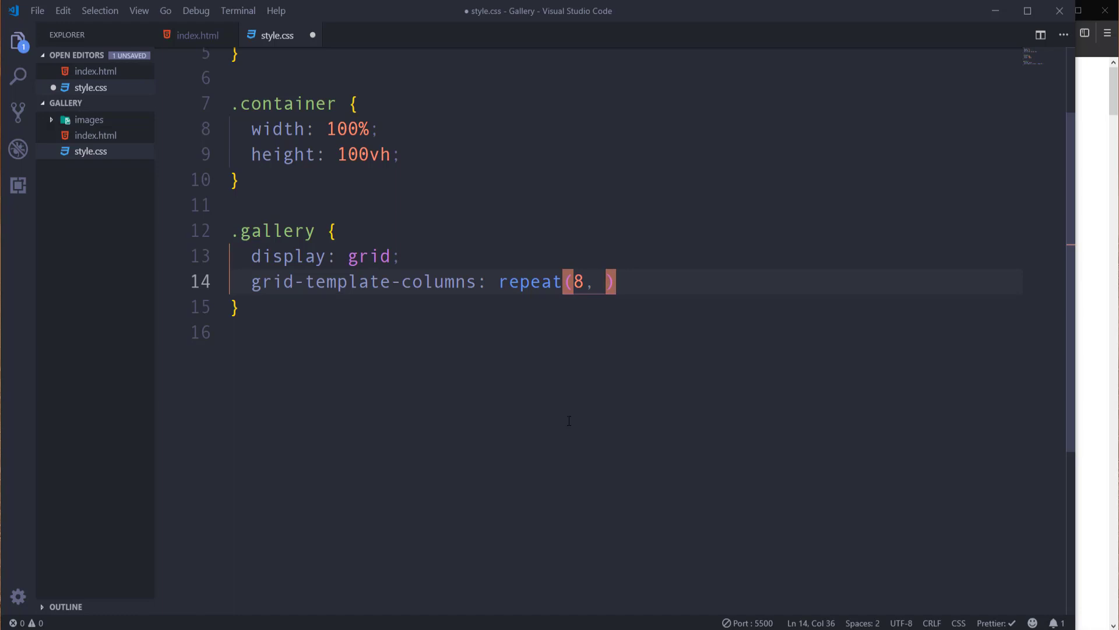
text(minmax()
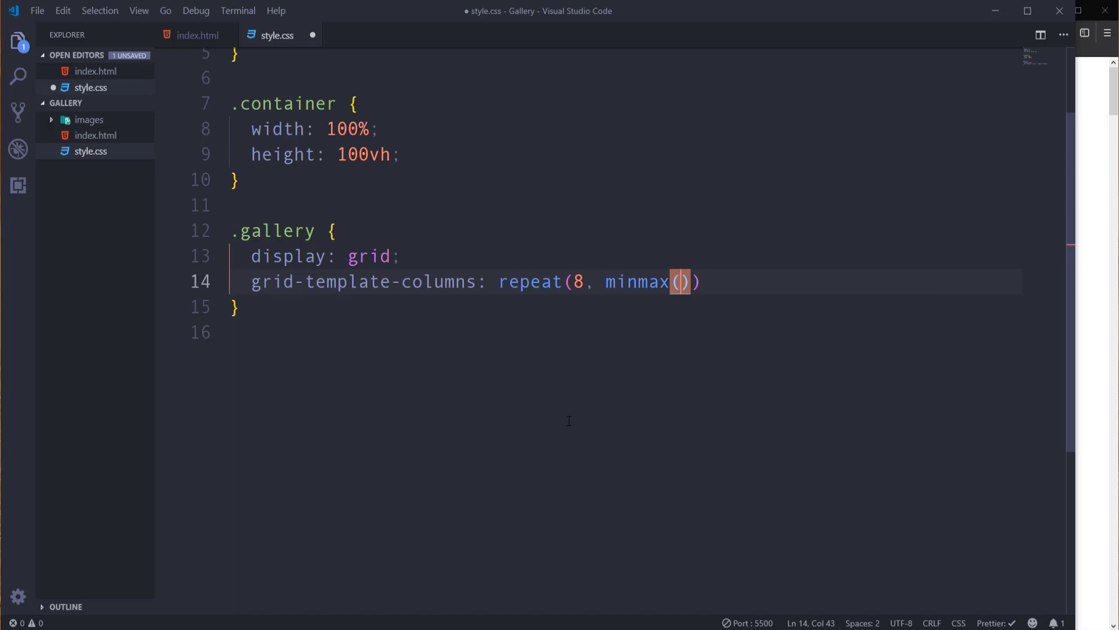
text(10)
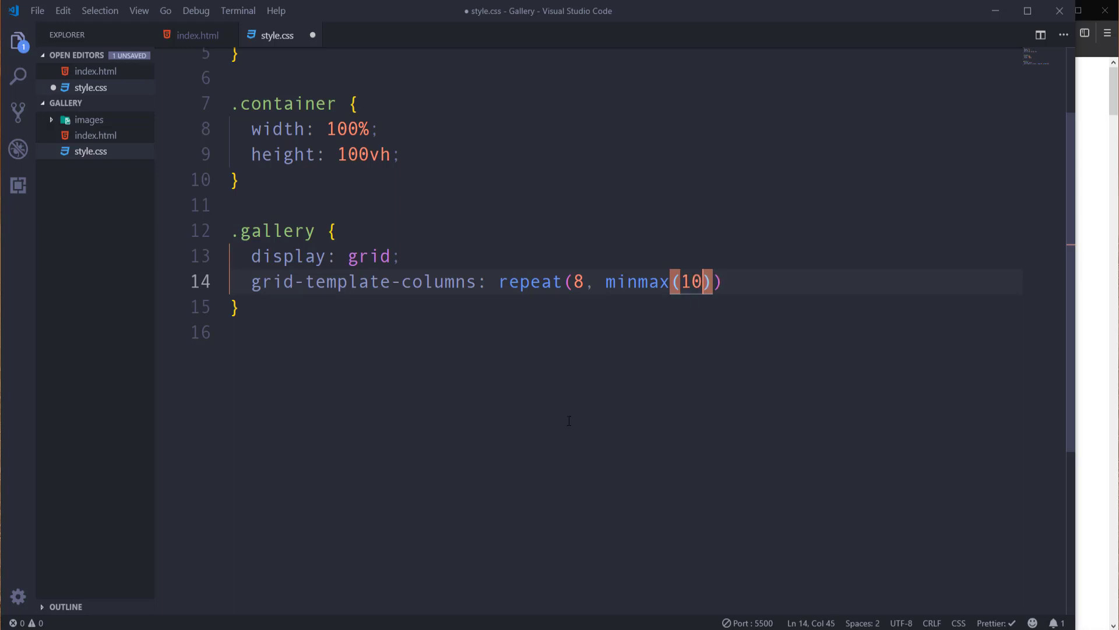
text(px,)
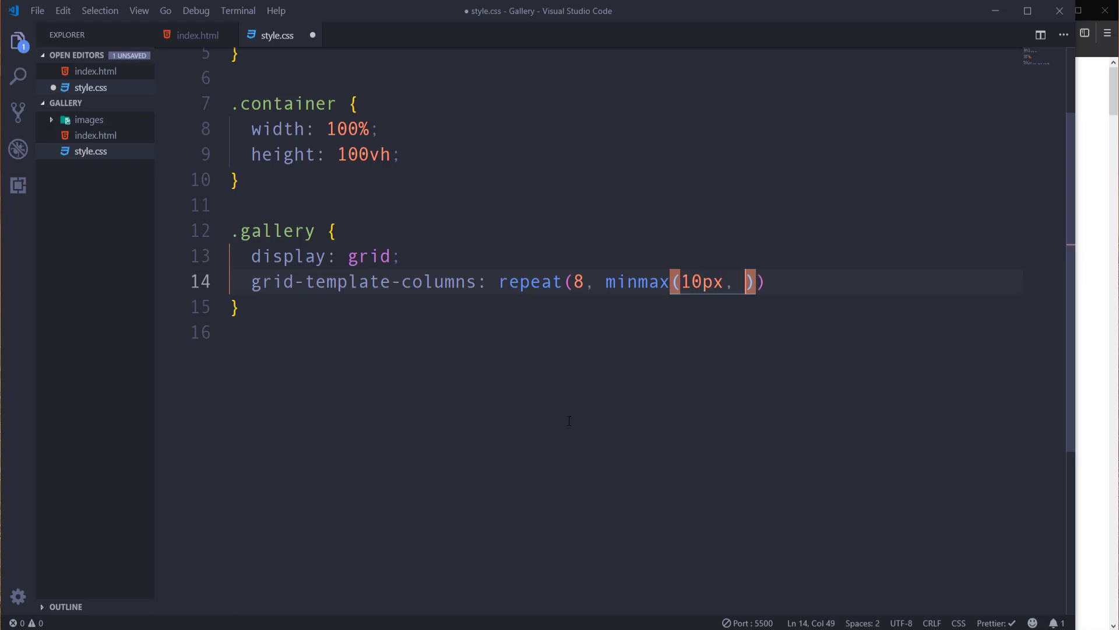
text(1)
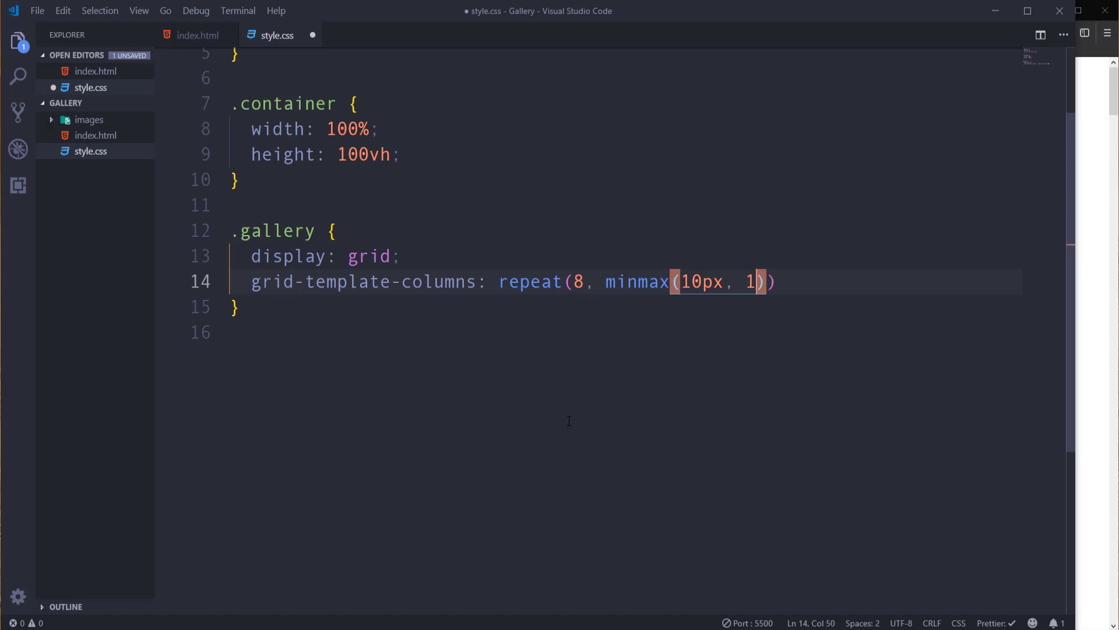
text(fr))
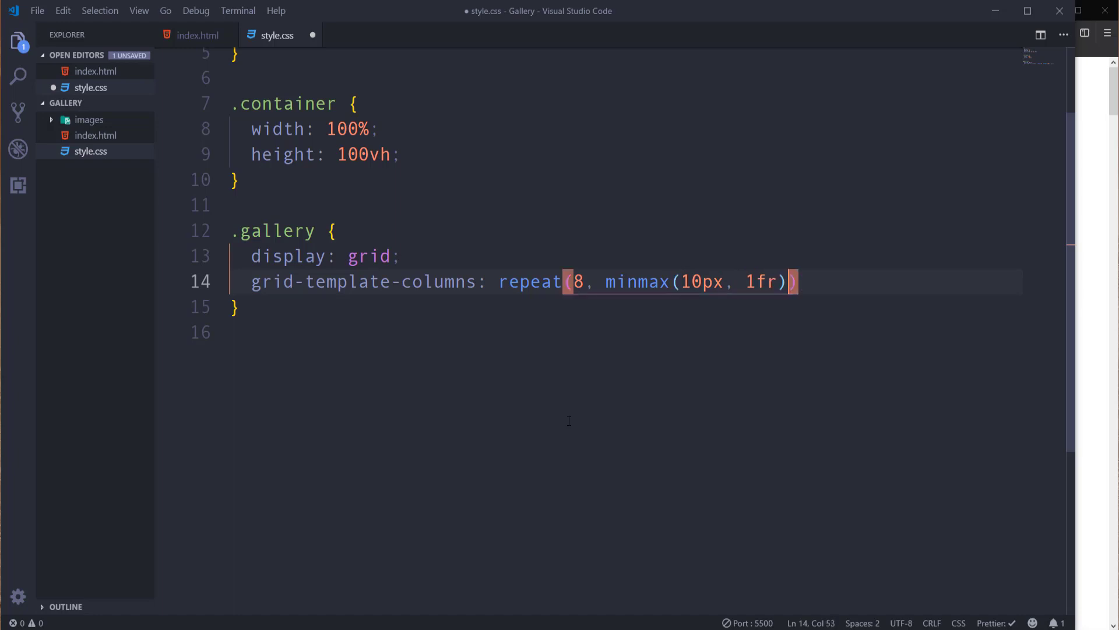
key(ctrl+s)
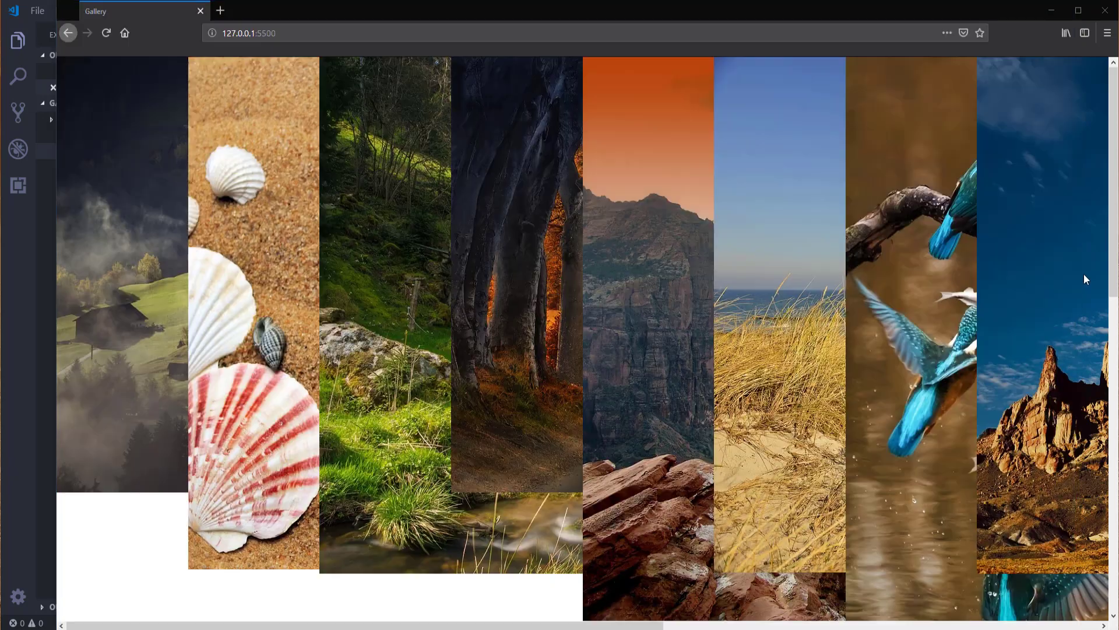
Inspect a gallery image in Firefox DevTools and turn on the grid overlay.
scroll(down, 3)
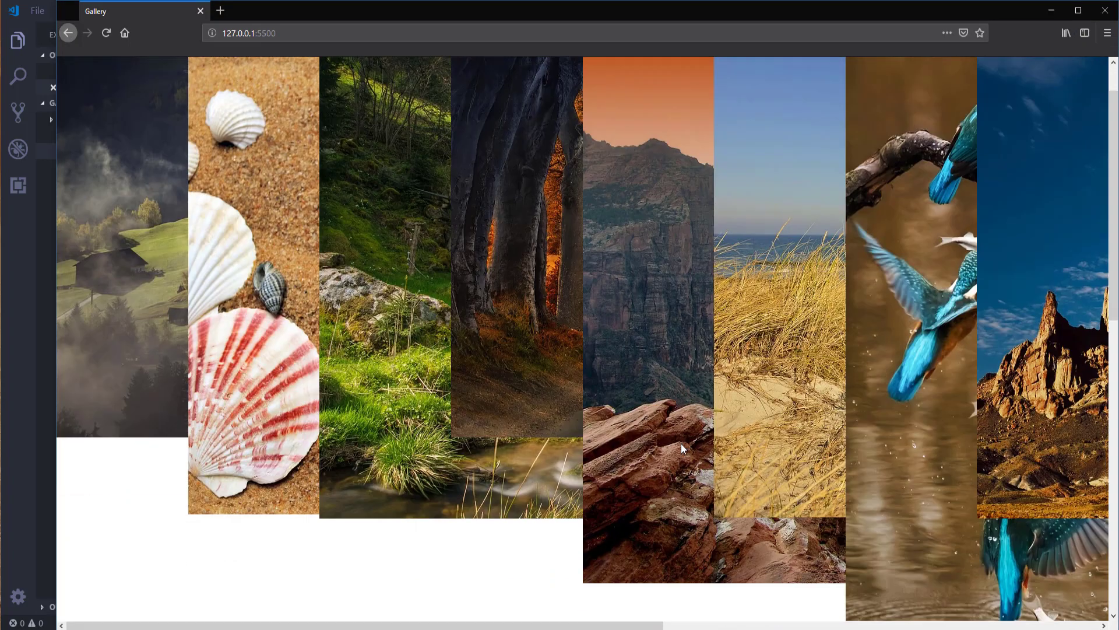
scroll(down, 3)
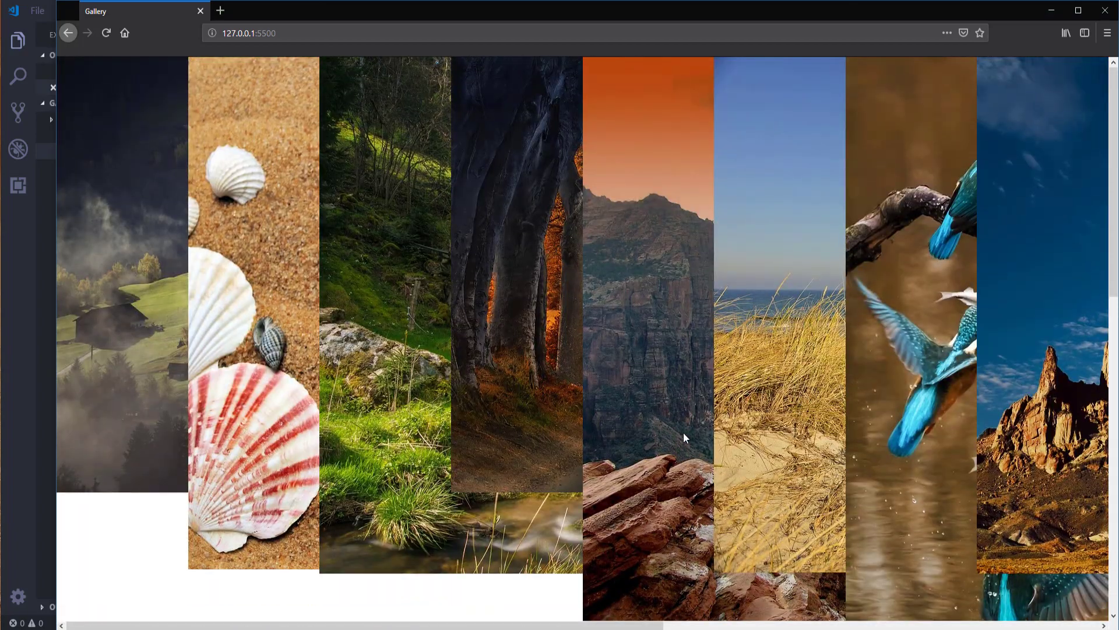
right_click(684, 439)
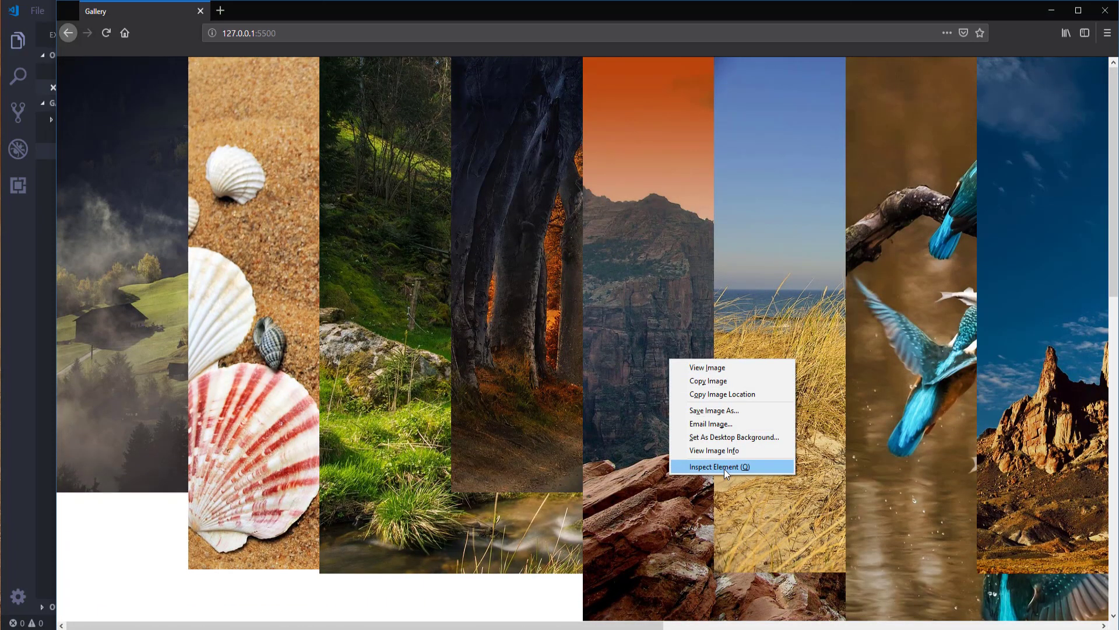
click(716, 466)
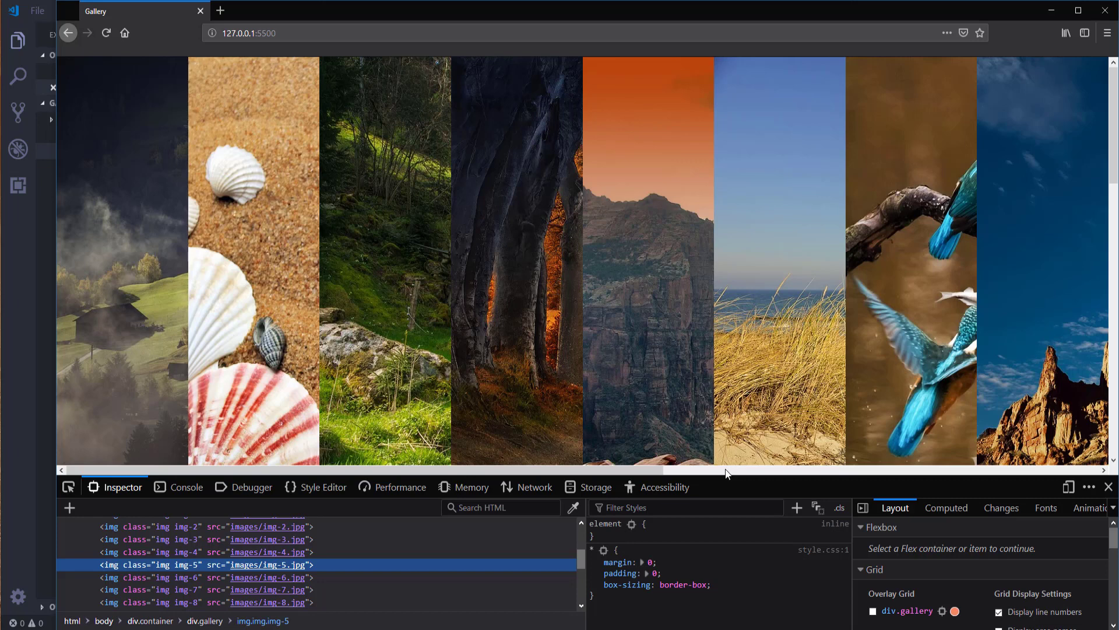
mouse_move(904, 521)
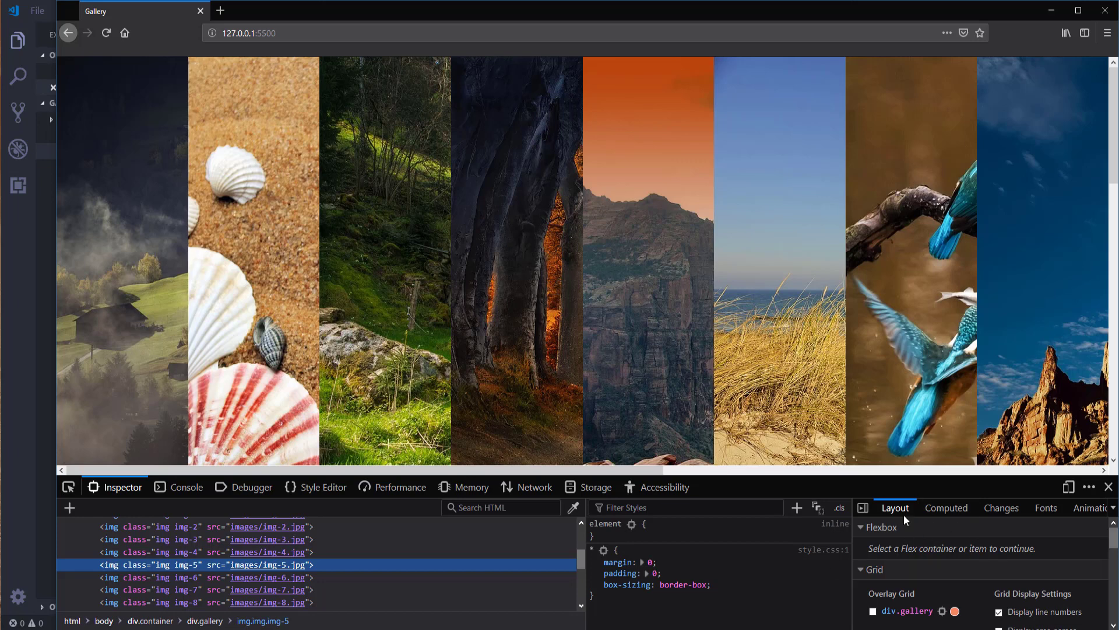
mouse_move(895, 508)
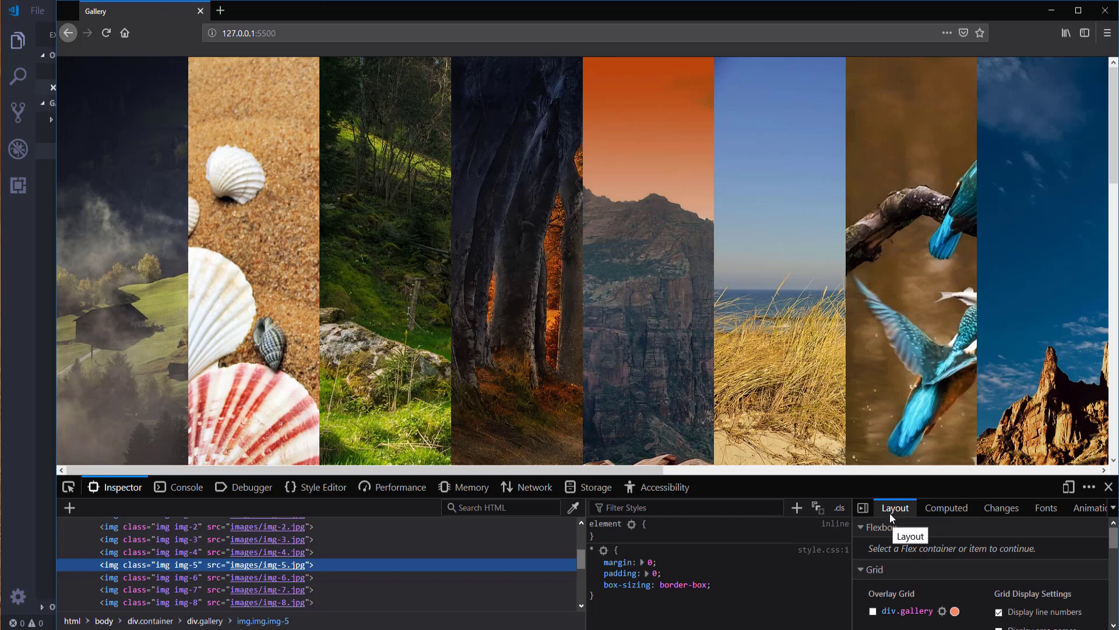
click(870, 569)
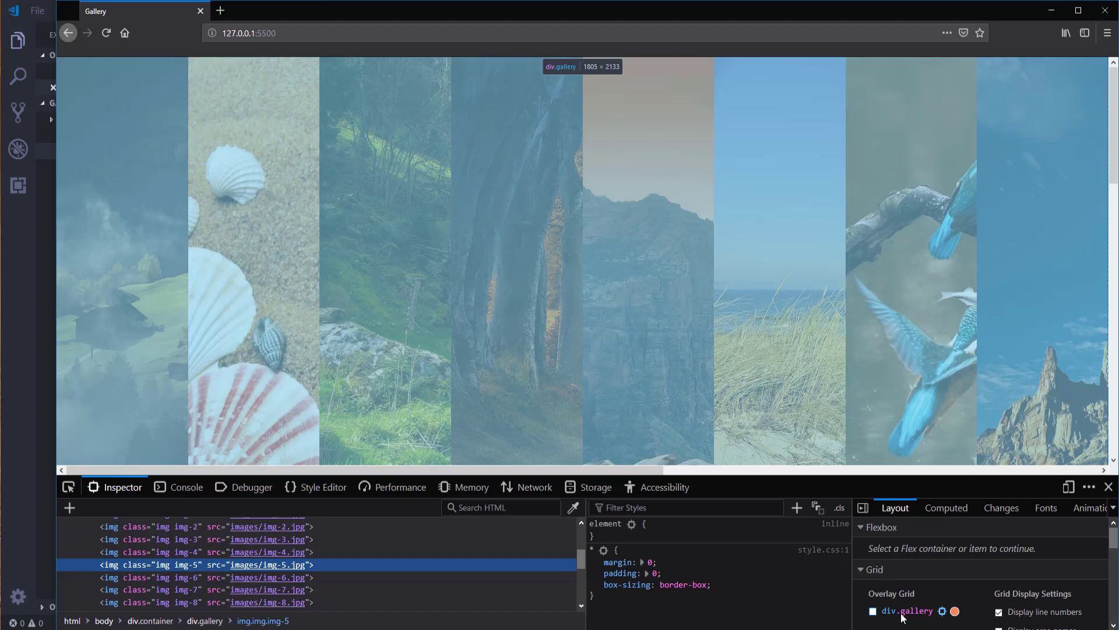
click(872, 610)
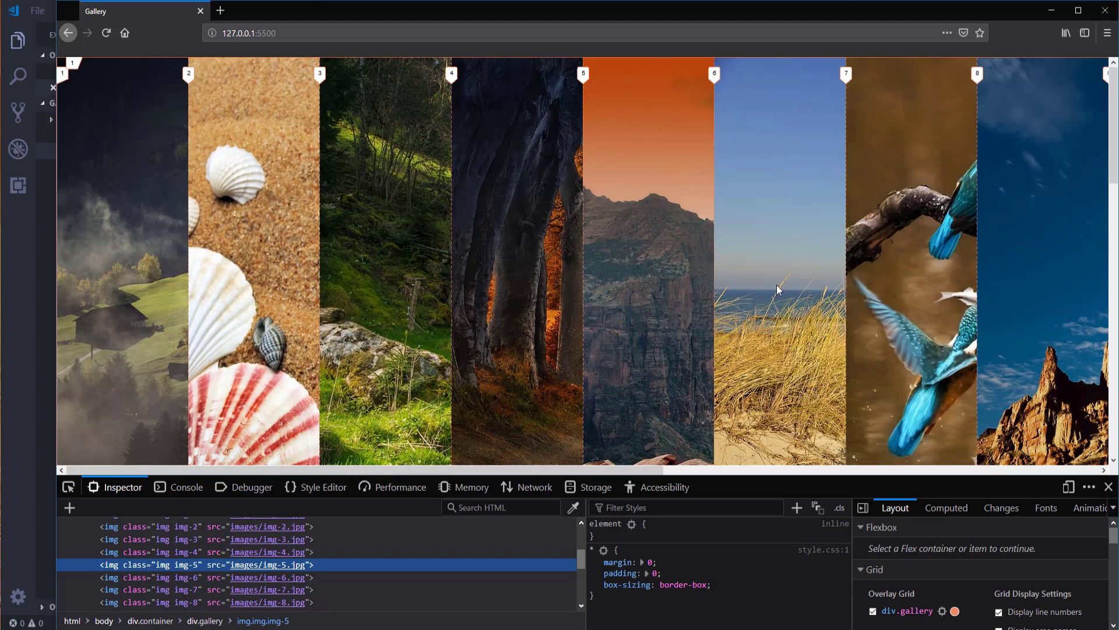
mouse_move(468, 191)
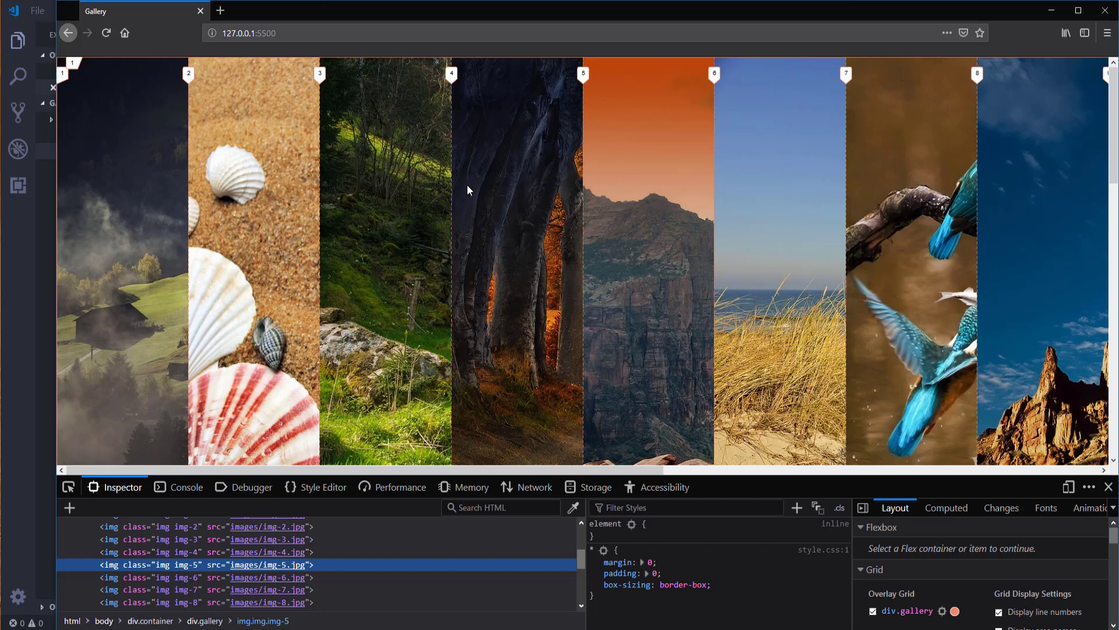
mouse_move(360, 79)
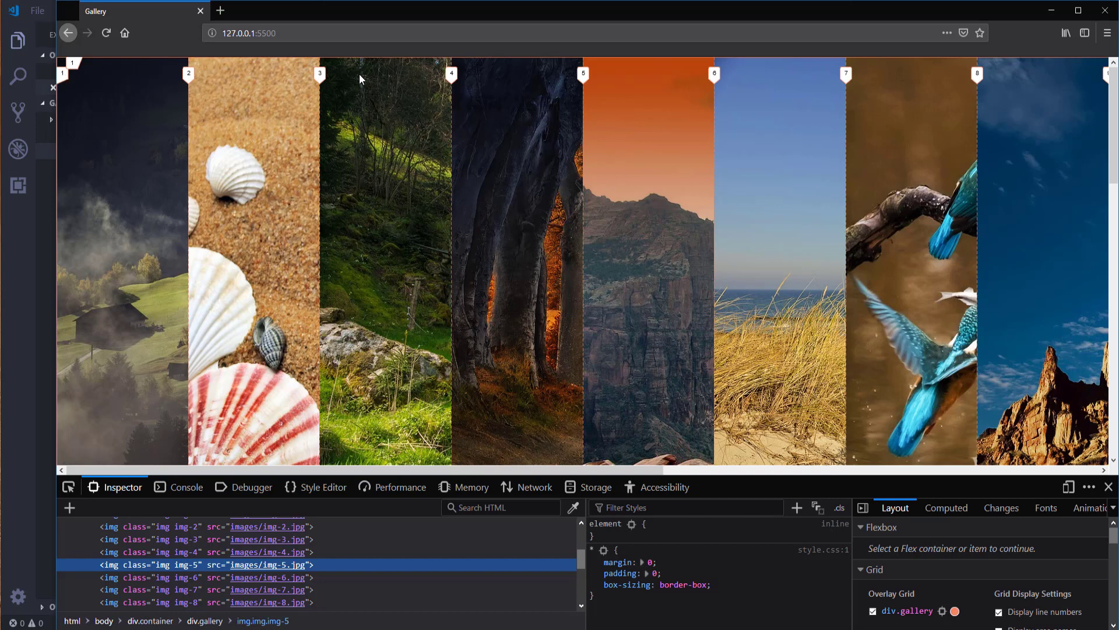
mouse_move(1081, 86)
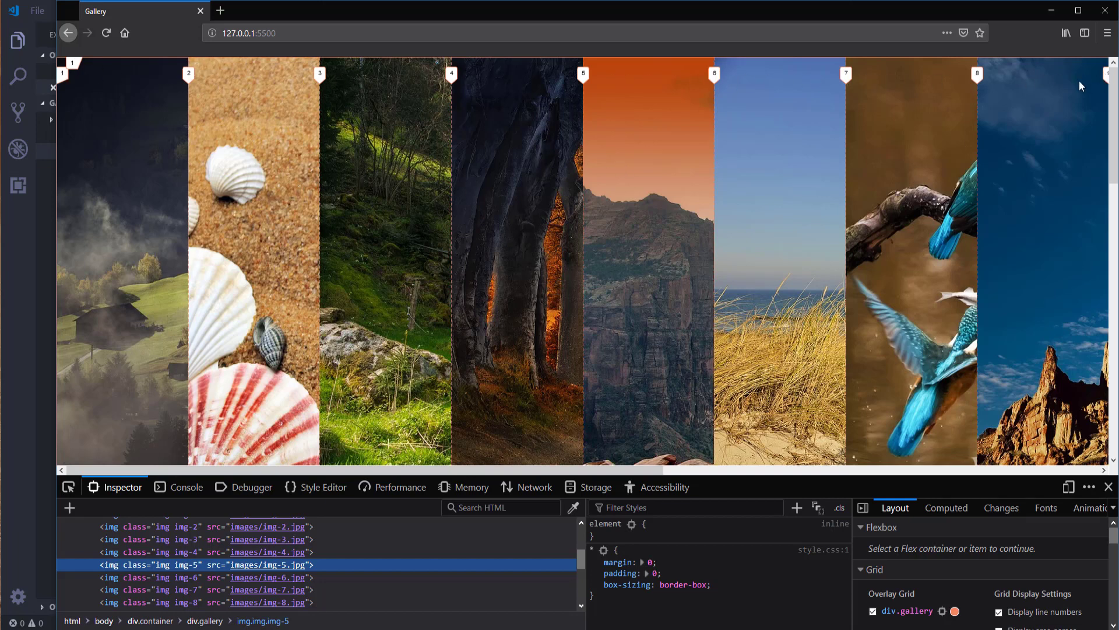
mouse_move(896, 191)
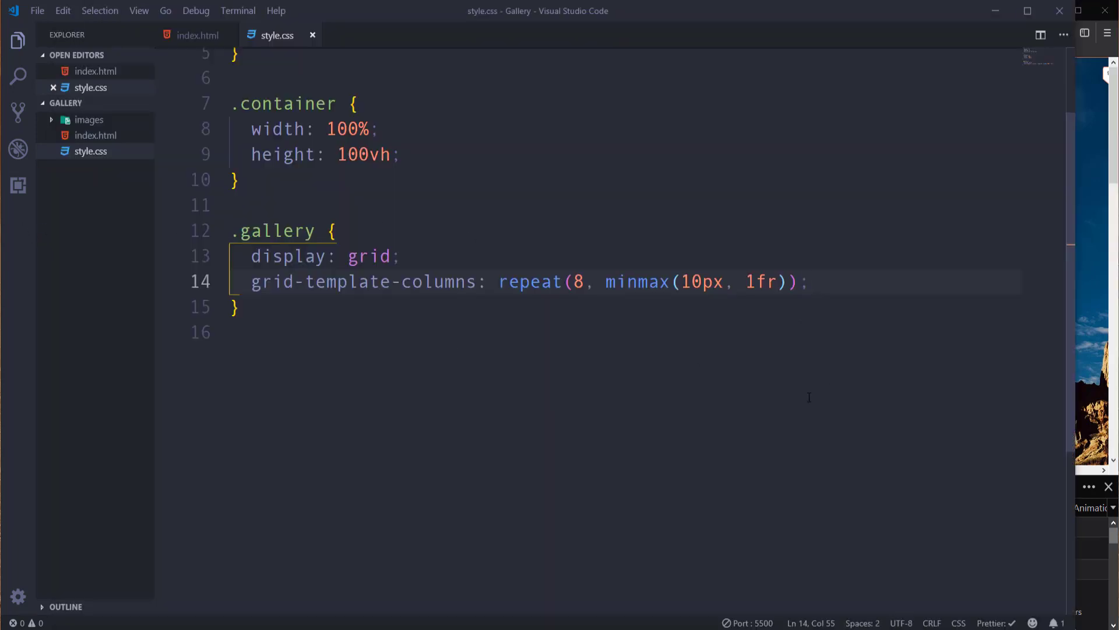
Add grid-template-rows: repeat(4, 10vw) to the .gallery rule and save.
text(grid)
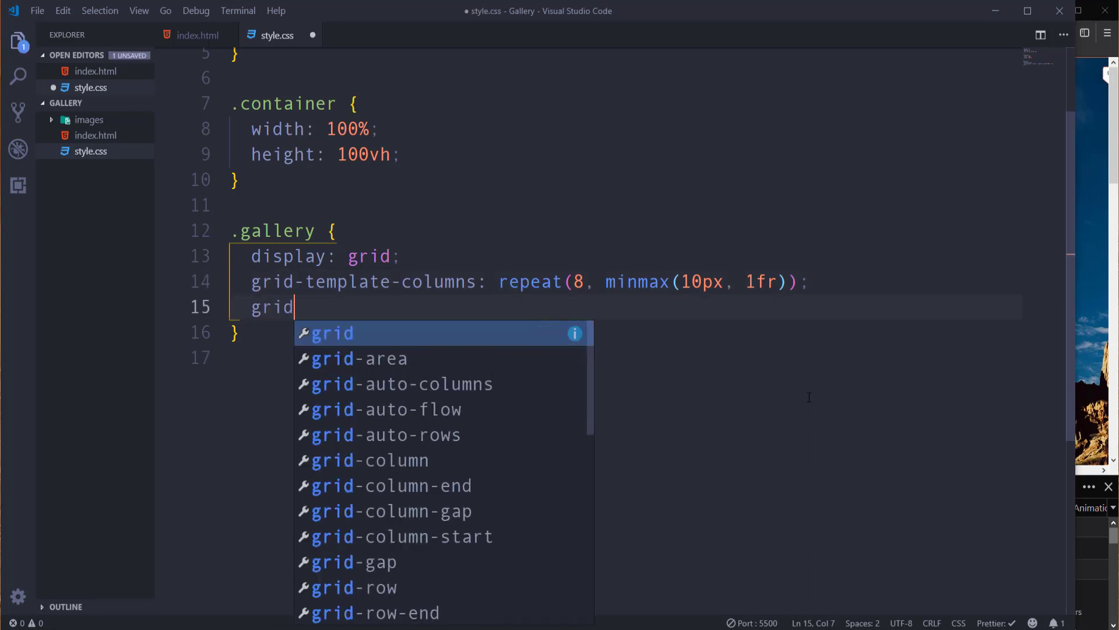
text(temrows:)
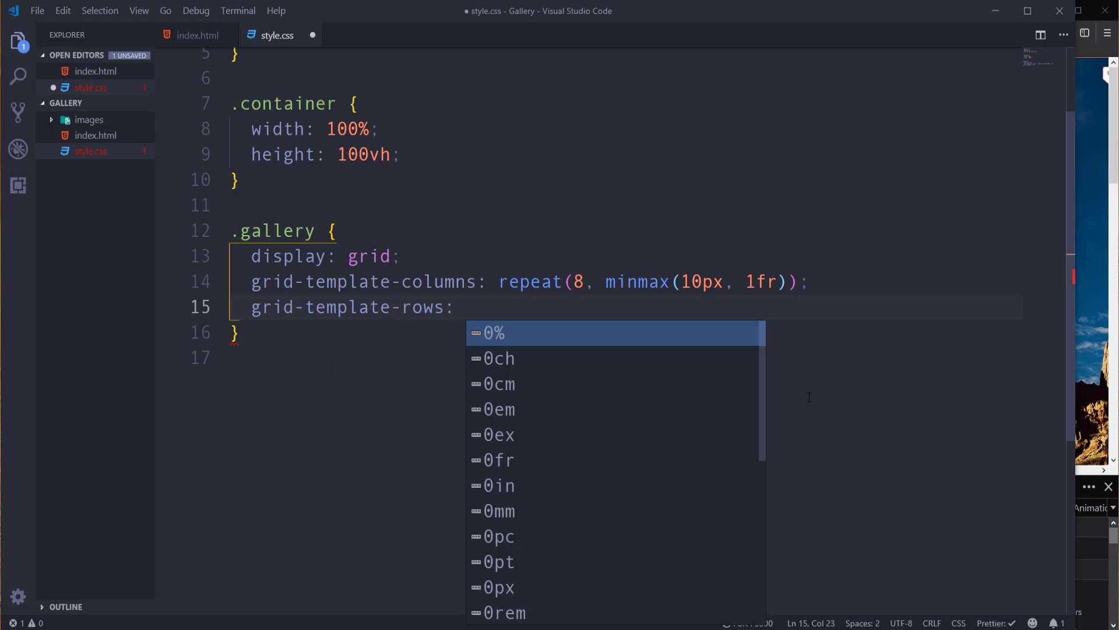
text(rep)
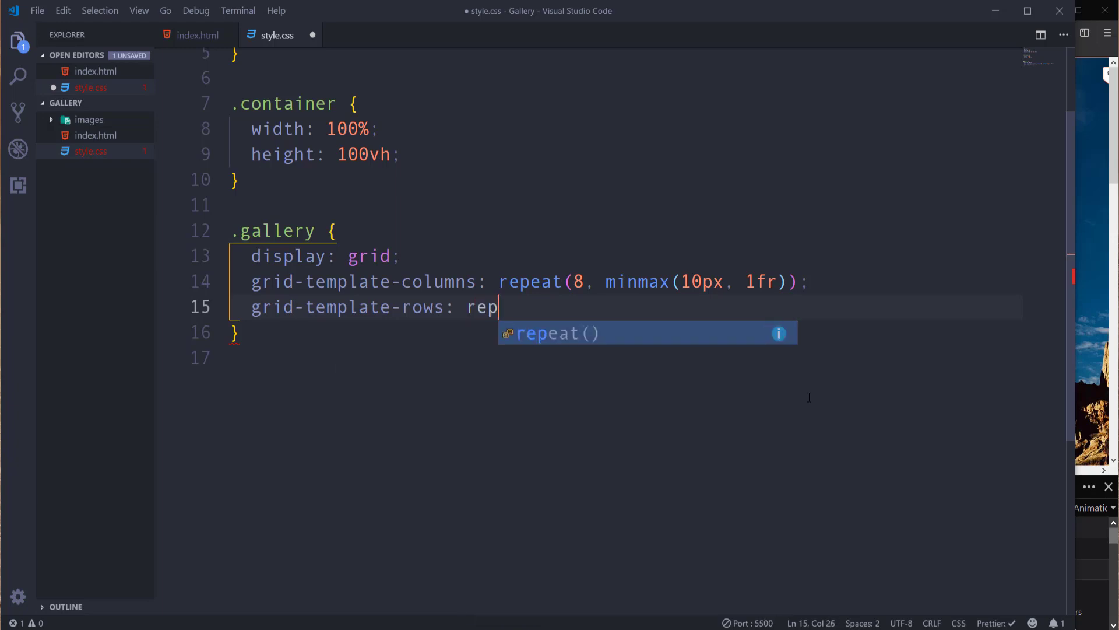
key(Tab)
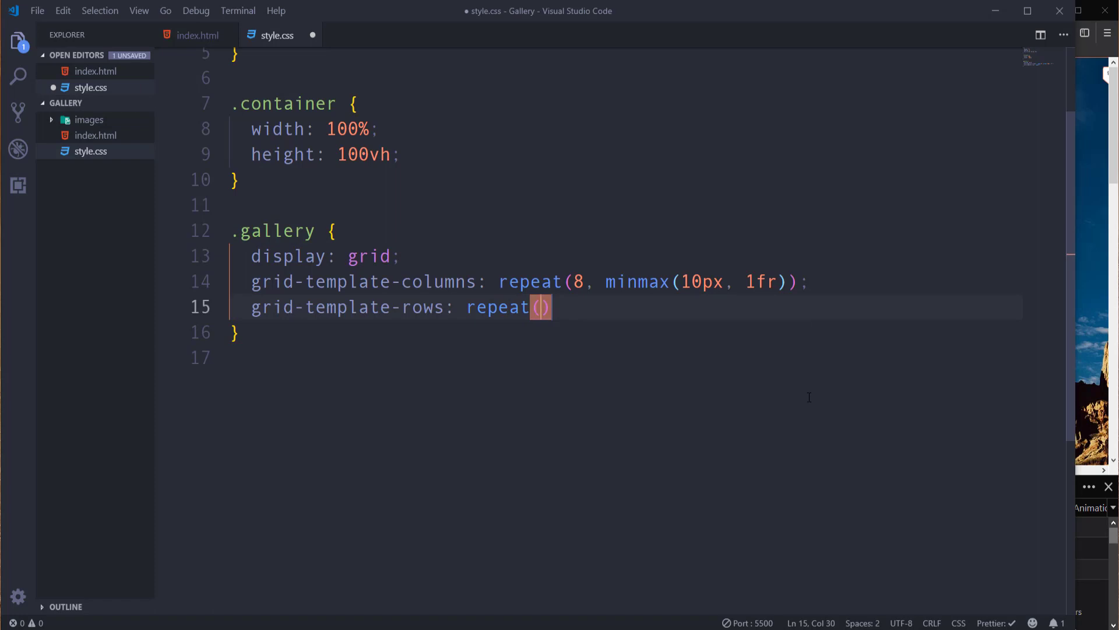
text(4,)
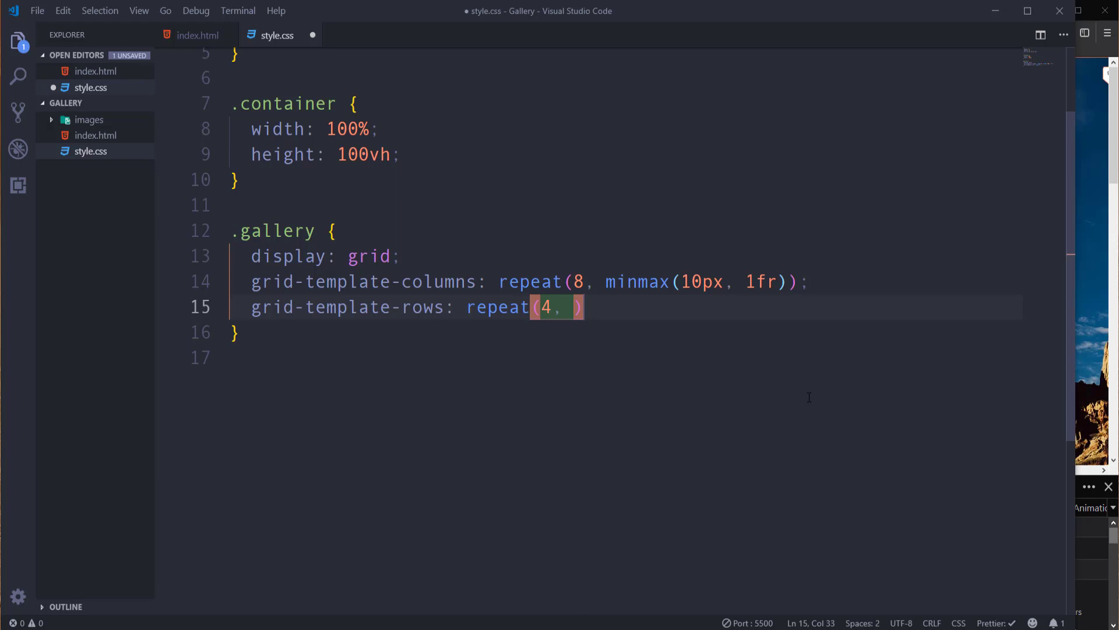
text(10)
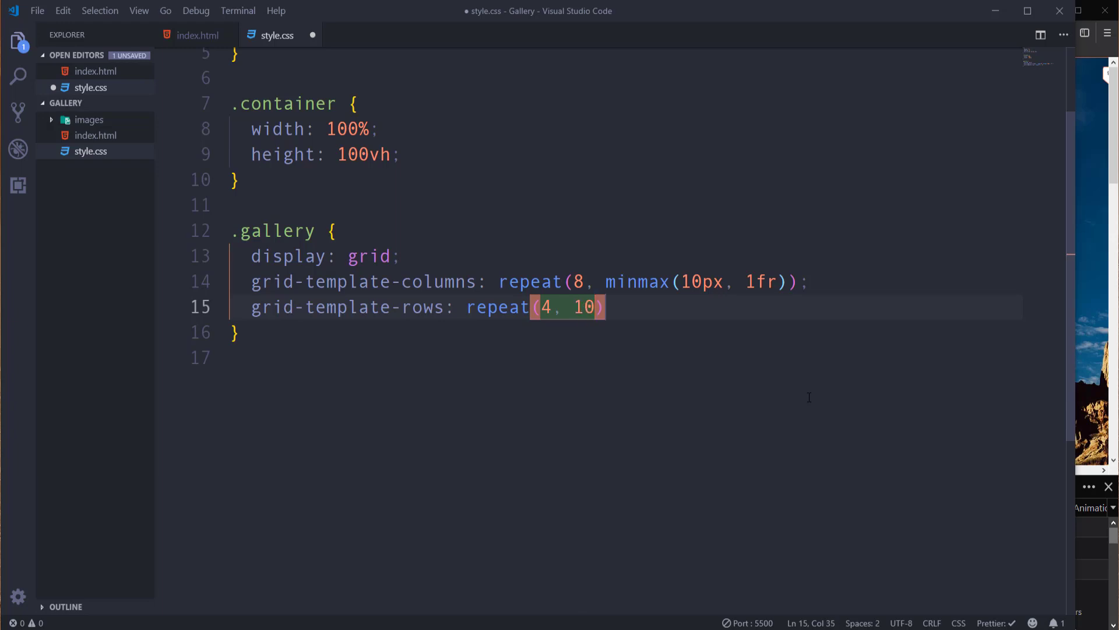
text(vw)
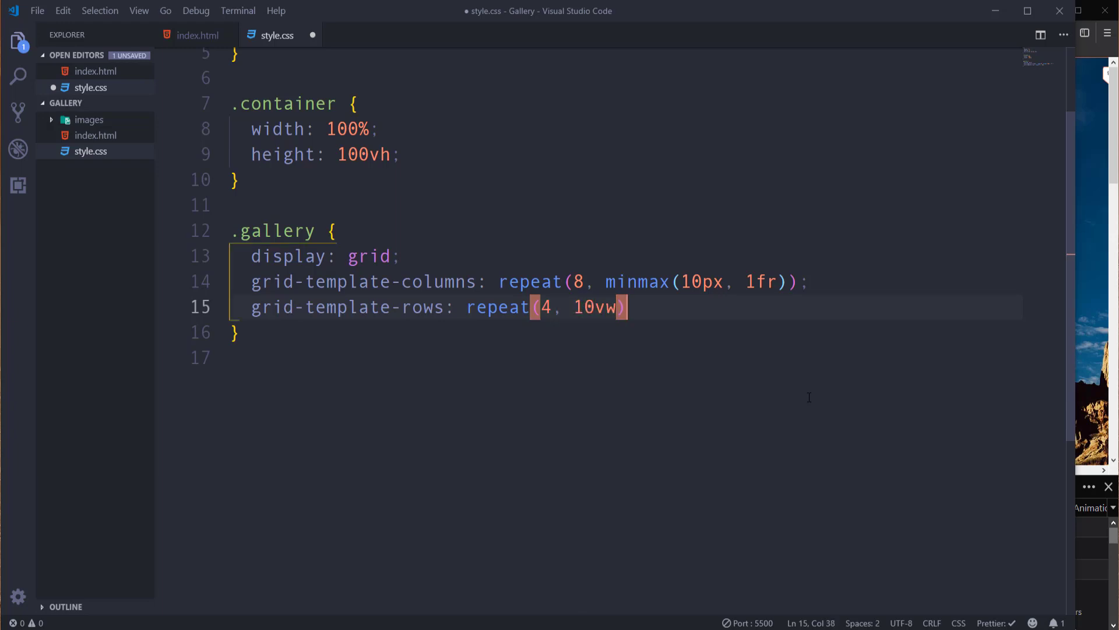
text(;)
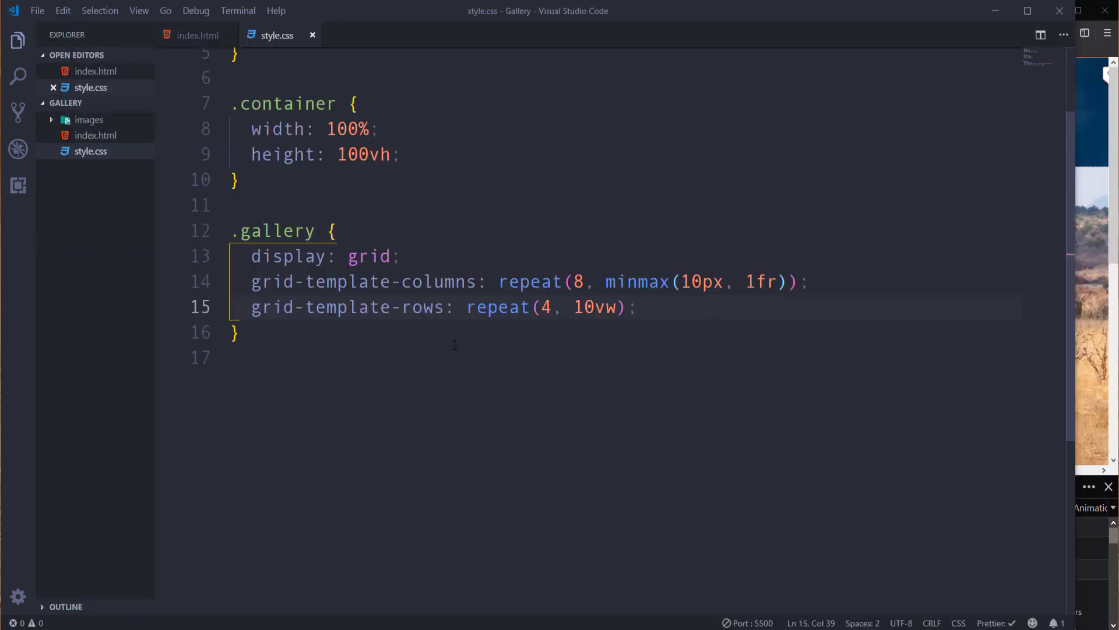
Add an .img rule with width: 100%.
key(enter)
text(.img {)
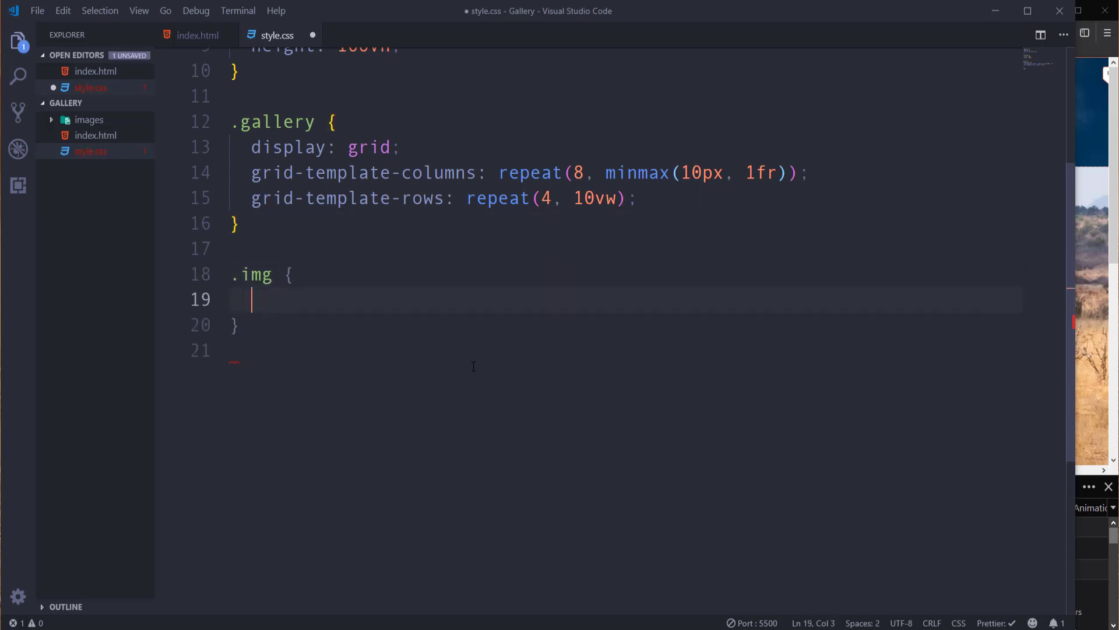
text(width)
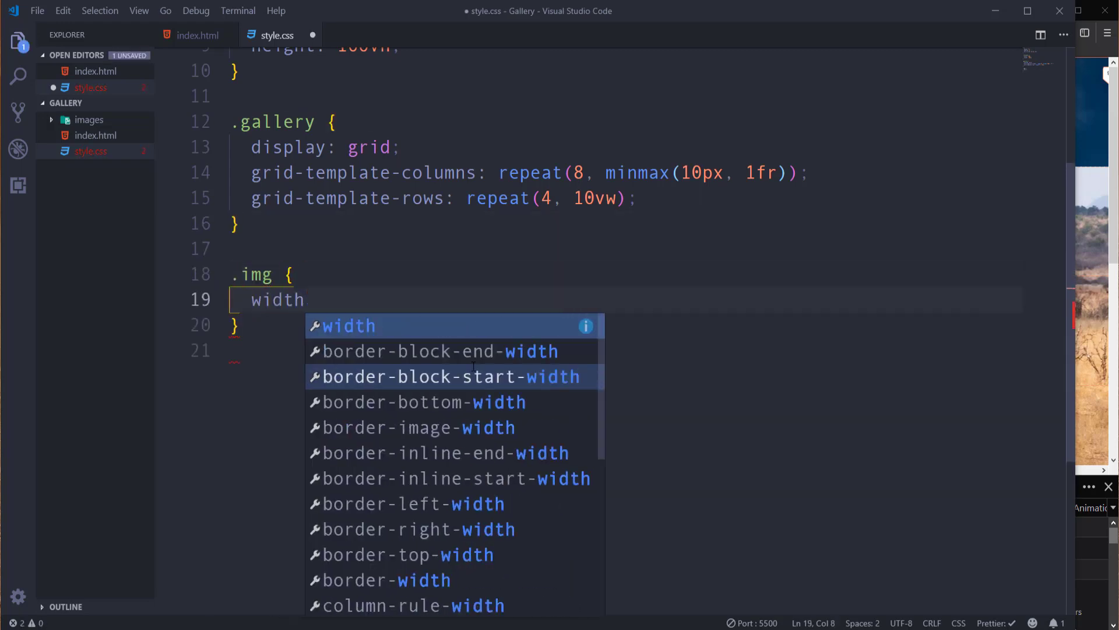
text(: 100%;)
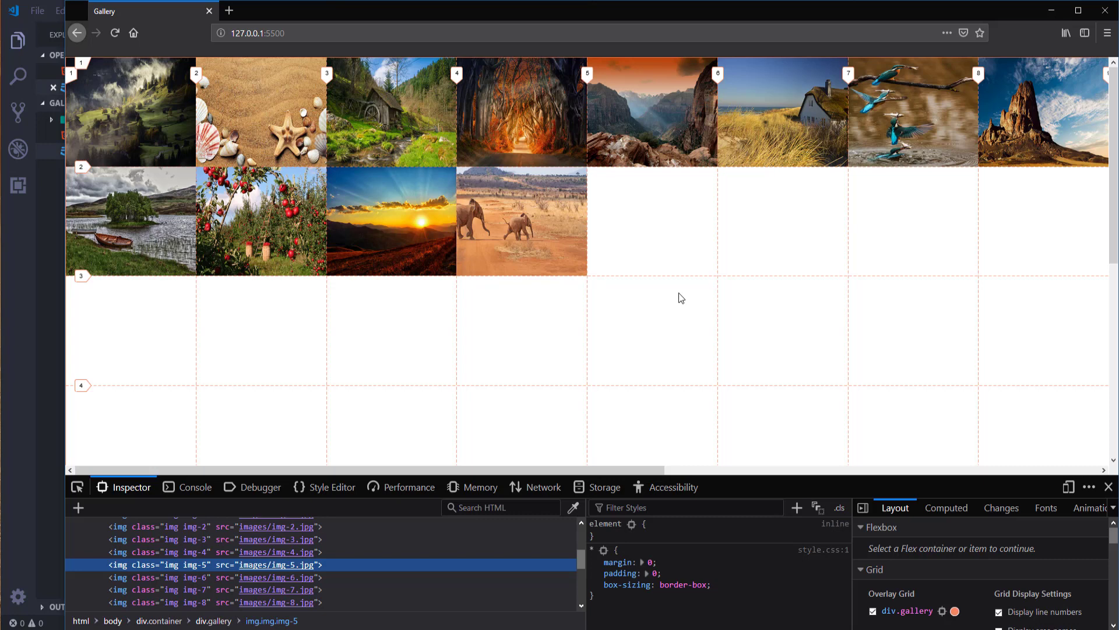
mouse_move(693, 293)
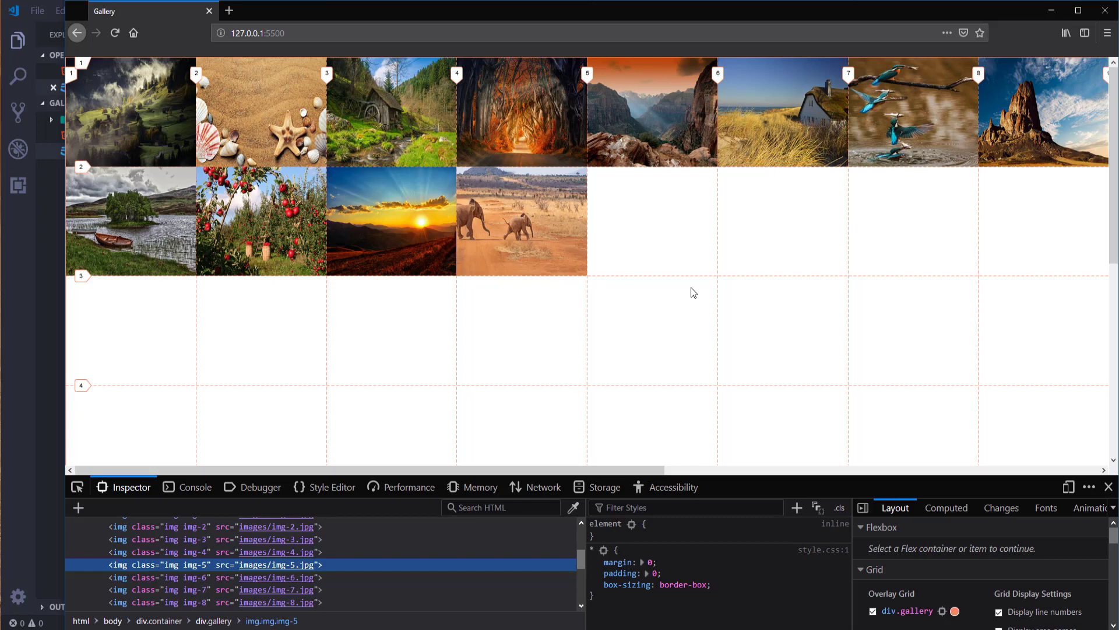
mouse_move(363, 352)
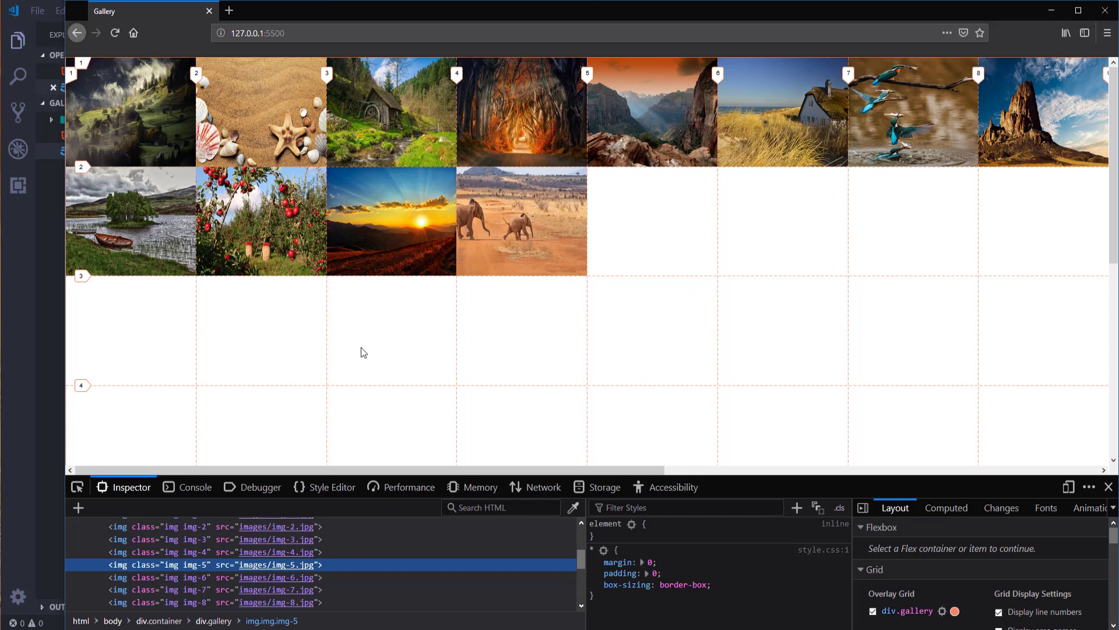
mouse_move(21, 302)
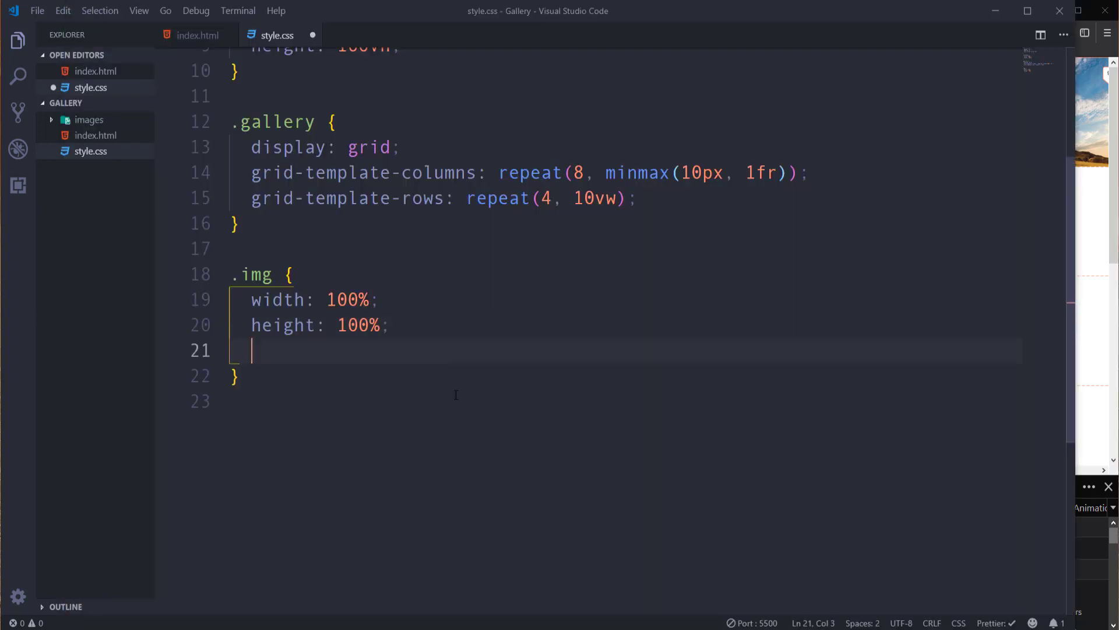
Add height 100% and object-fit: cover to the .img rule.
text(object)
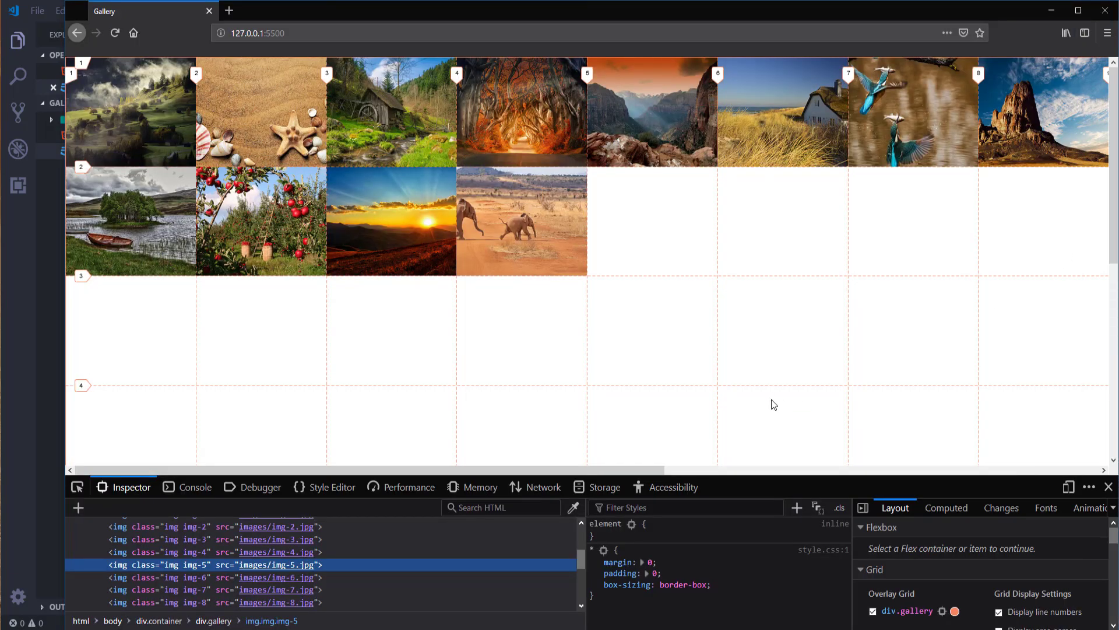
mouse_move(322, 406)
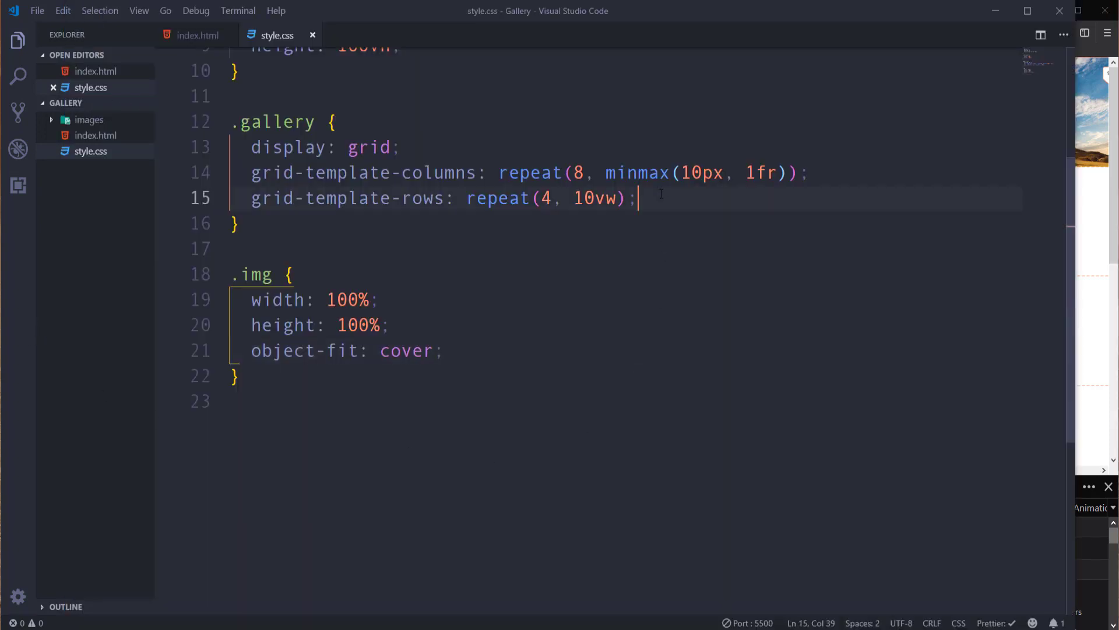
Add grid-gap: 16px to the .gallery rule.
text(gr)
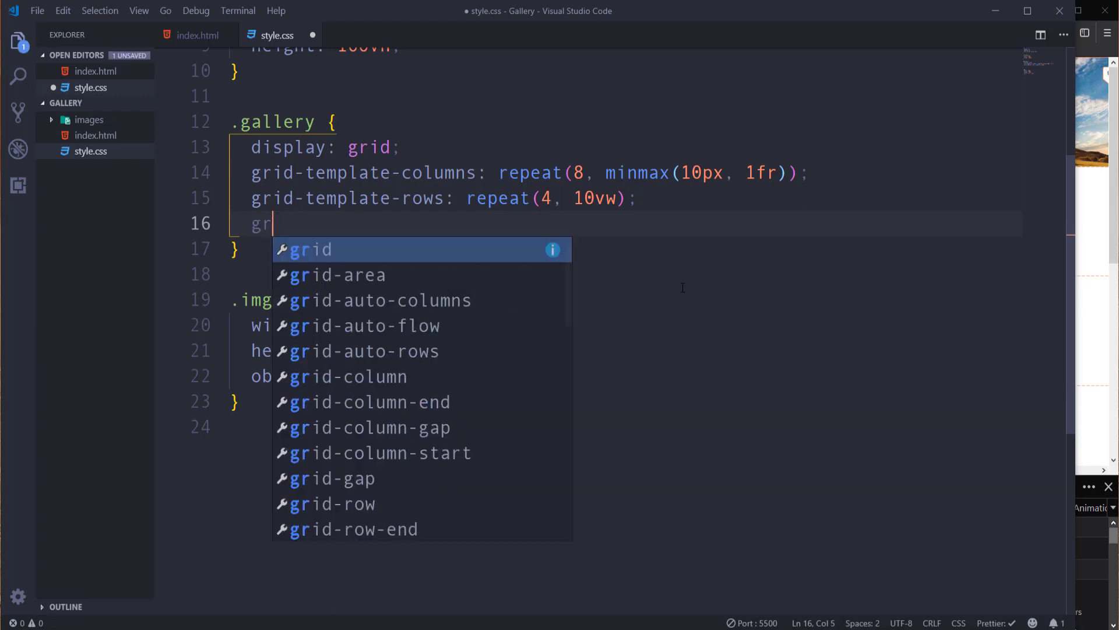
text(id-gap:)
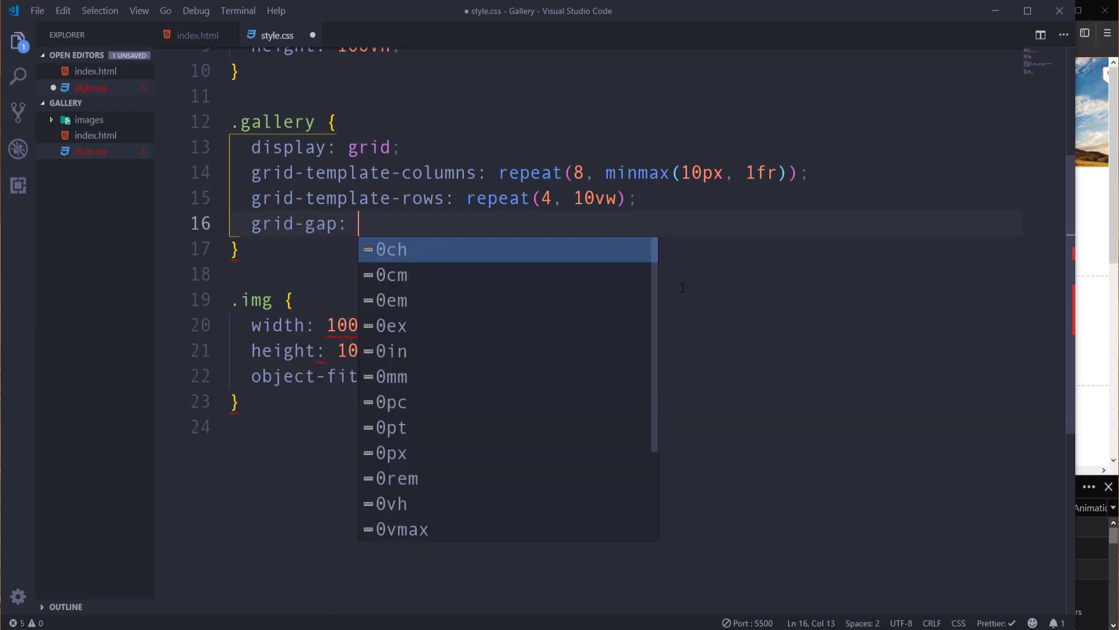
text(16px;)
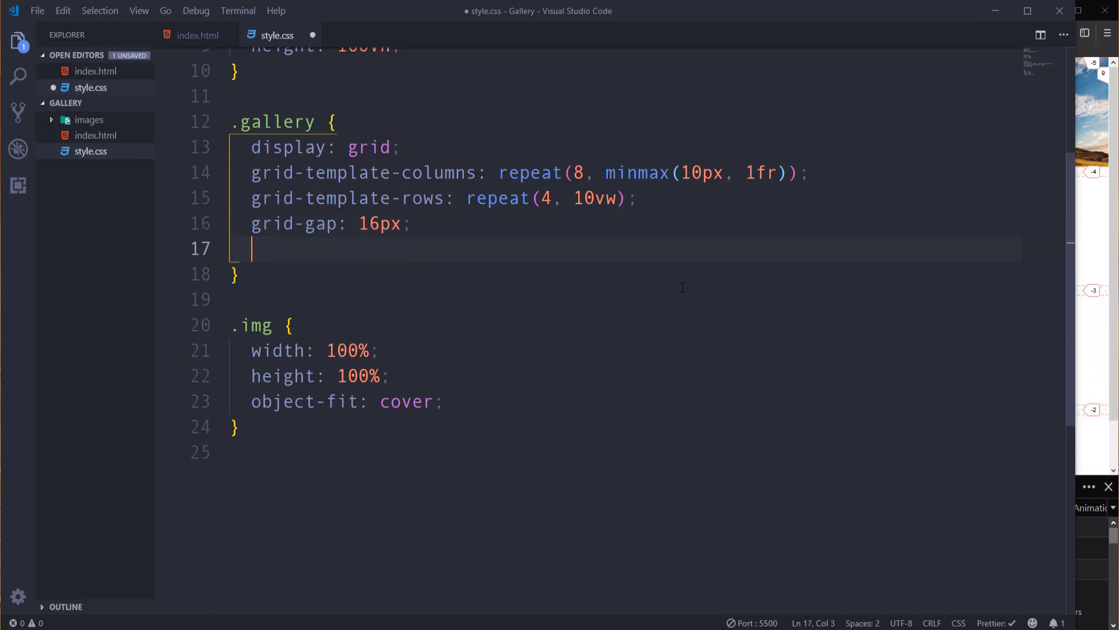
Give the gallery a dark green background-color of #0d420d.
text(background-color:)
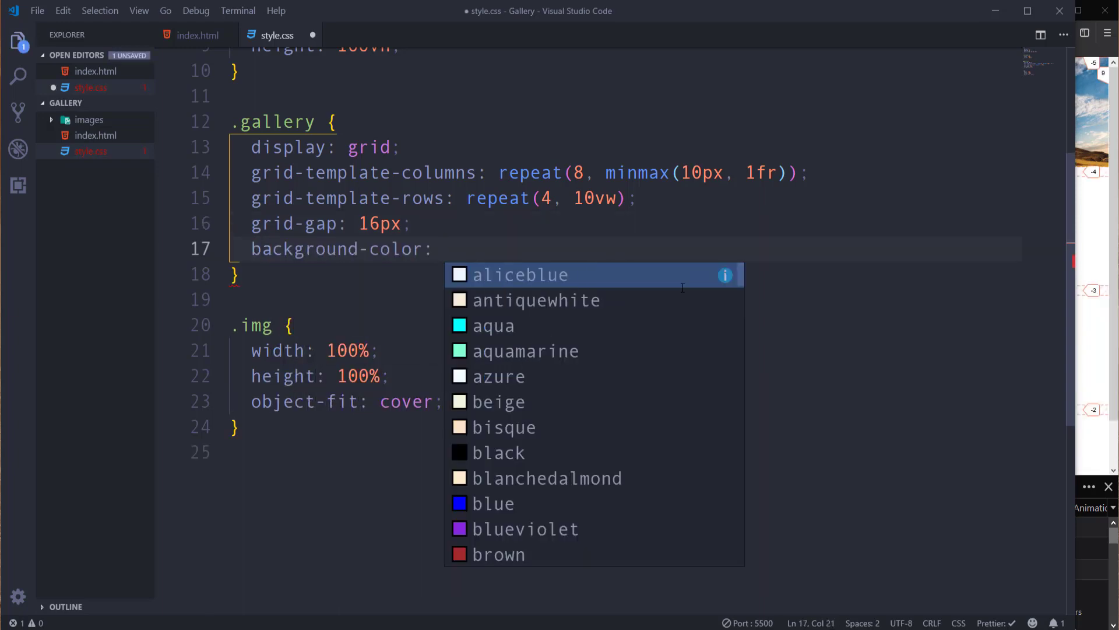
text(#0)
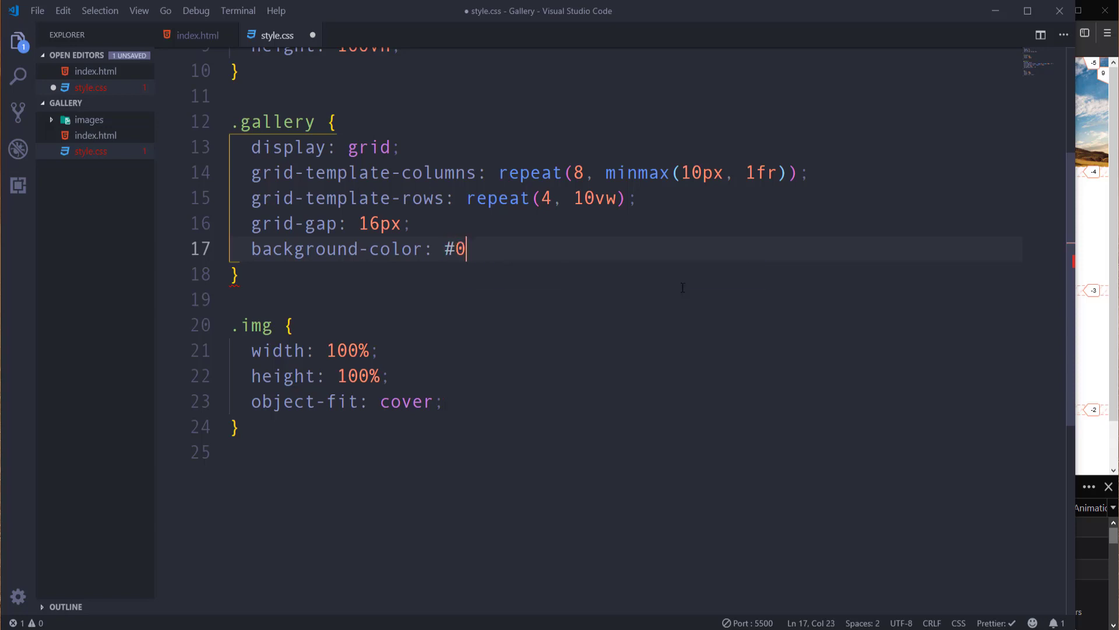
text(d4)
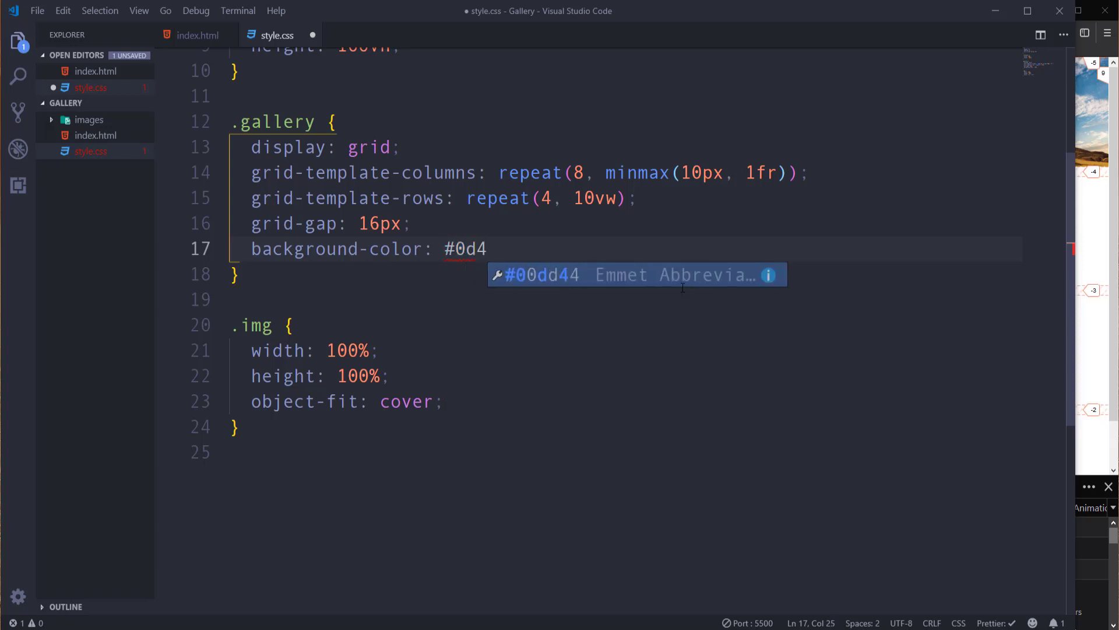
text(20d;)
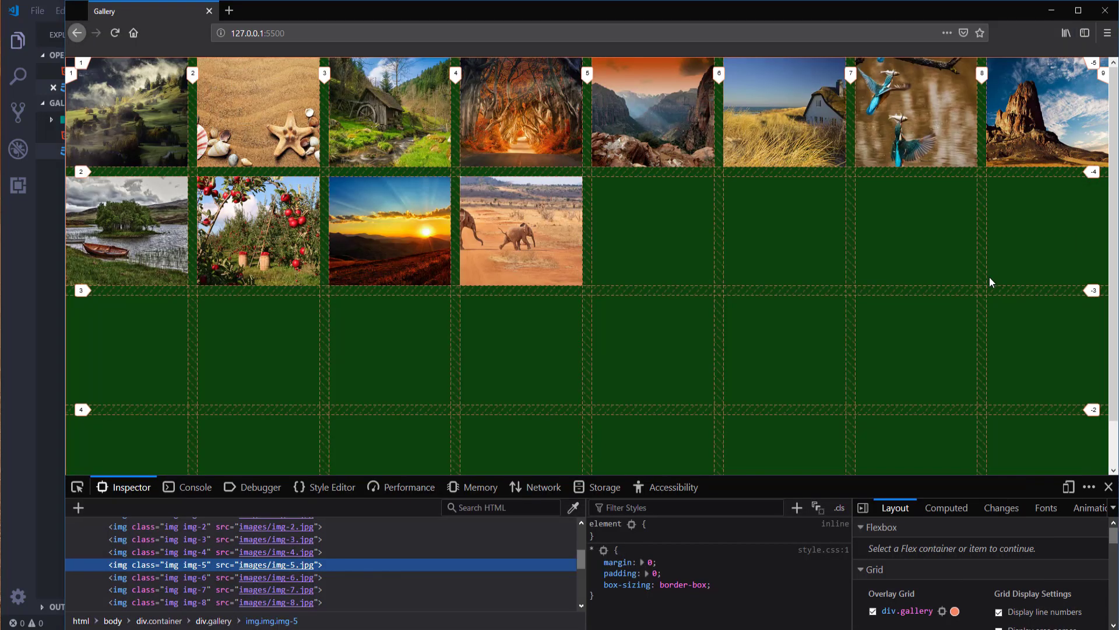
mouse_move(225, 233)
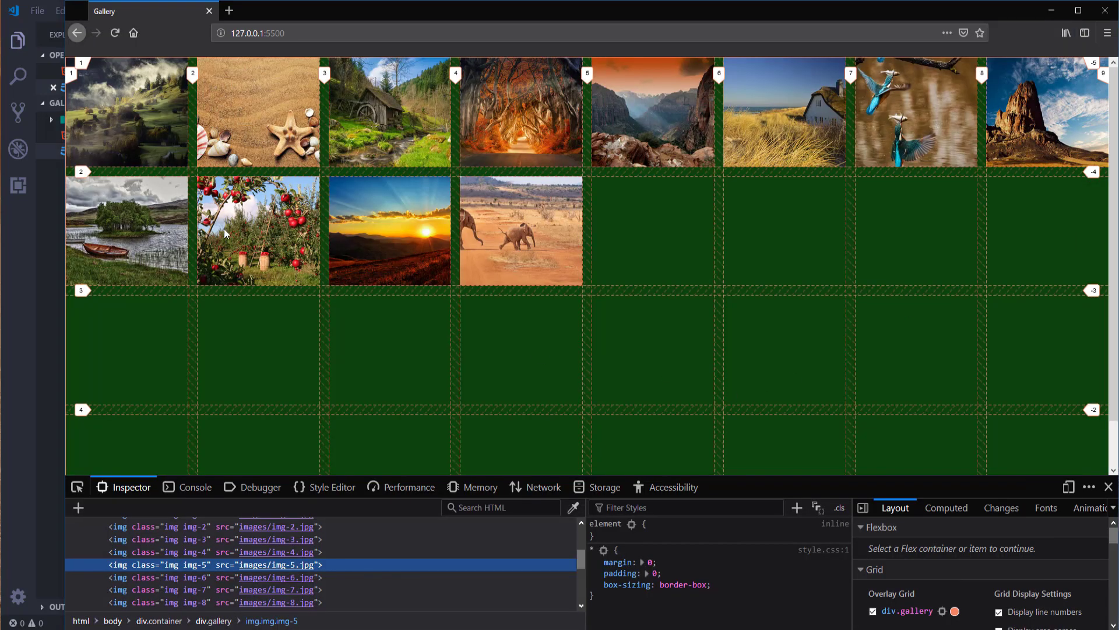
mouse_move(331, 141)
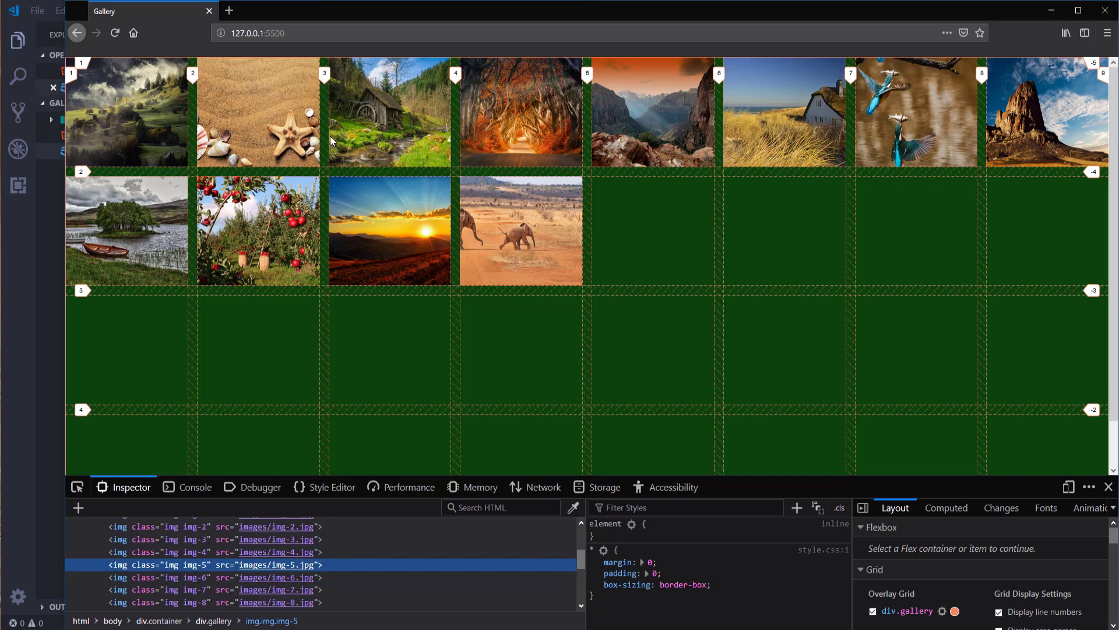
mouse_move(696, 385)
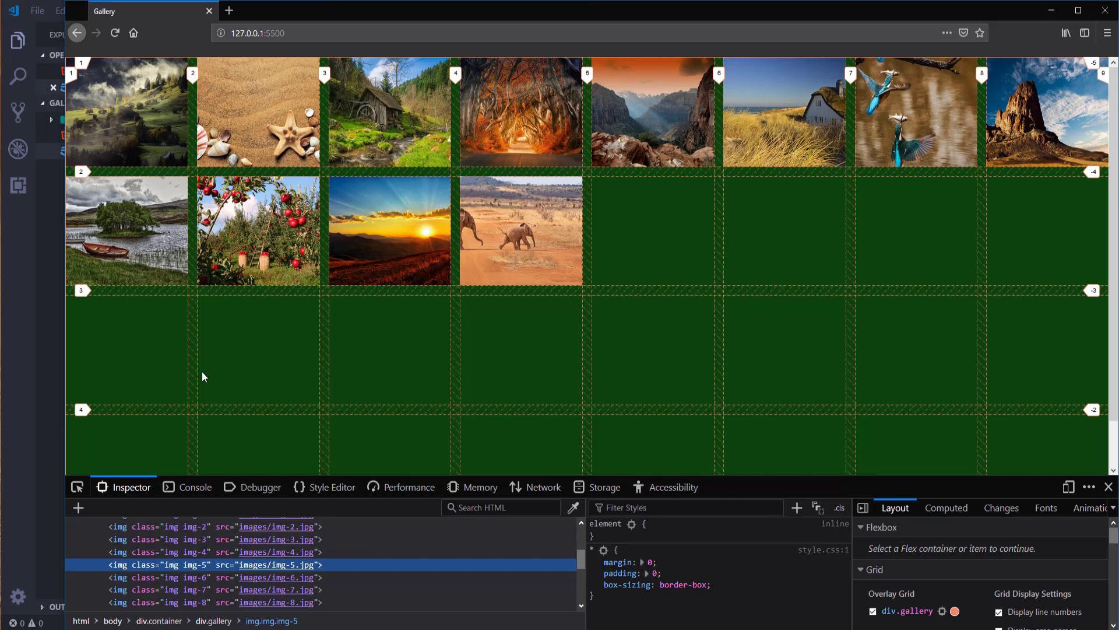
mouse_move(125, 360)
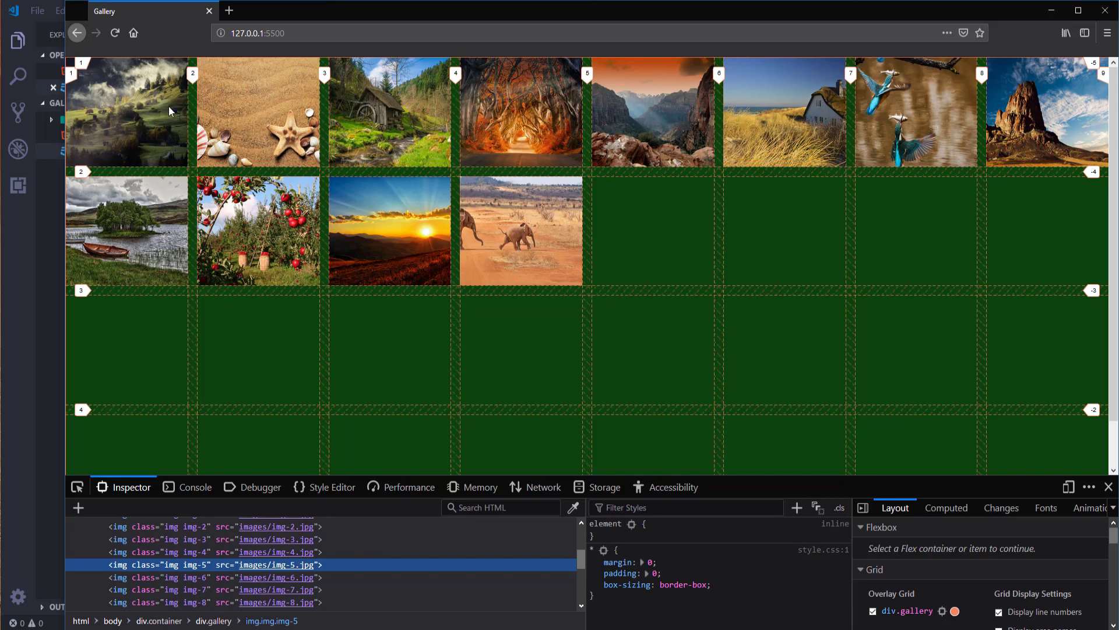
mouse_move(222, 127)
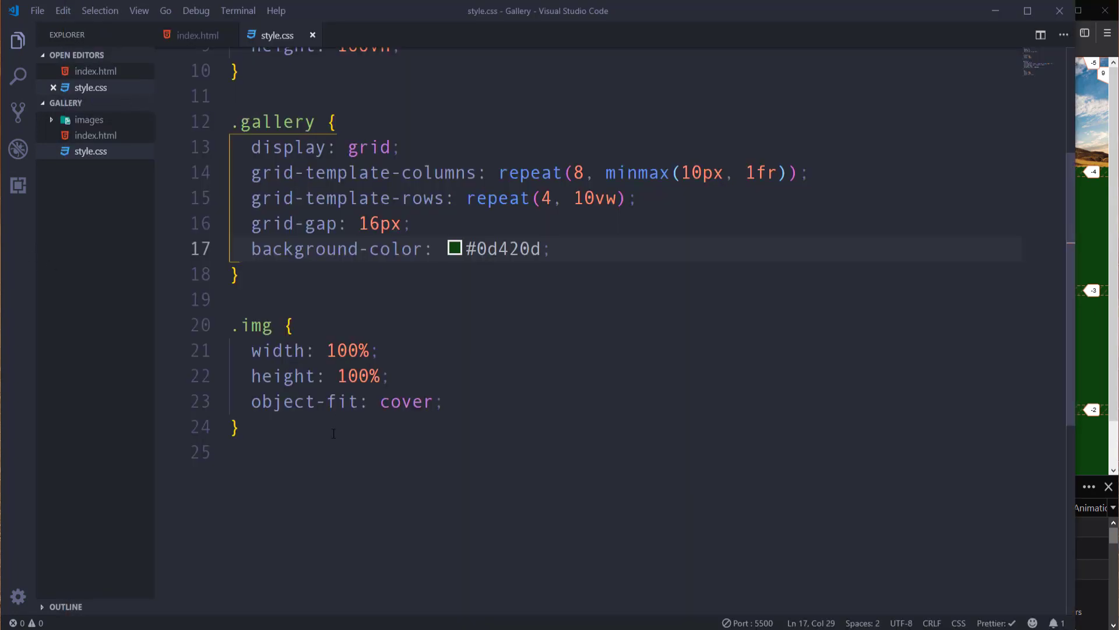
Create an .img-1 rule with grid-column 1 / 3.
text(.)
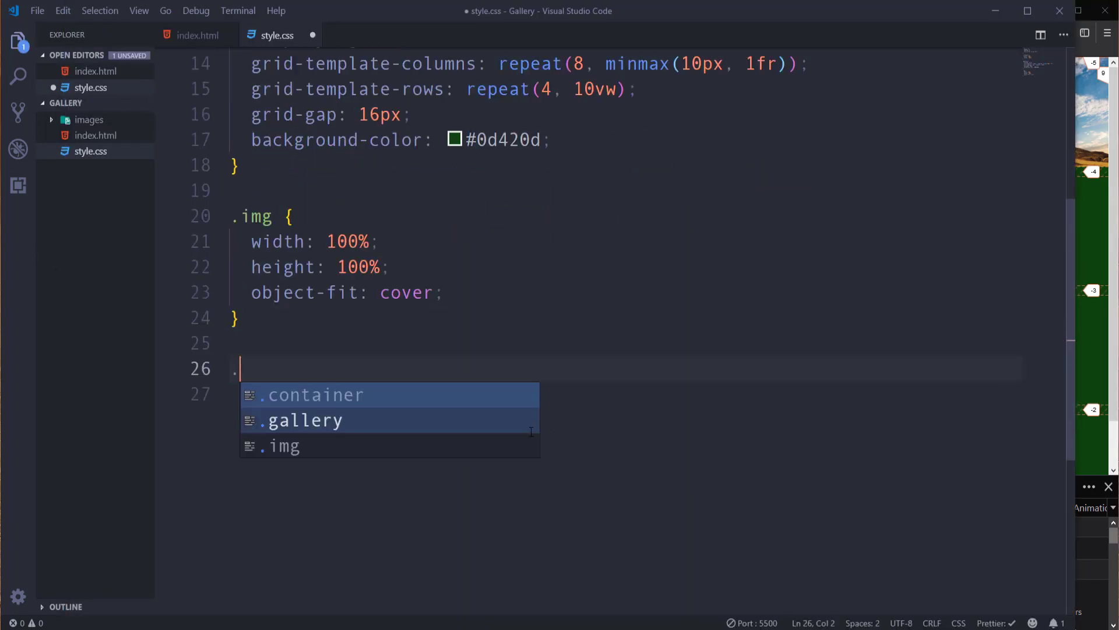
text(img-1{)
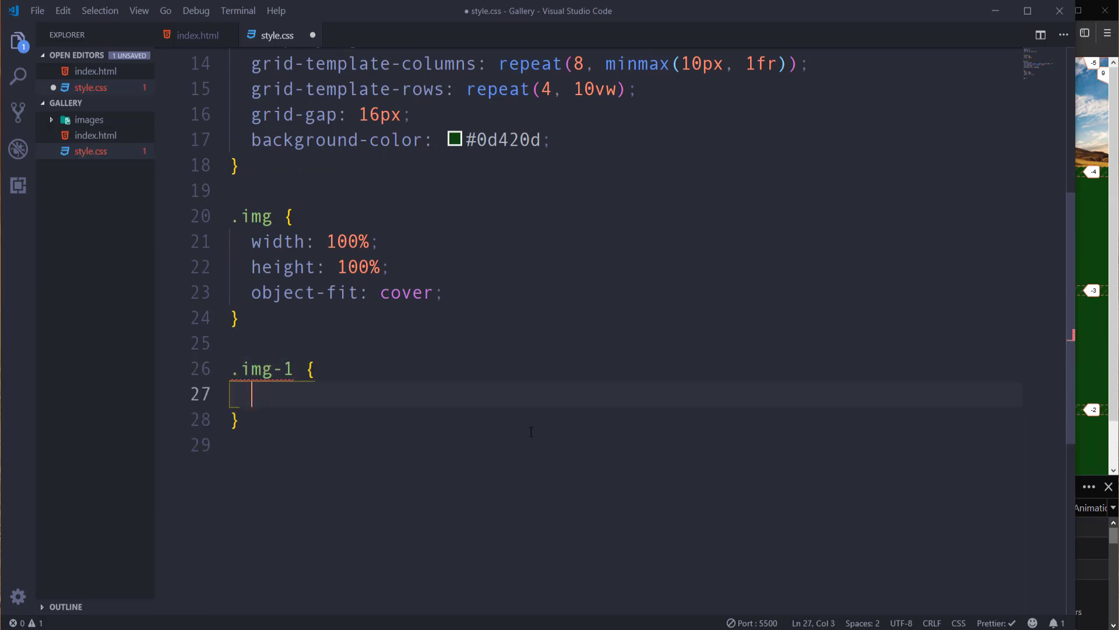
text(grid-column:)
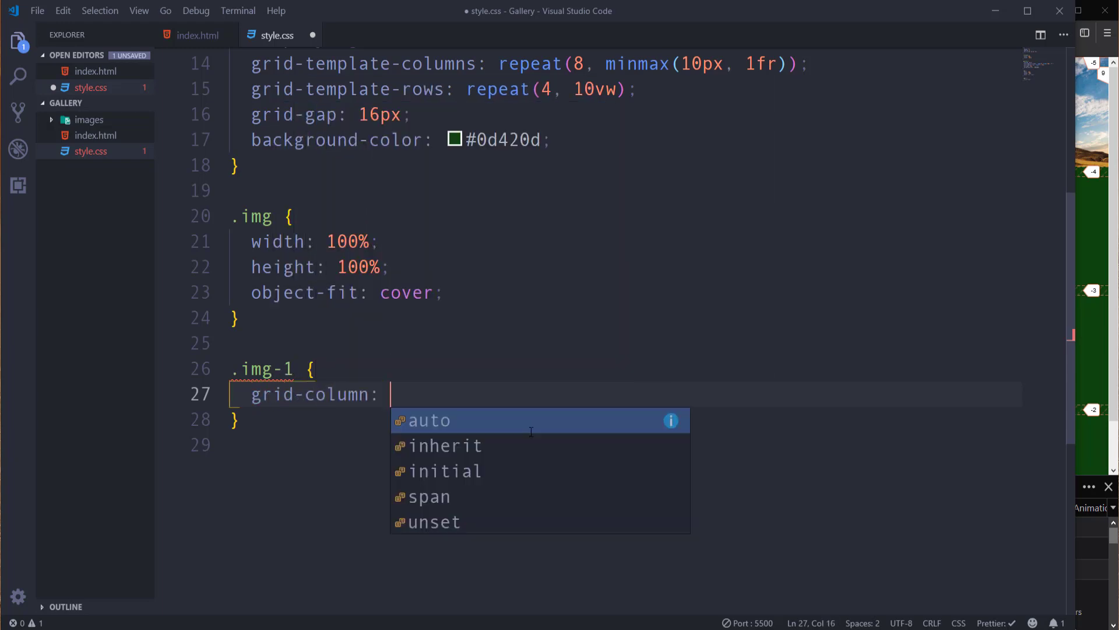
key(Escape)
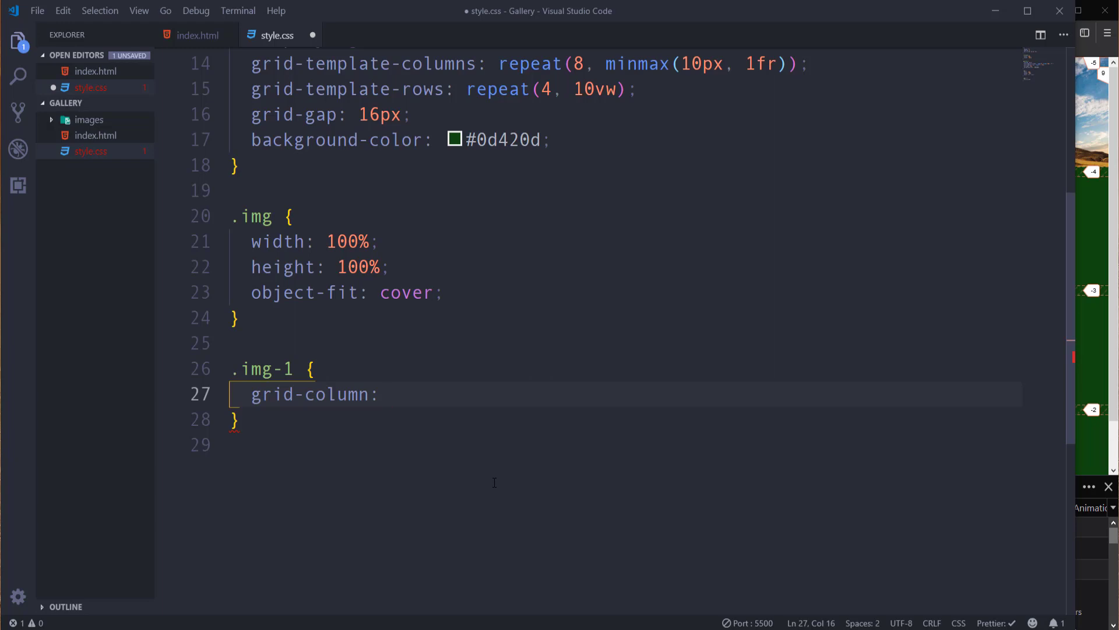
text(1 / 3;)
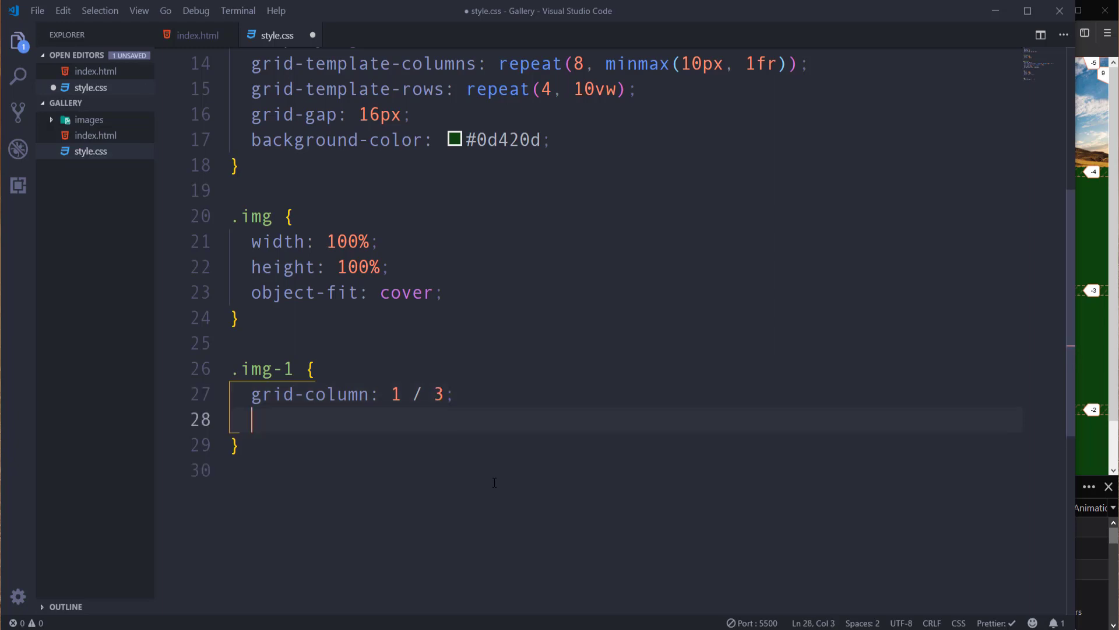
Add grid-row: 1 / 2; to the .img-1 rule.
text(gridrow:)
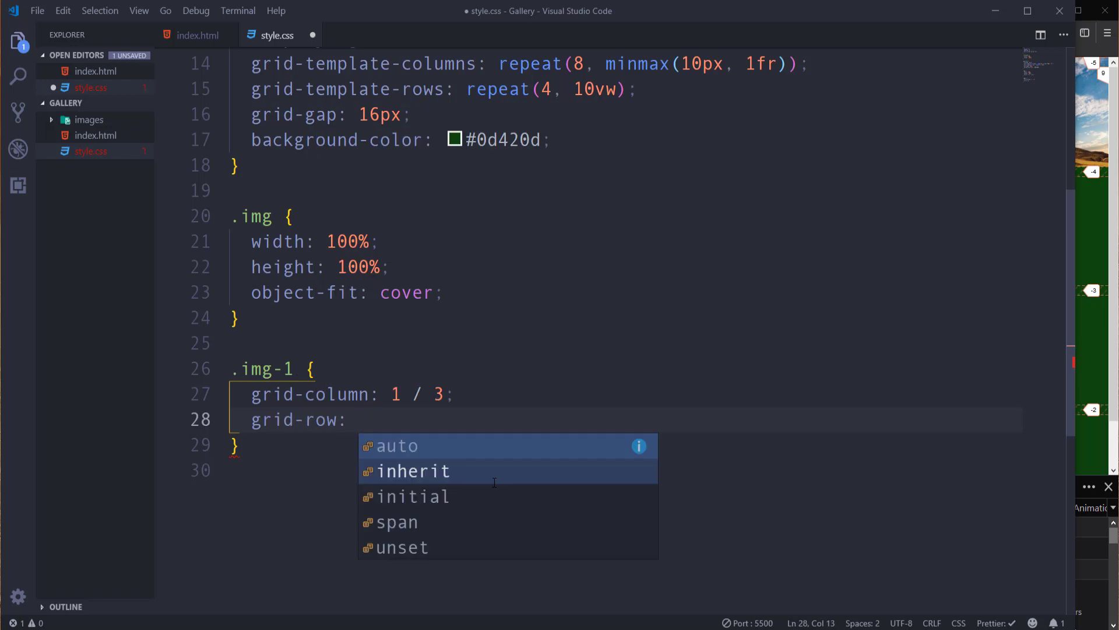
text(1 /)
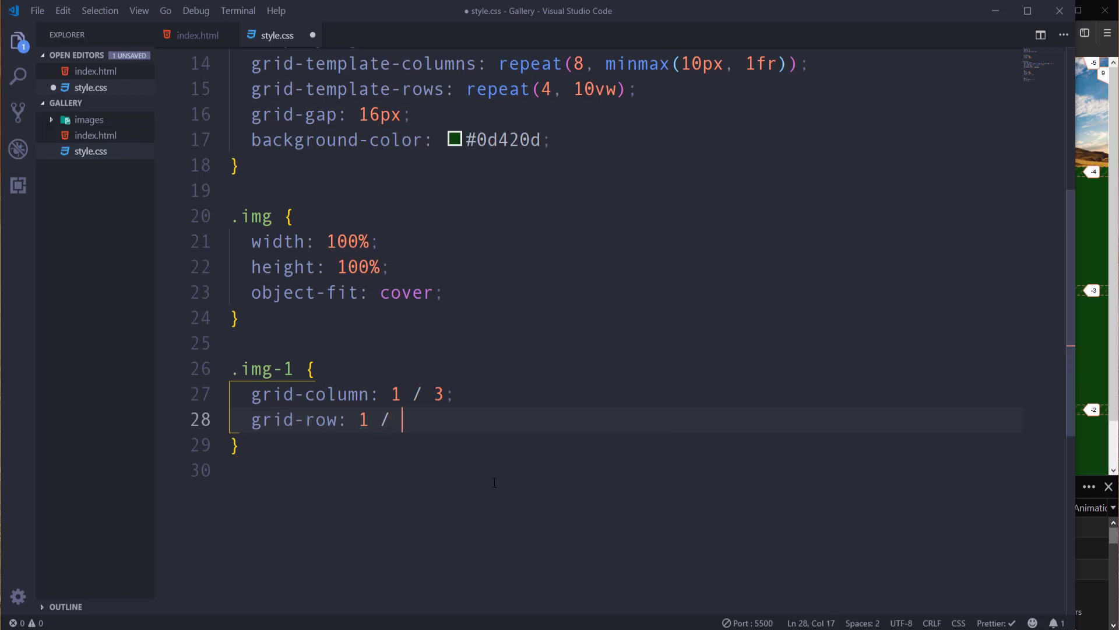
text(2;)
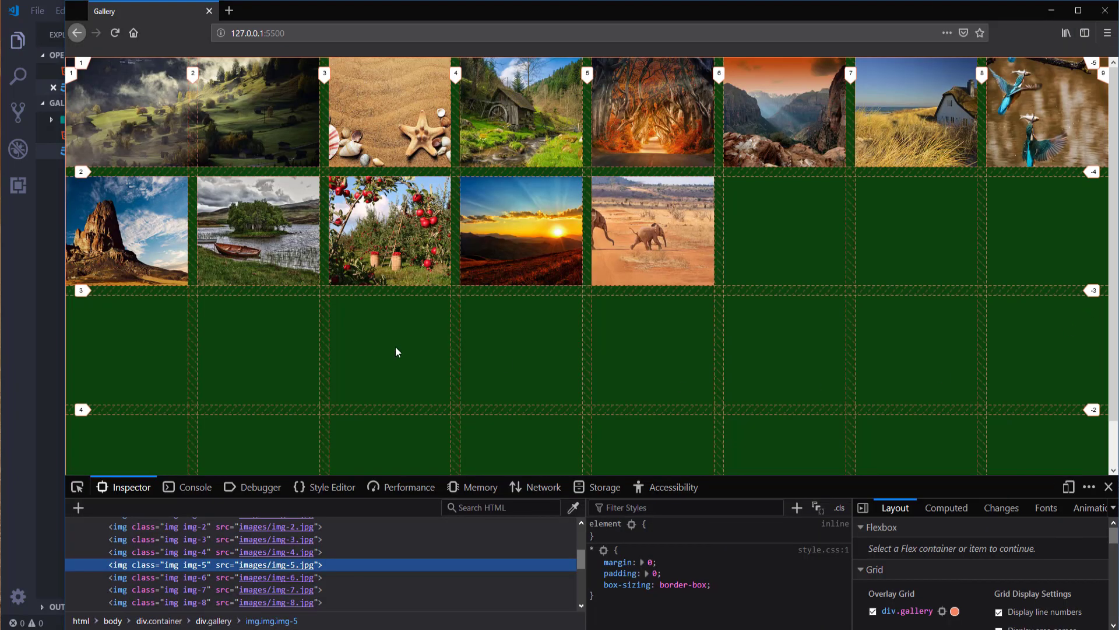
mouse_move(230, 142)
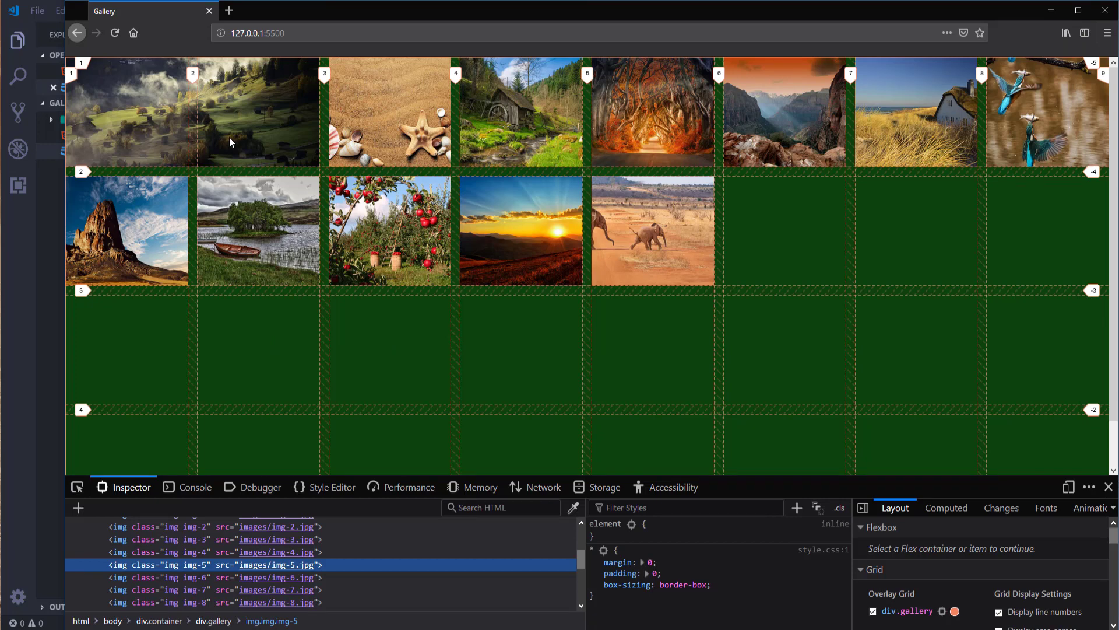
mouse_move(377, 111)
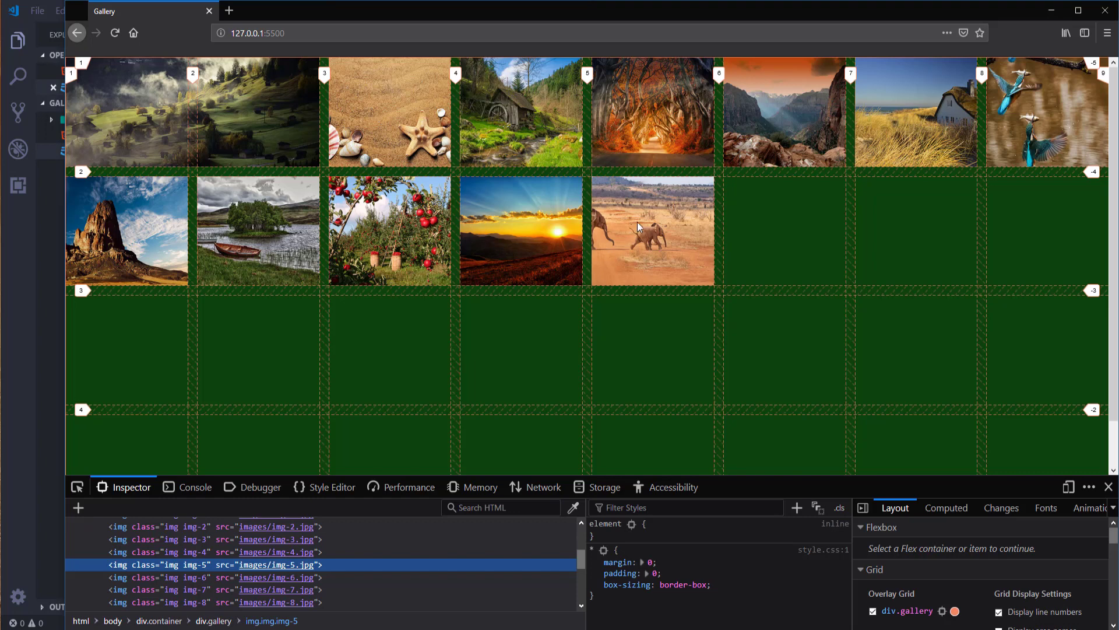
mouse_move(76, 280)
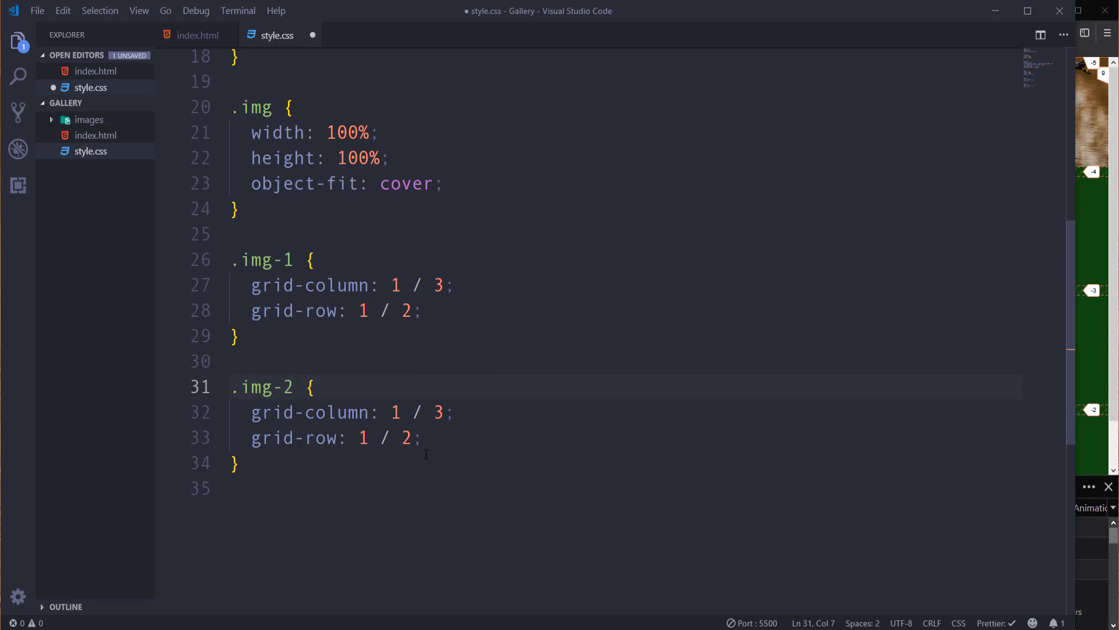
Set the .img-2 rule to grid-column 3 / 6 and grid-row 1 / 3.
text(3)
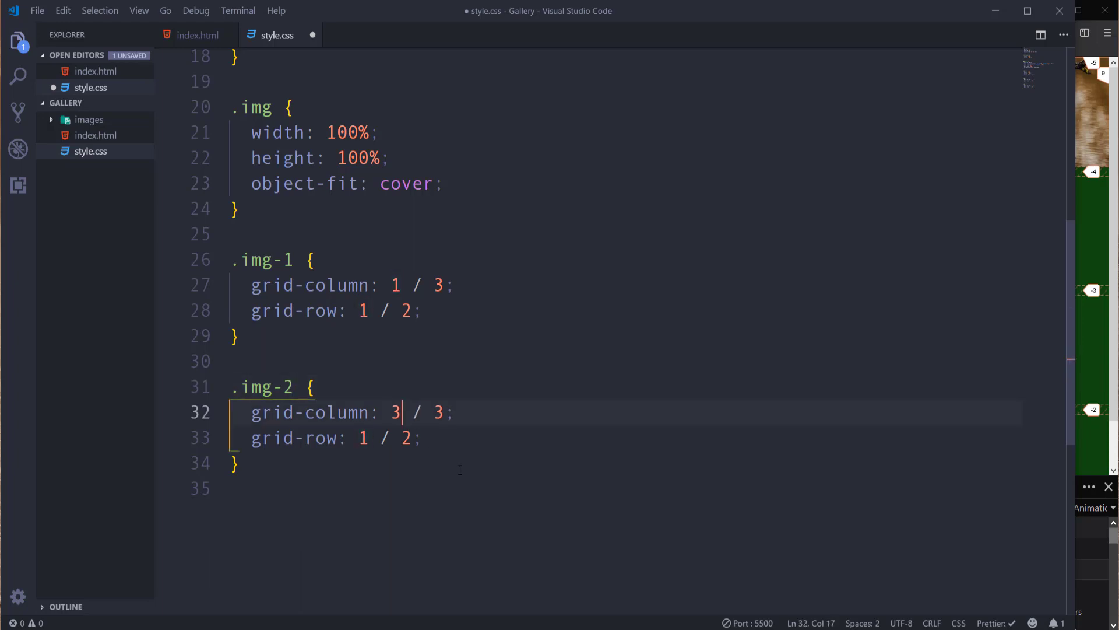
text(6)
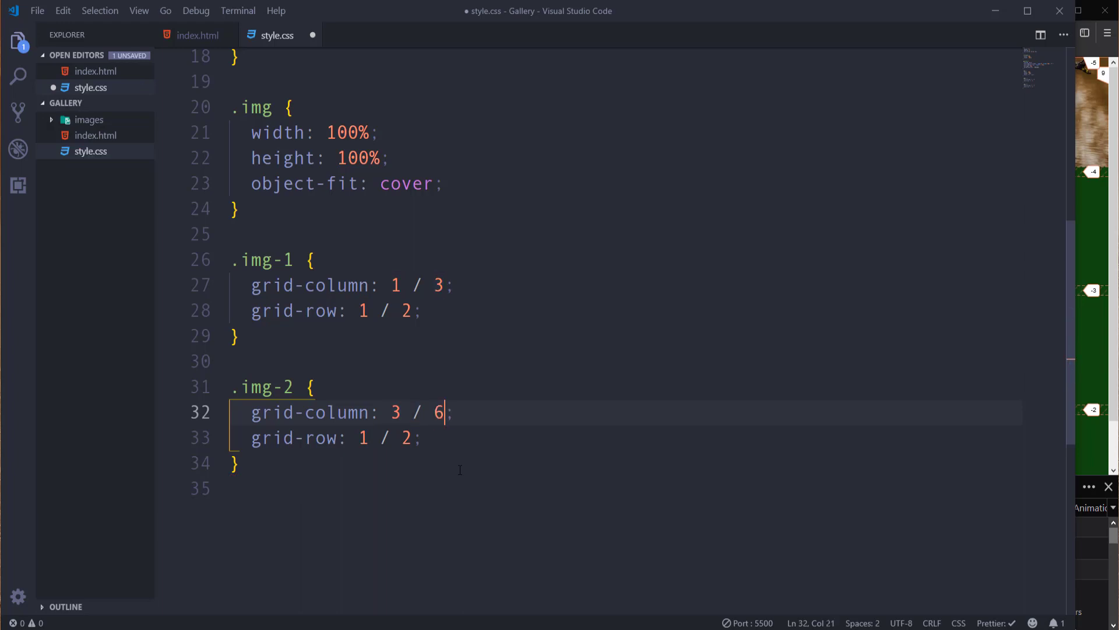
text(3)
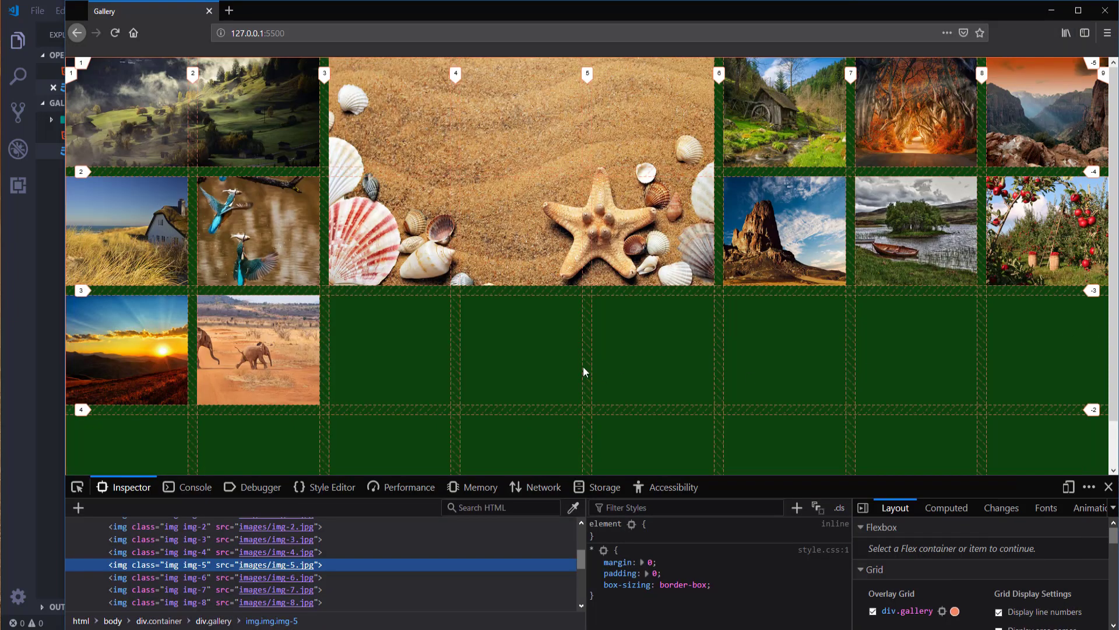
mouse_move(783, 177)
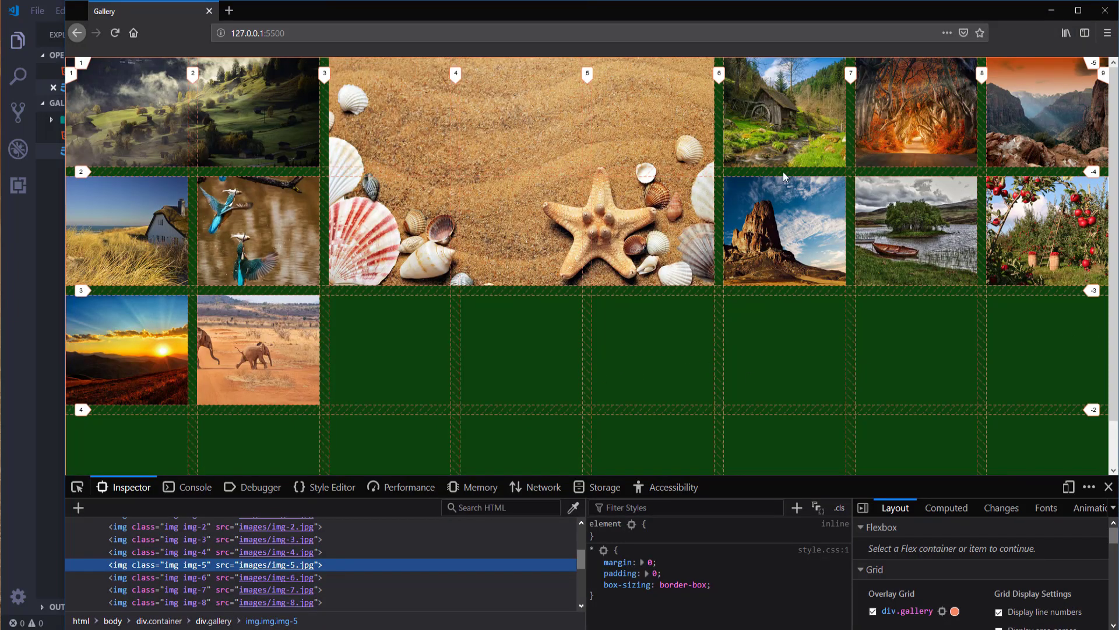
mouse_move(795, 130)
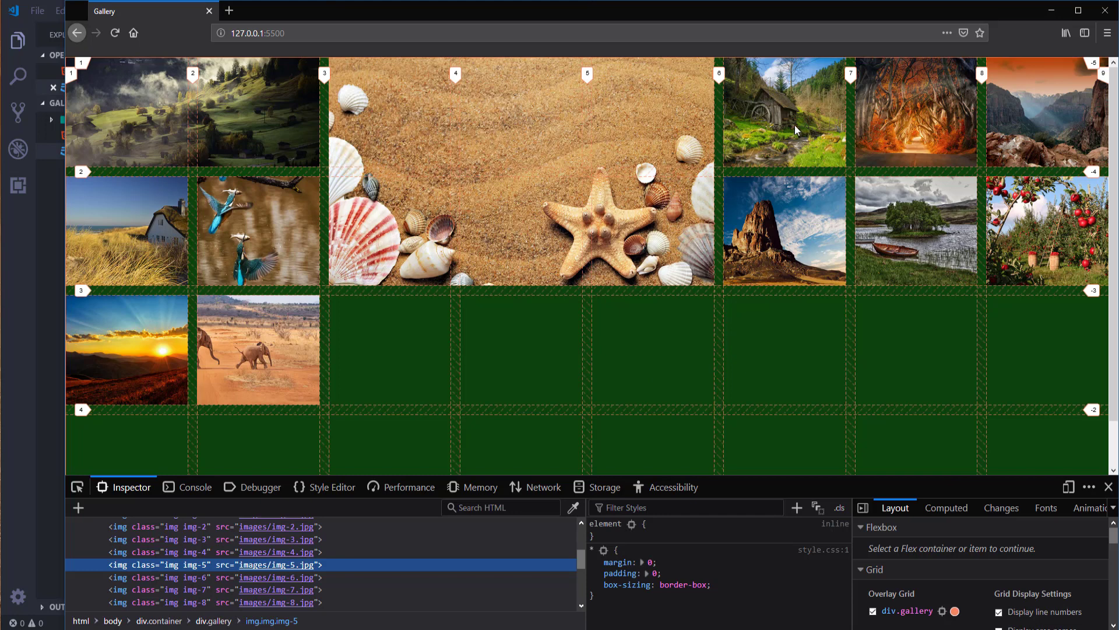
mouse_move(28, 280)
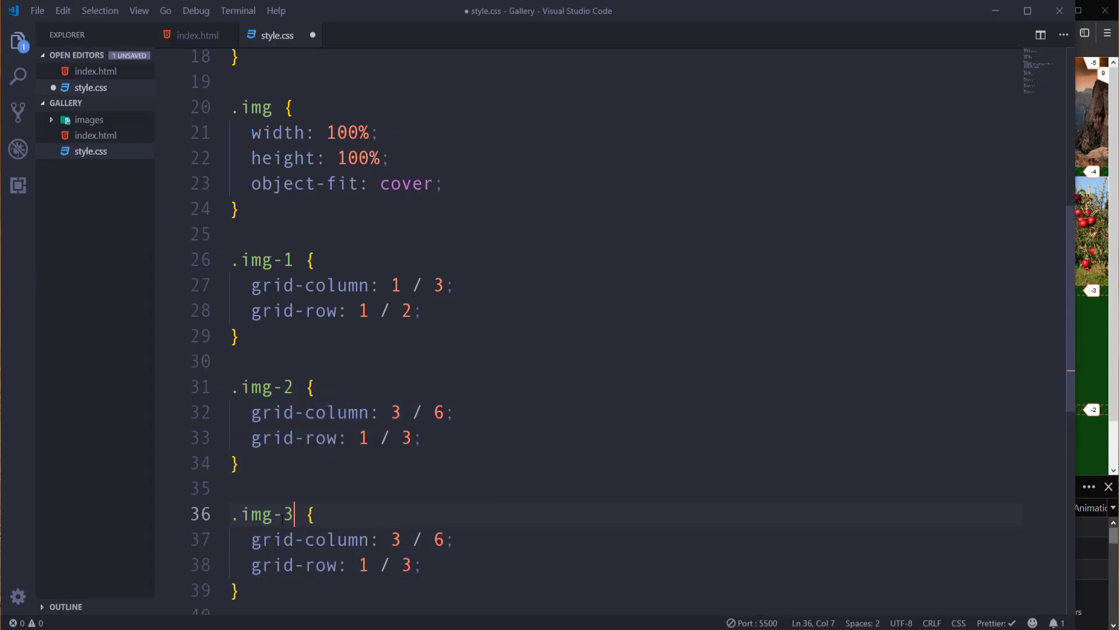
Set the .img-3 rule's grid-column to 6 / 7.
scroll(down, 3)
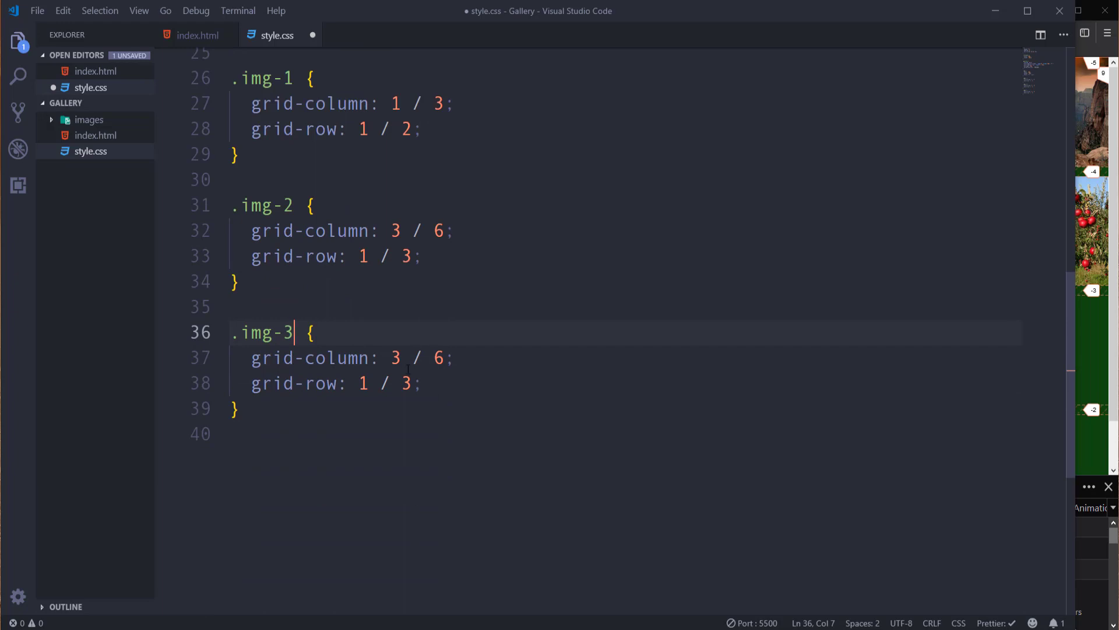
text(6)
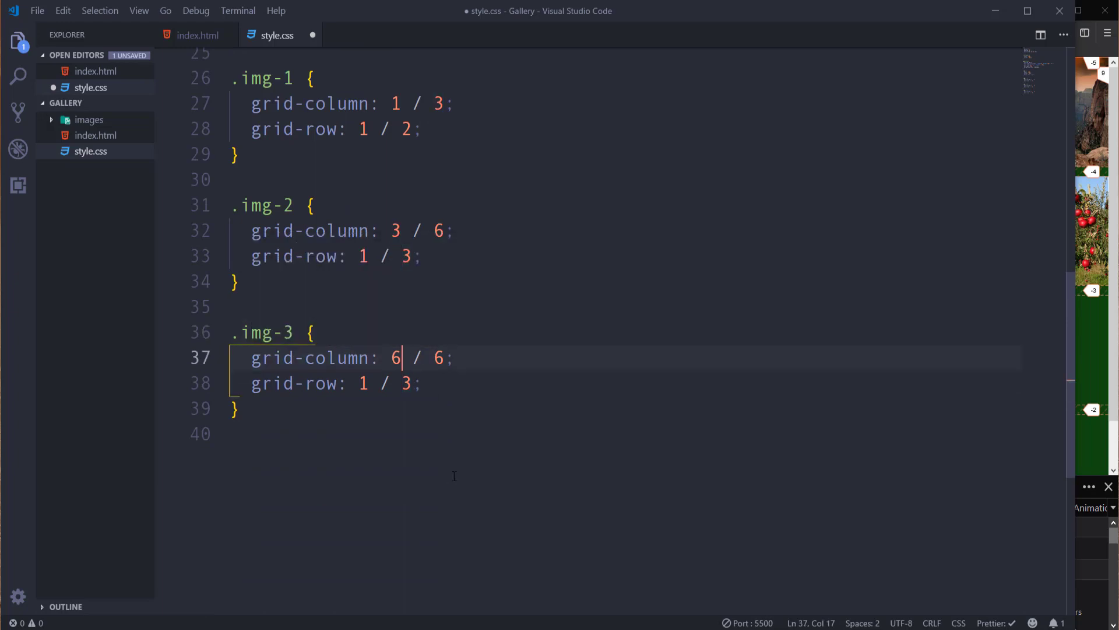
text(7)
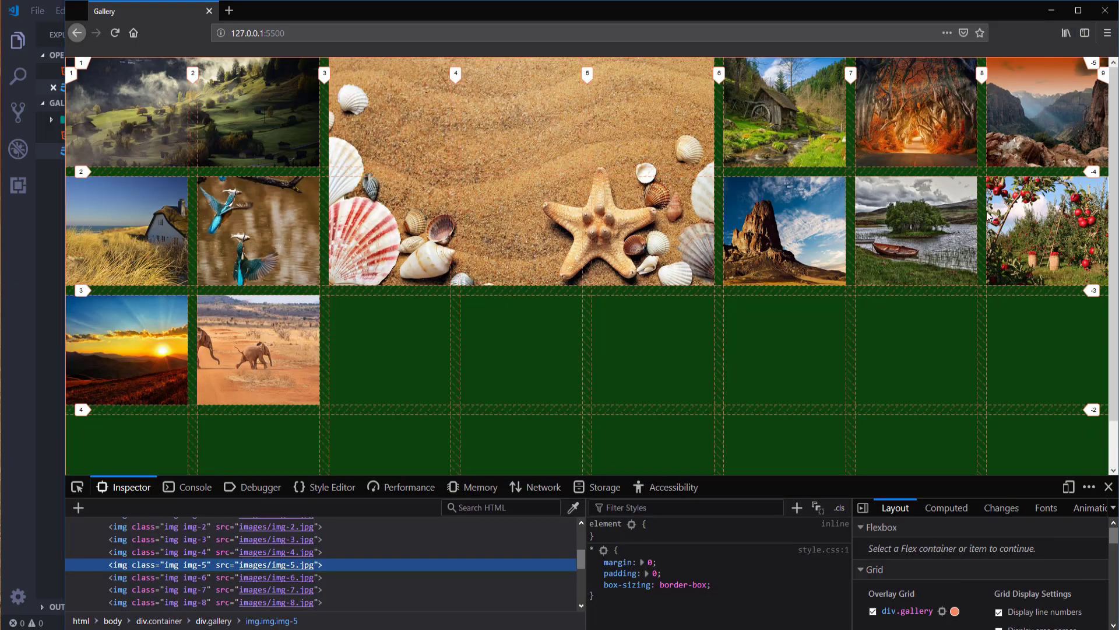
mouse_move(86, 355)
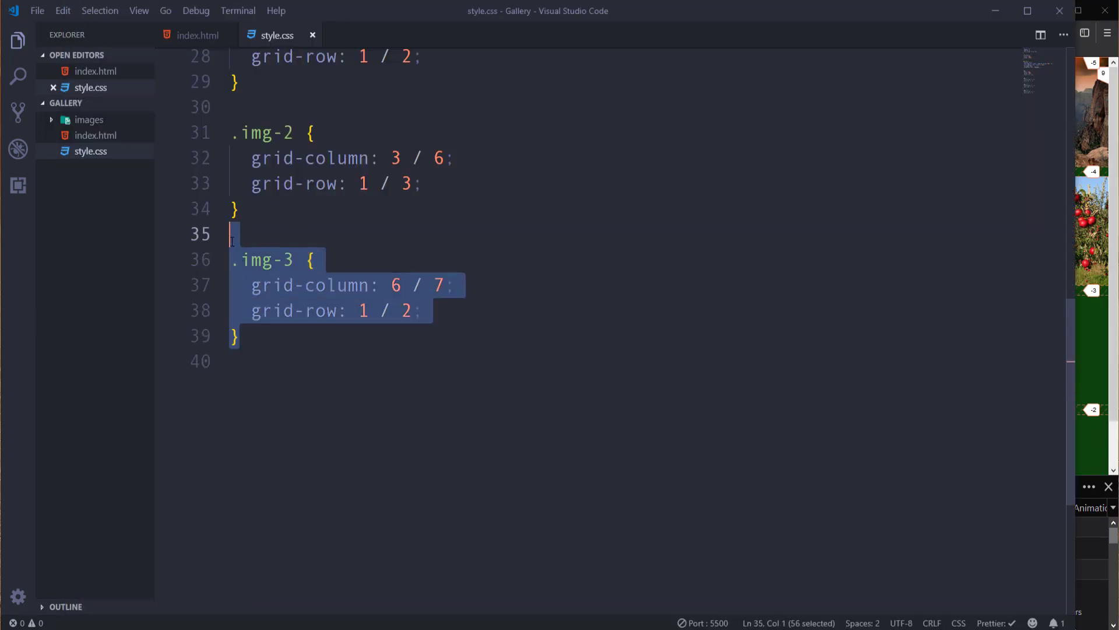
Paste a copy of the .img-3 block as .img-4 with grid-column 7 / 9.
key(ctrl+v)
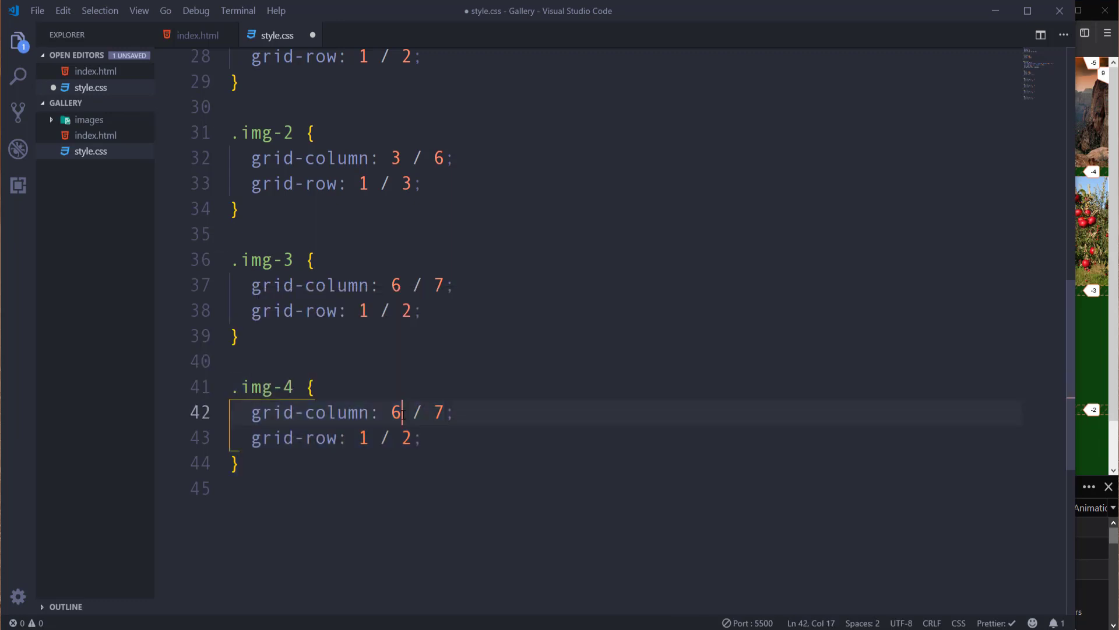
text(7)
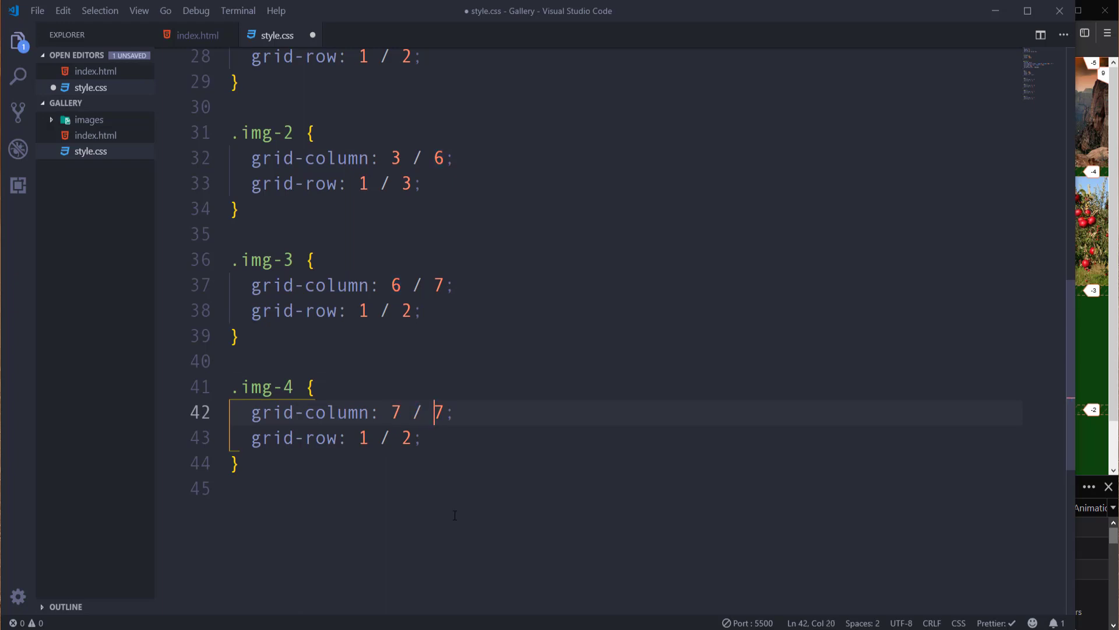
text(9)
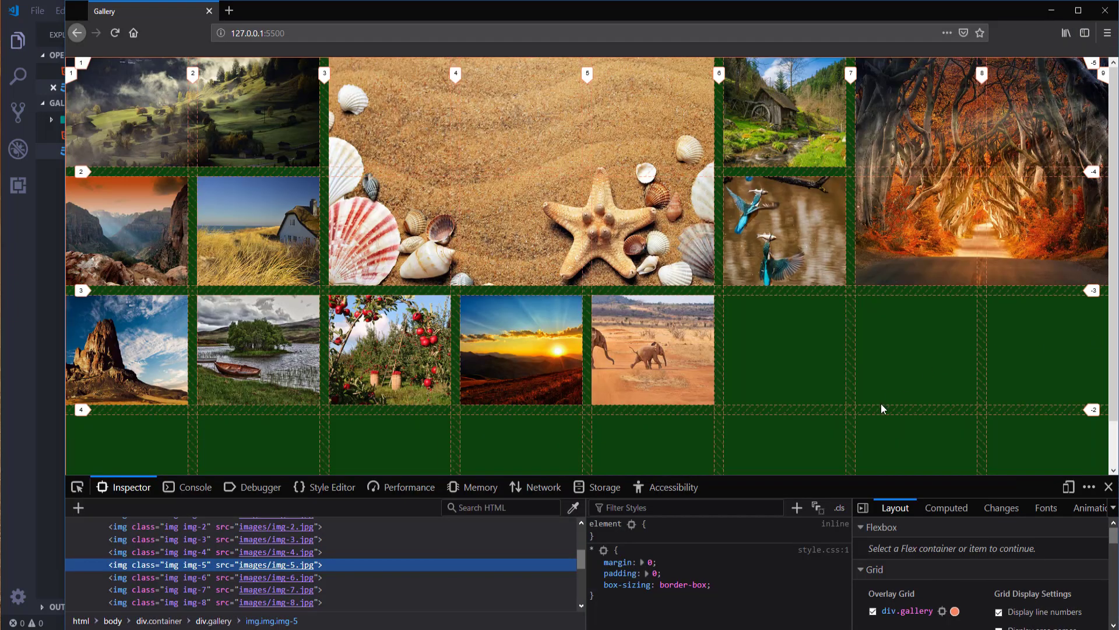
mouse_move(177, 226)
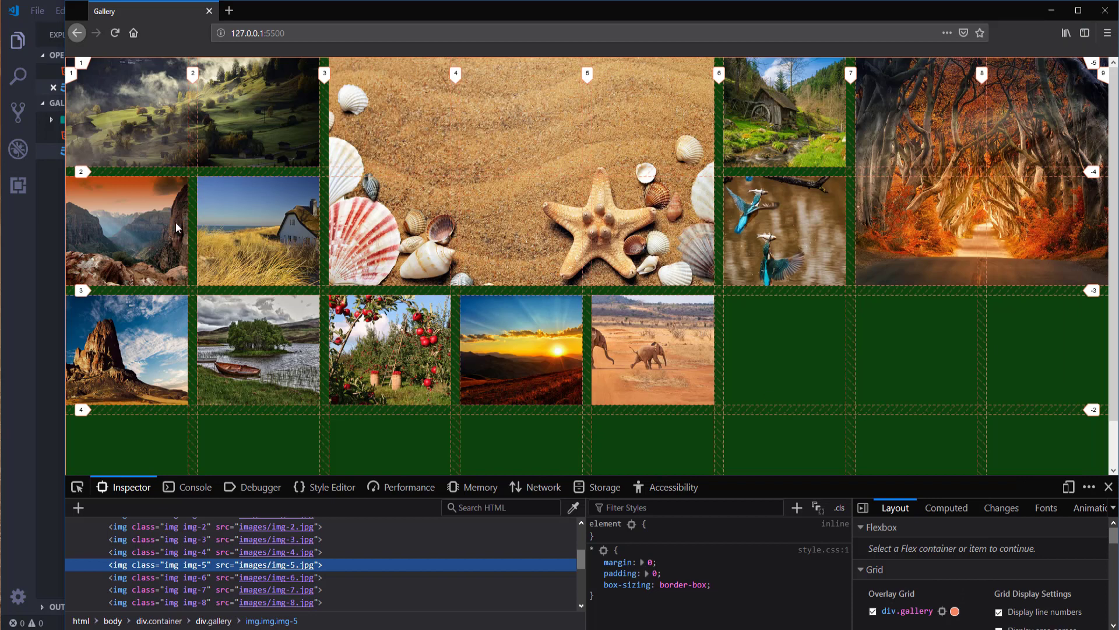
mouse_move(232, 303)
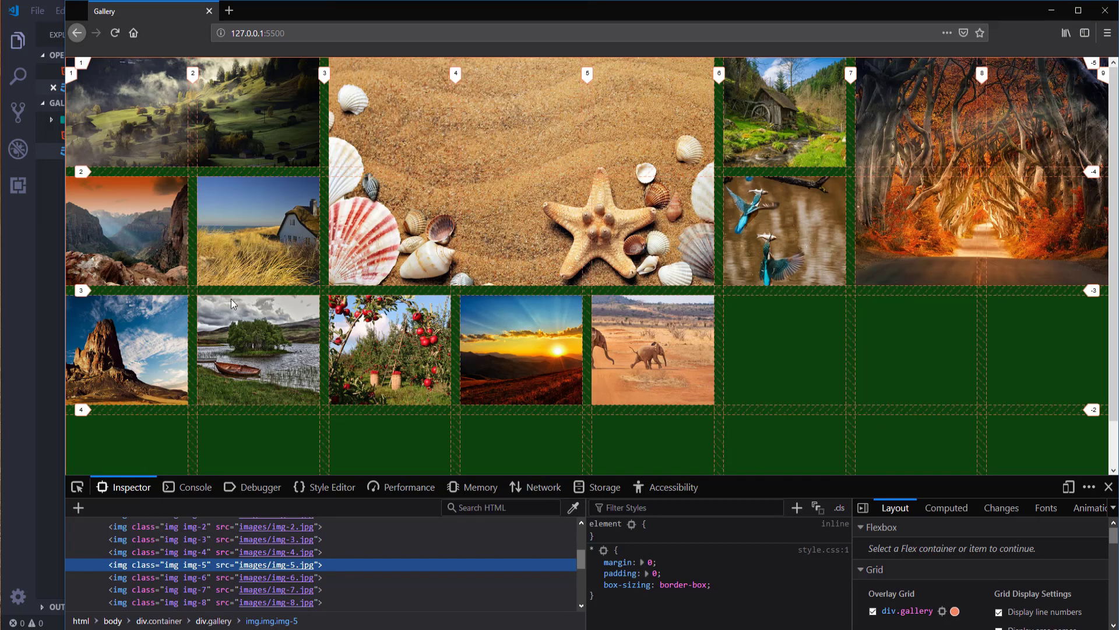
mouse_move(269, 350)
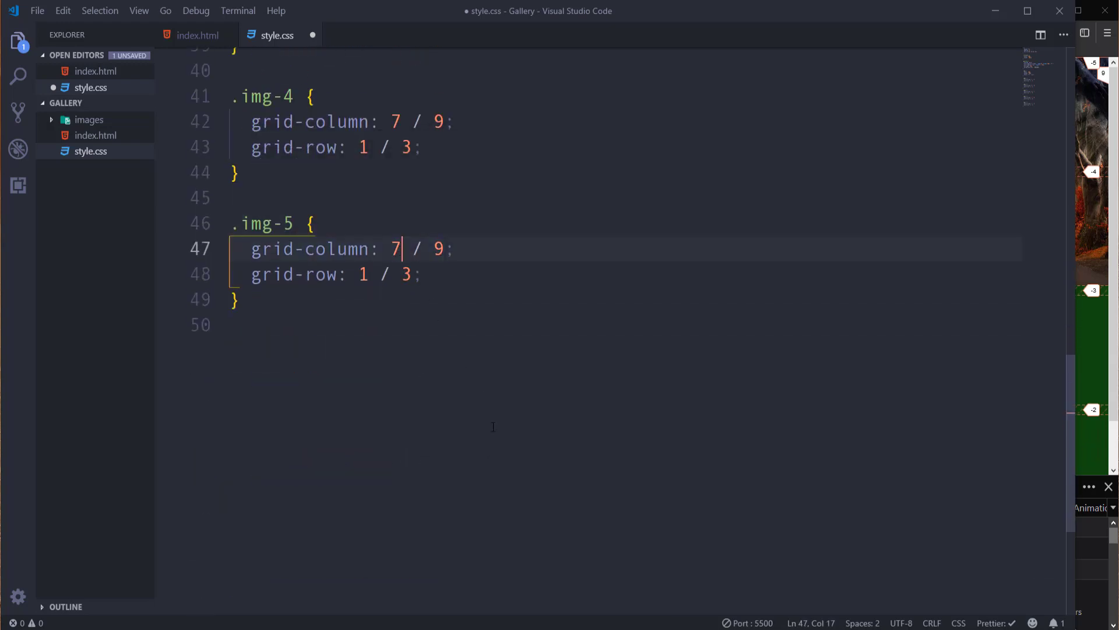
Set the .img-5 rule to grid-column 1 / 3 and grid-row 2 / 4.
text(1)
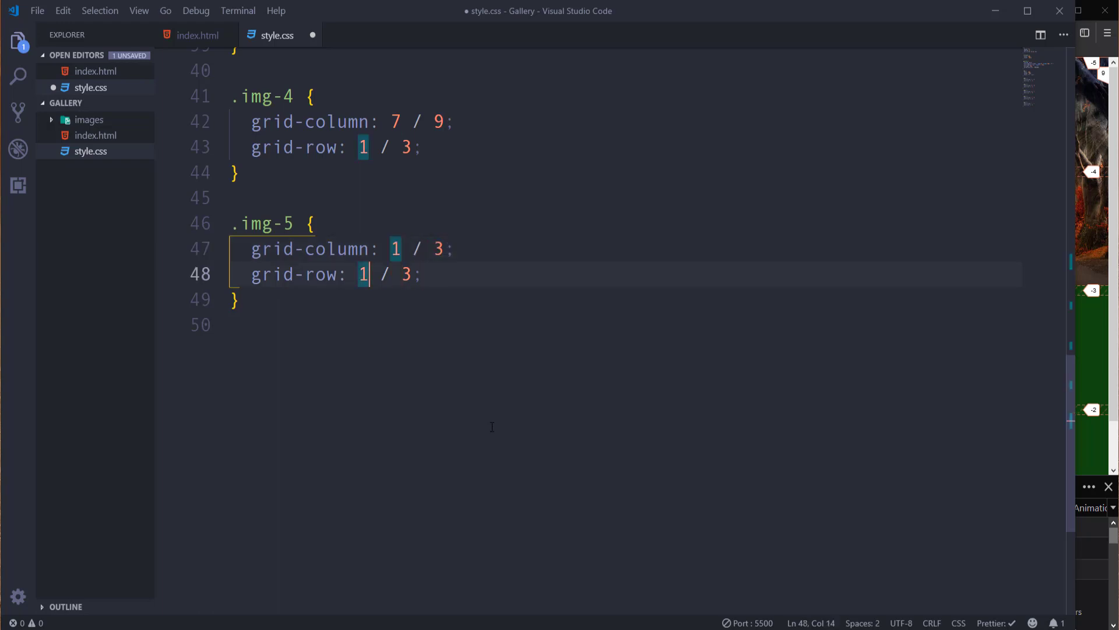
text(2)
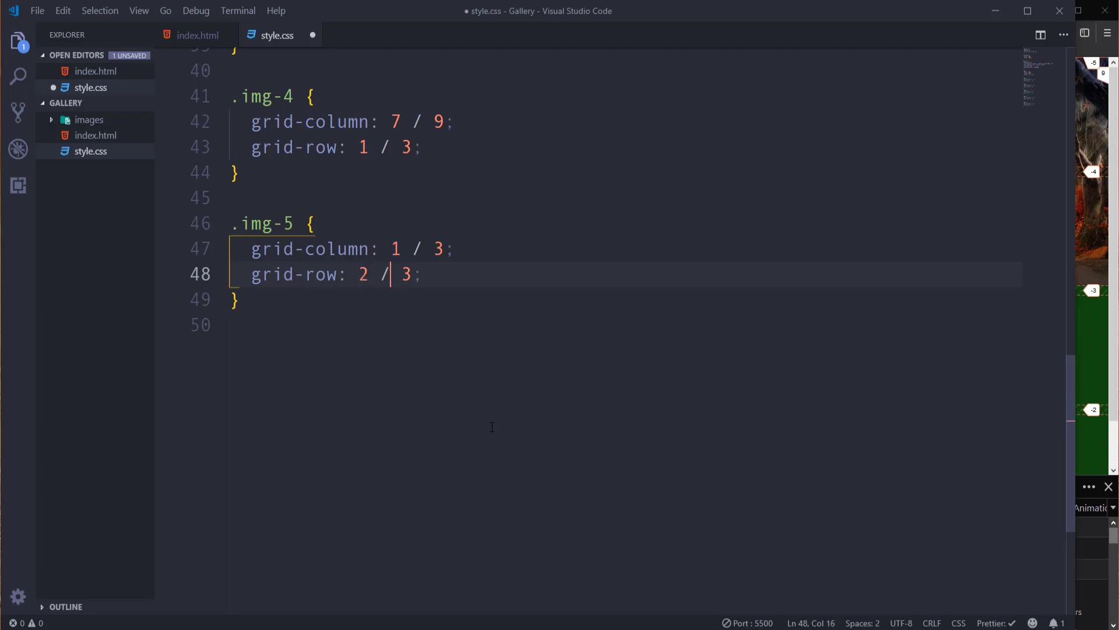
text(4)
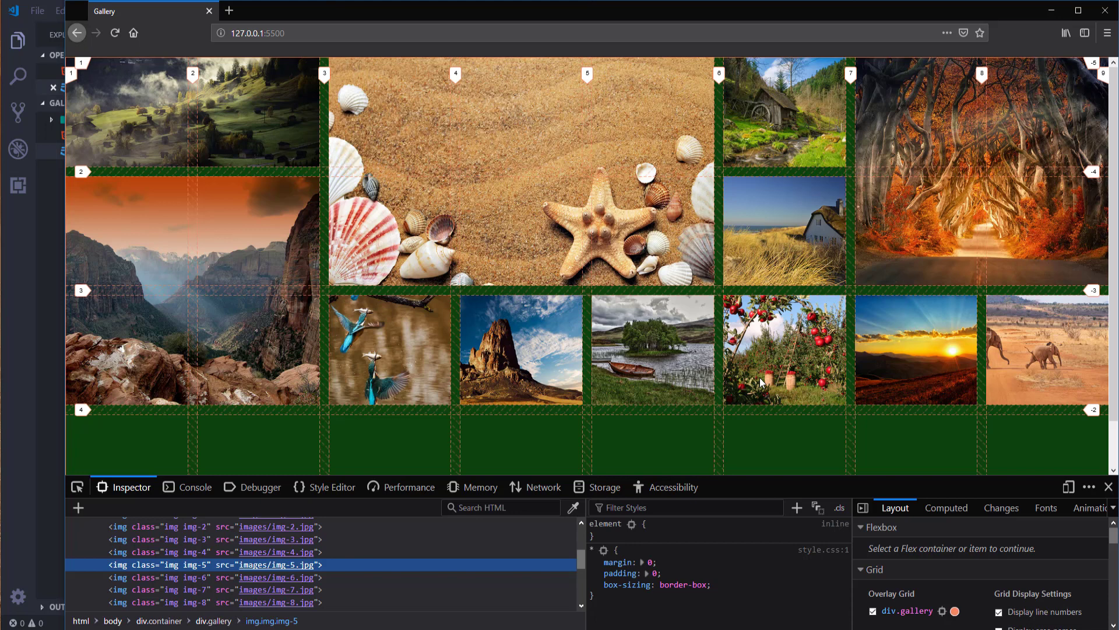
mouse_move(401, 336)
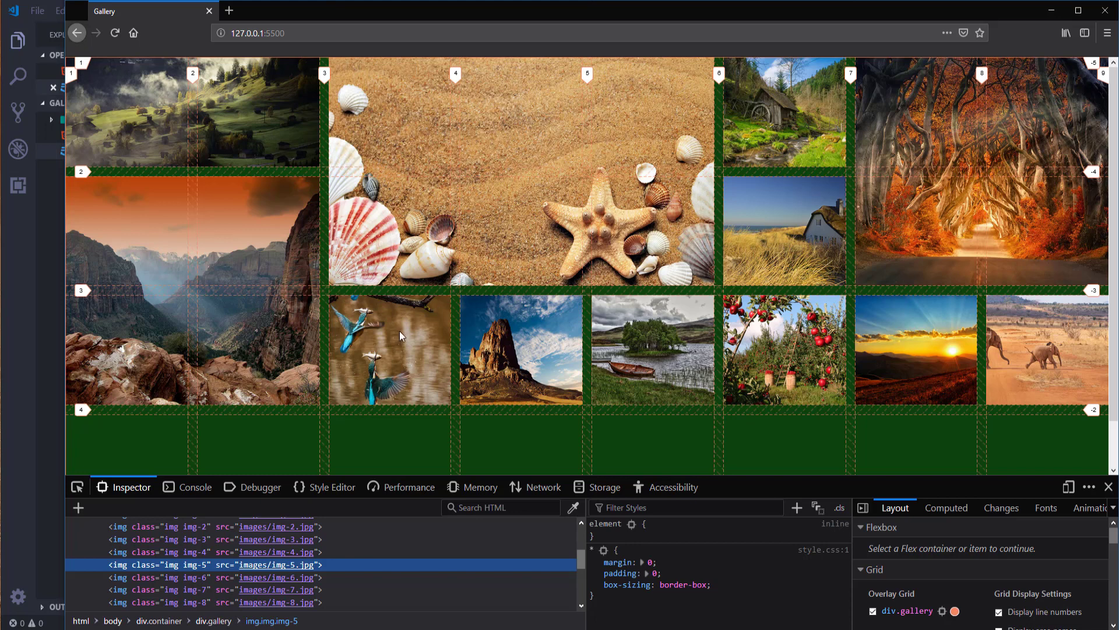
mouse_move(445, 349)
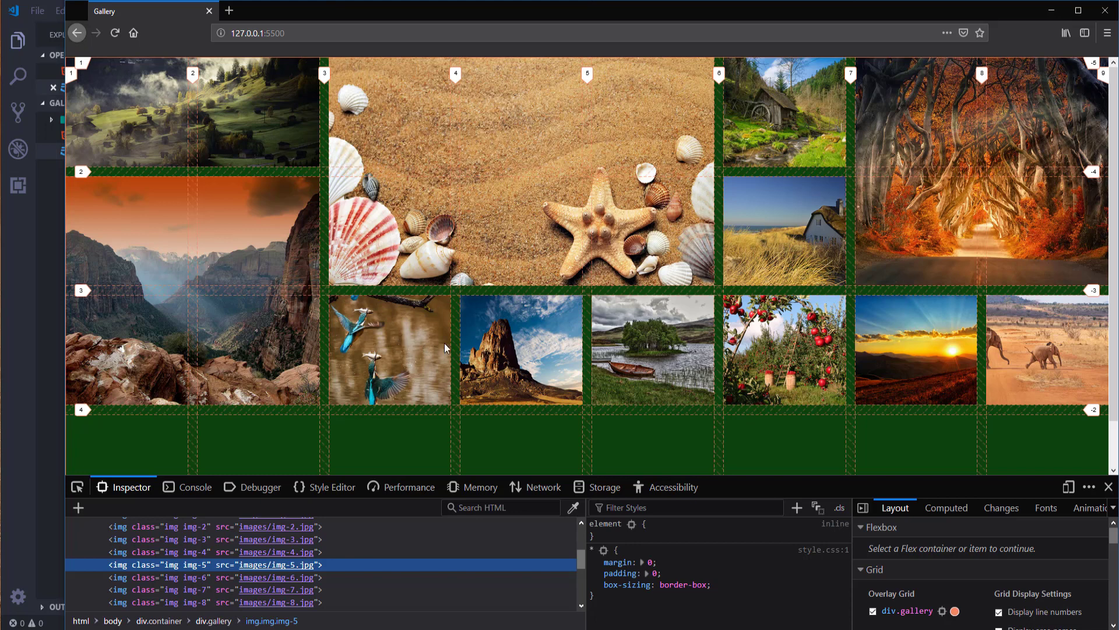
mouse_move(461, 347)
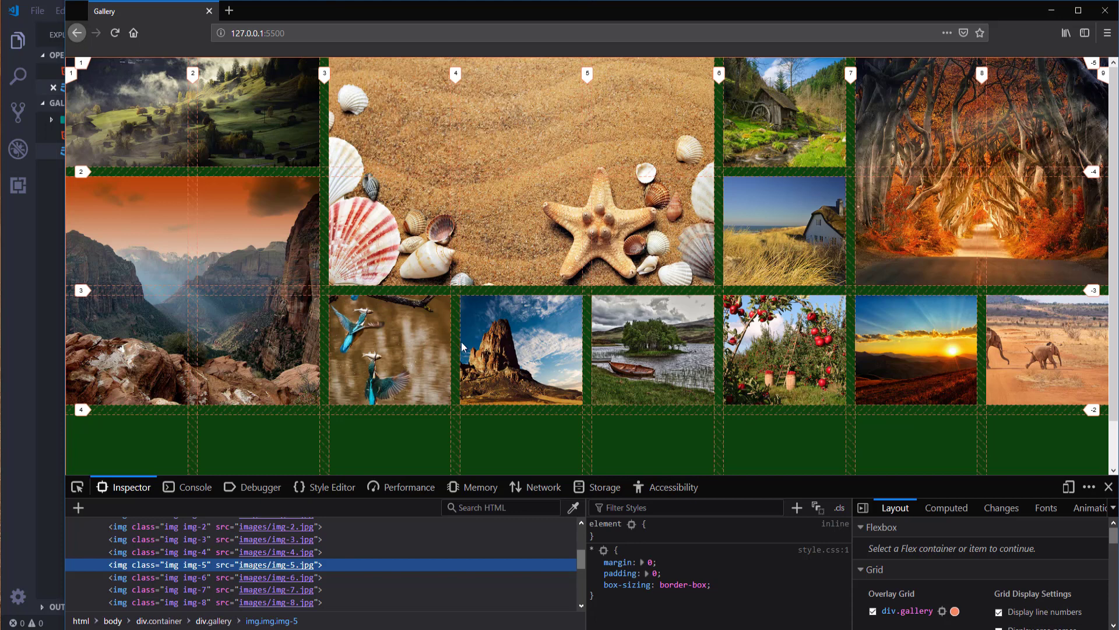
mouse_move(59, 327)
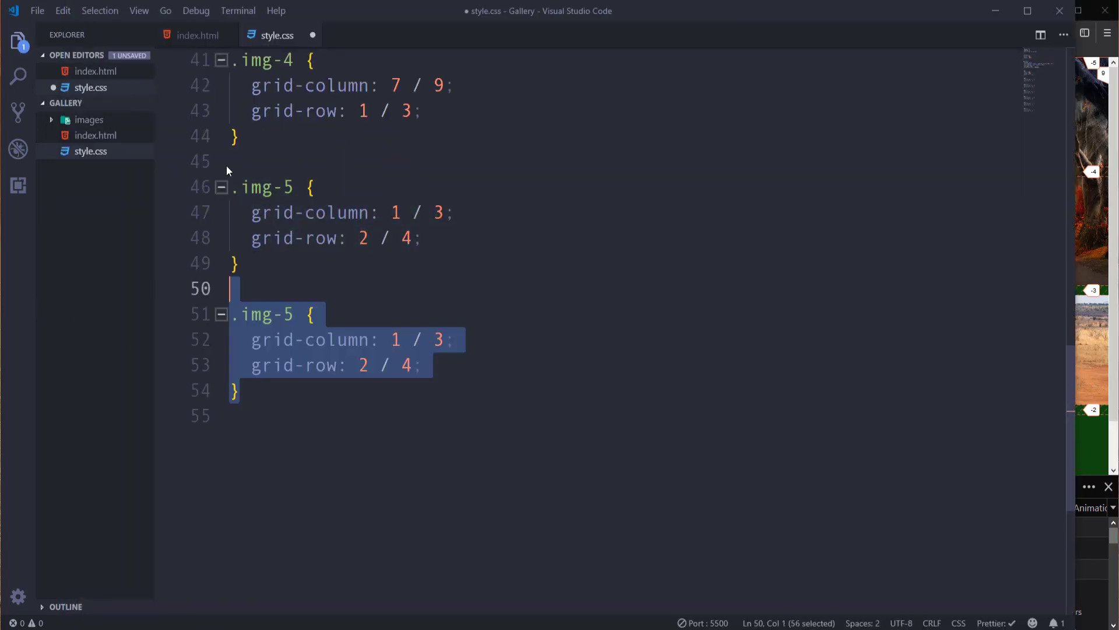
Change .img-6 to grid-column 3 / 5 and grid-row 3 / 4, and save style.css.
click(296, 314)
text(6)
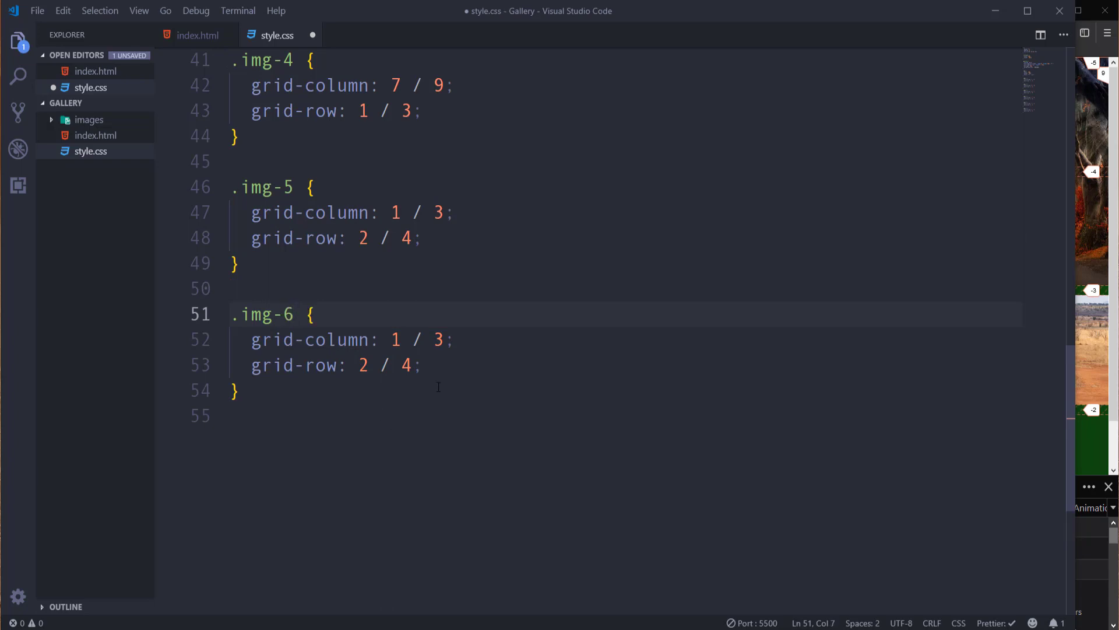
click(394, 339)
text(3)
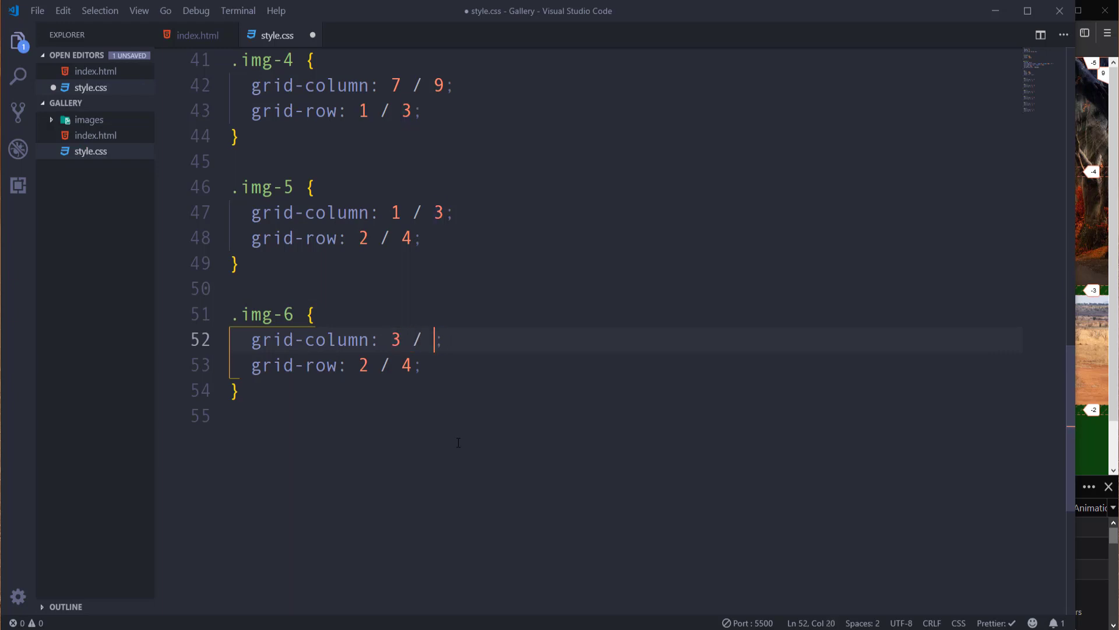
text(5)
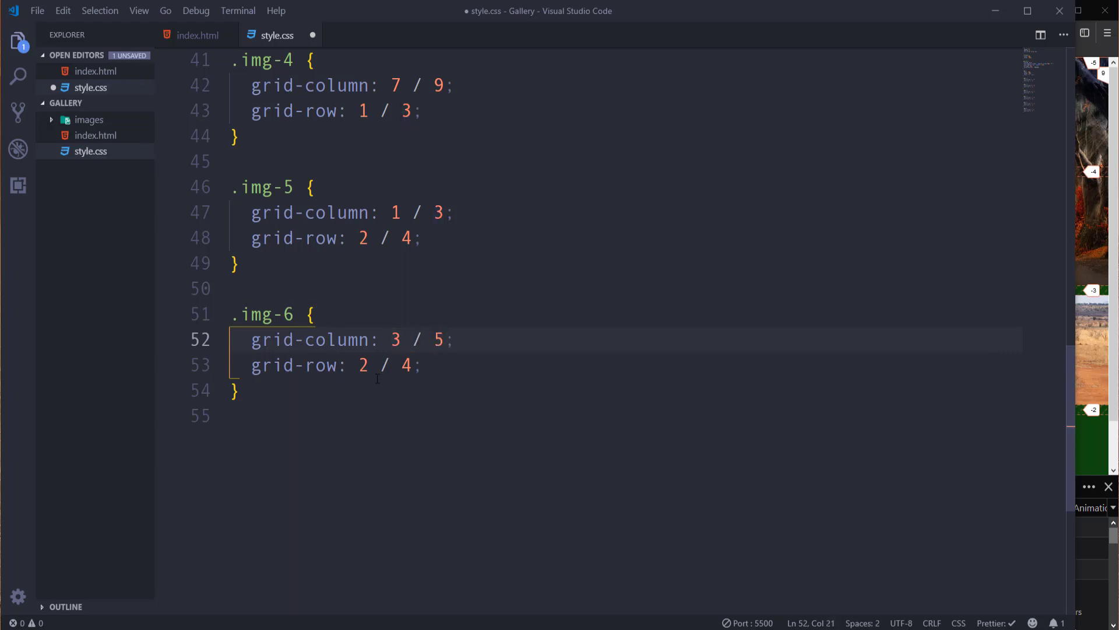
text(3)
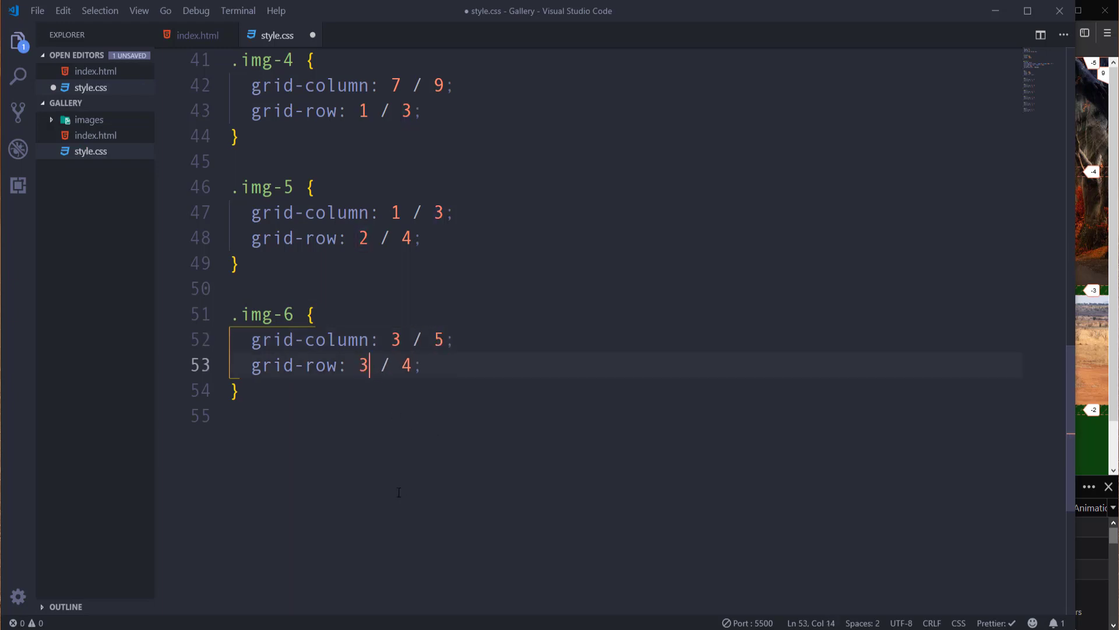
key(ctrl+s)
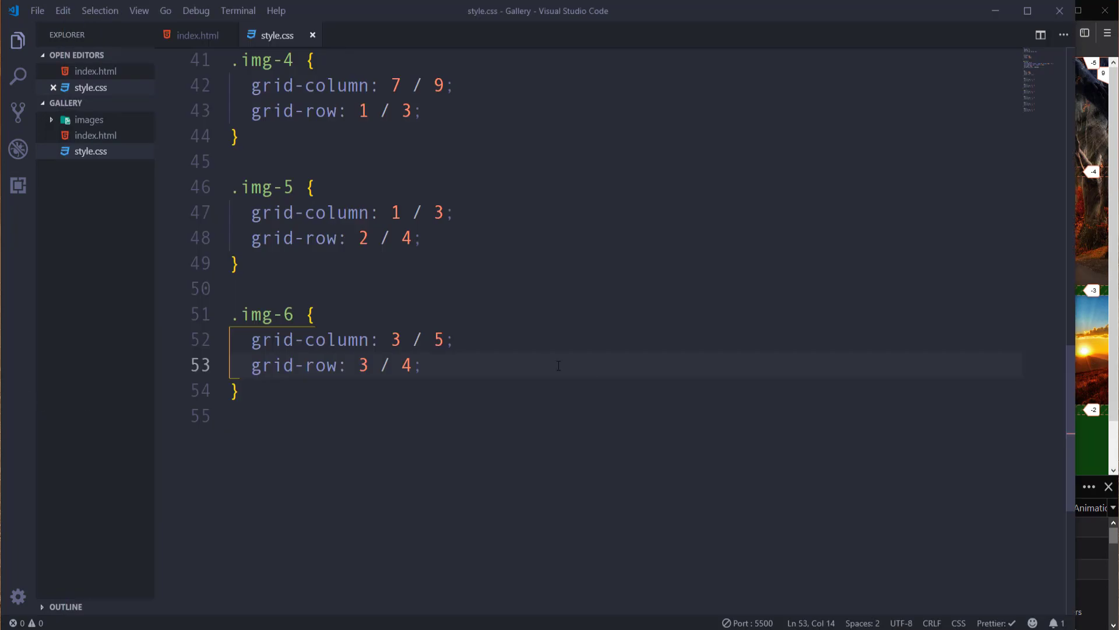
Save style.css with the .img-7 through .img-12 placement rules at the end.
scroll(down, 3)
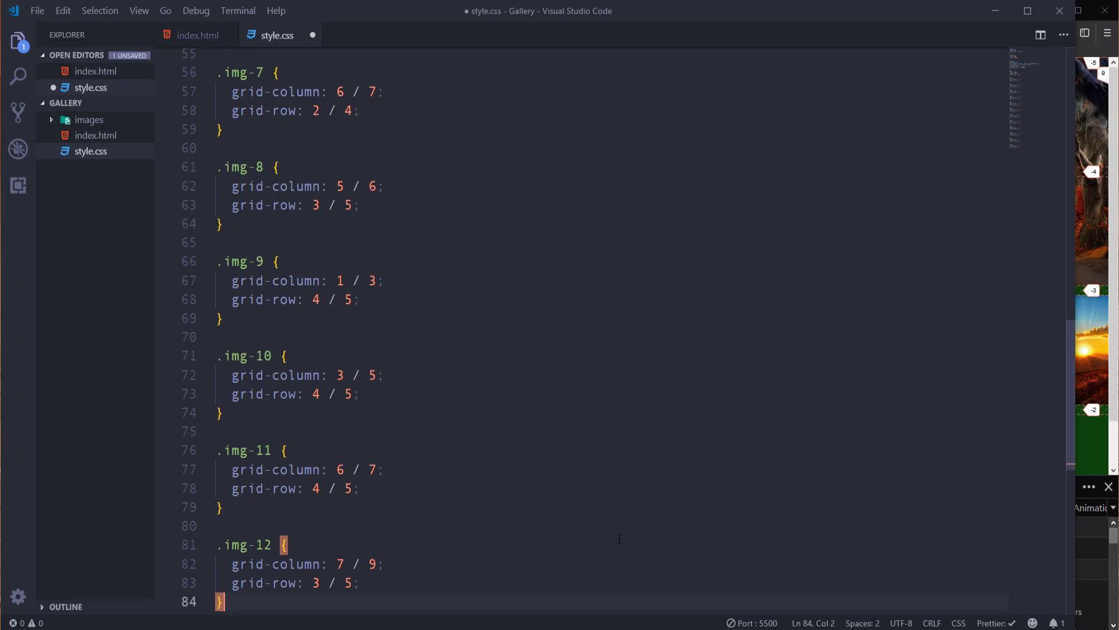
key(ctrl+s)
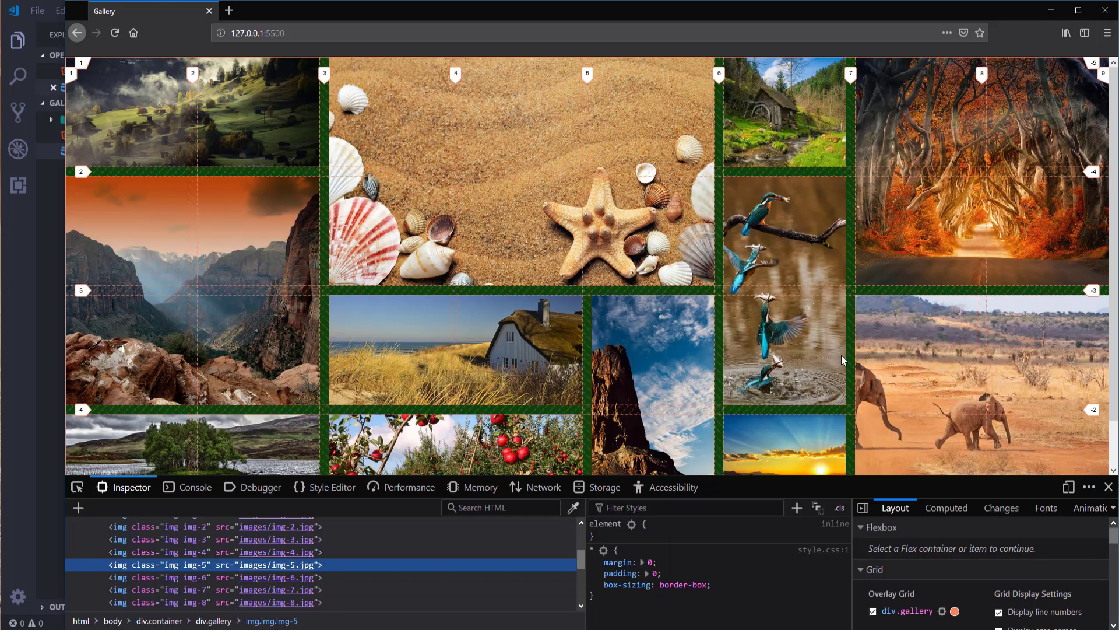
Scroll through the Firefox page to view the full twelve-photo mosaic.
scroll(down, 3)
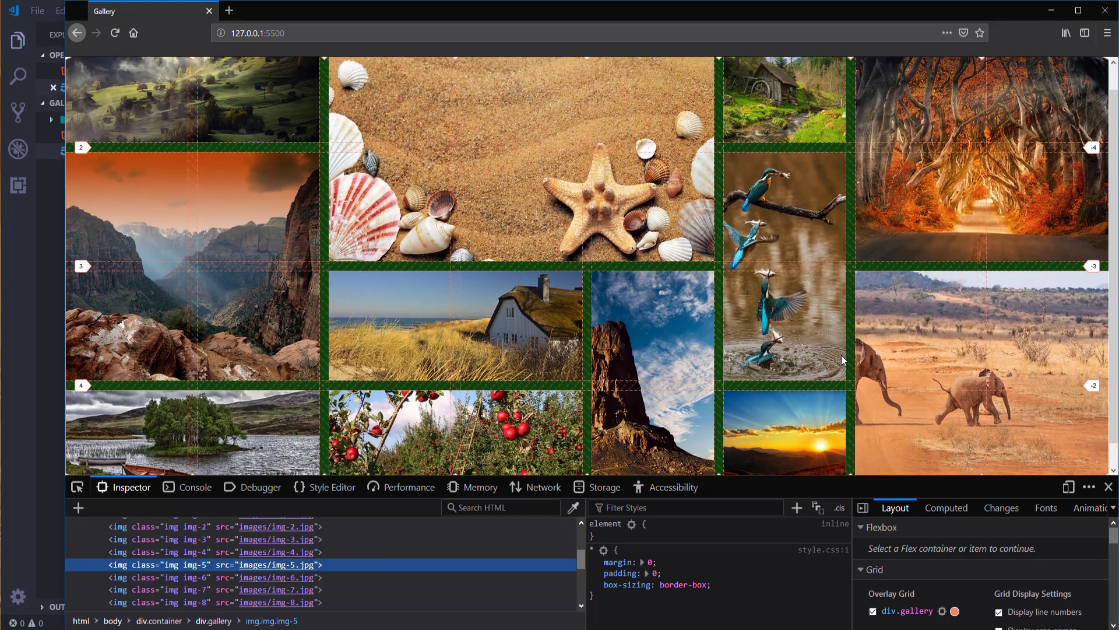
scroll(down, 3)
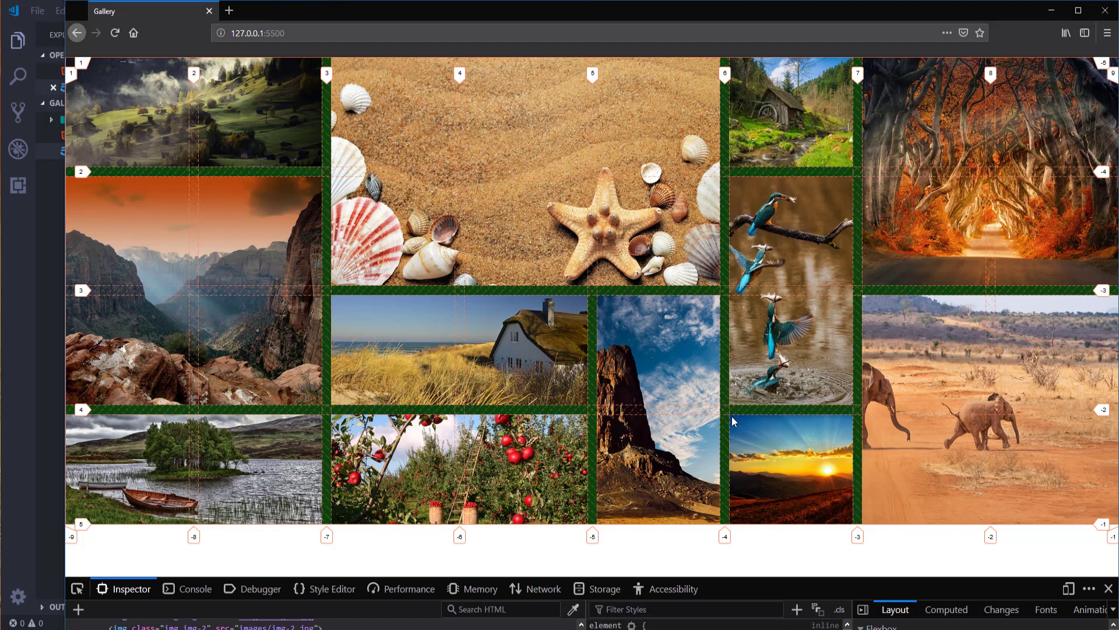
mouse_move(646, 155)
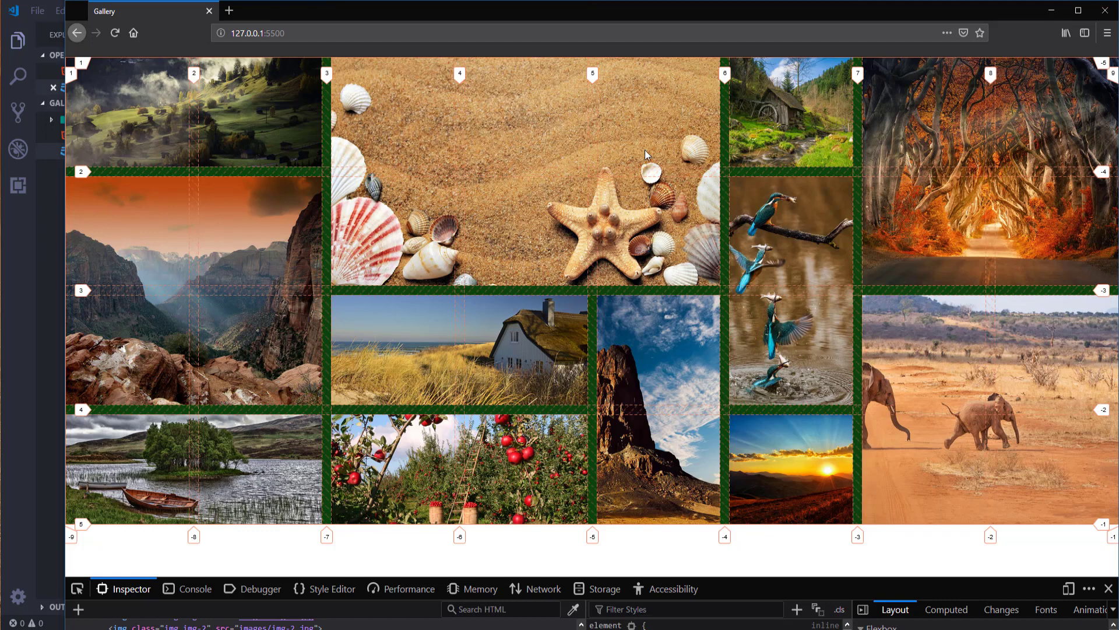
mouse_move(1083, 204)
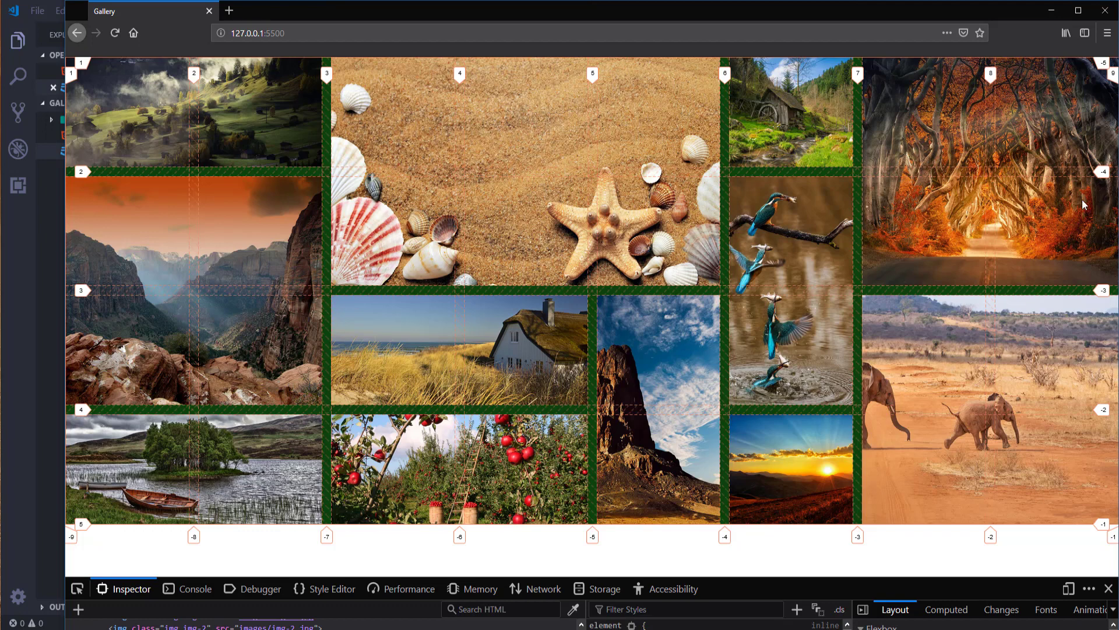
mouse_move(871, 524)
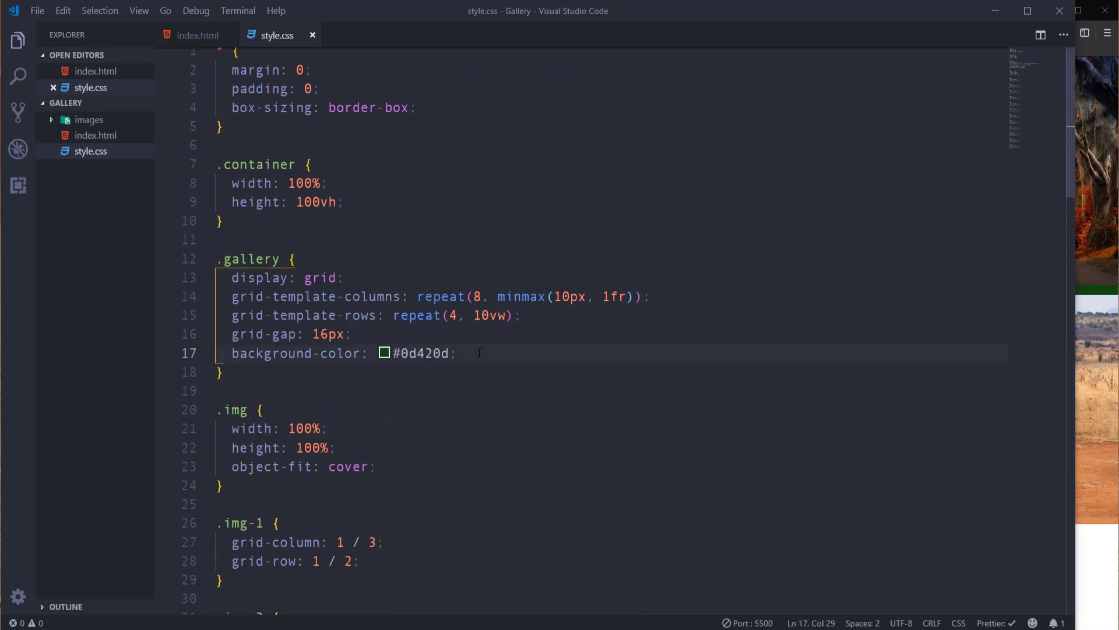
Add padding: 16px; to the .gallery rule.
text(padding)
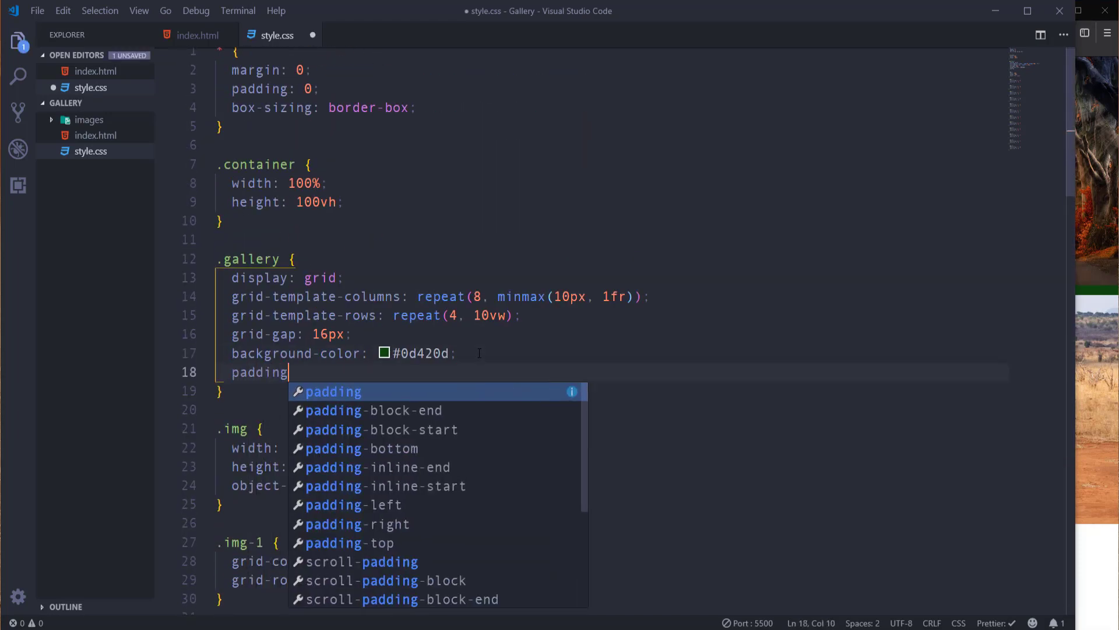
text(: 16px;)
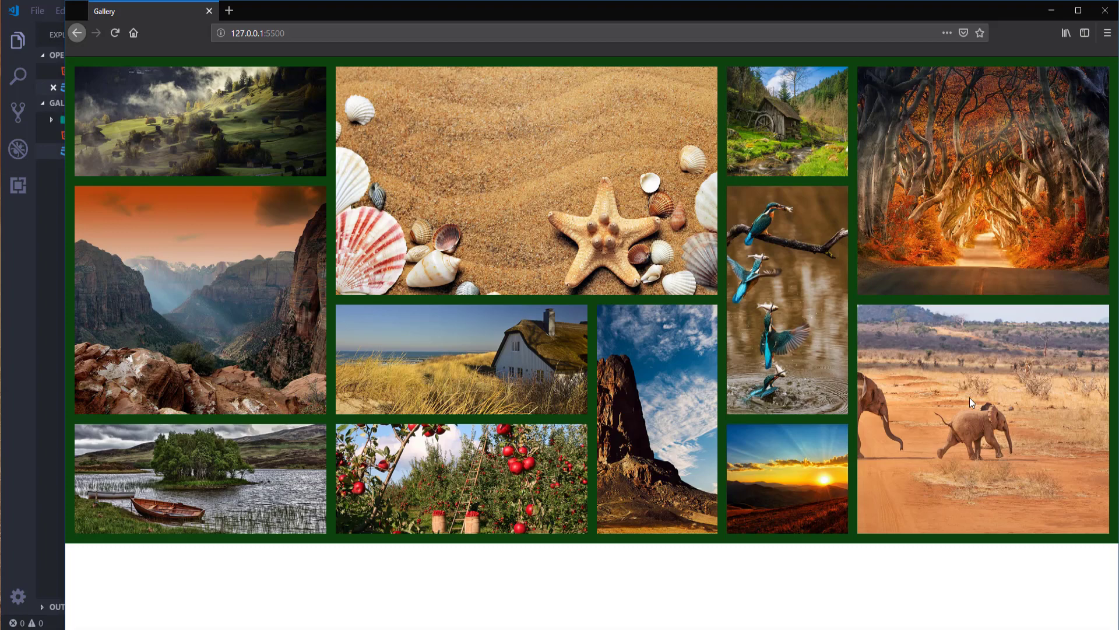
mouse_move(132, 353)
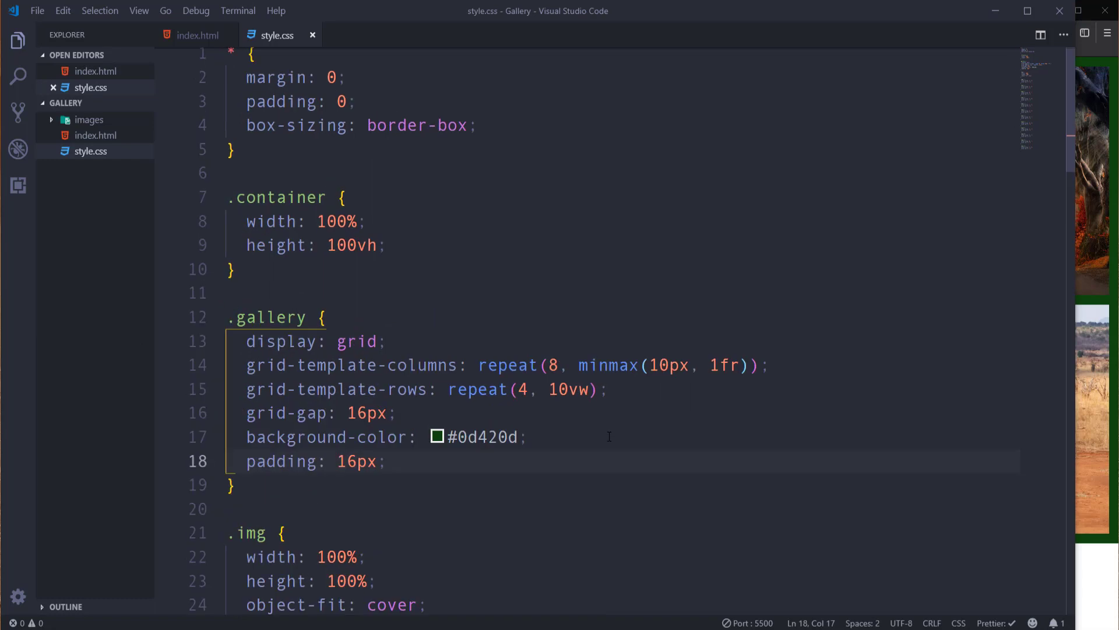
Add display: flex and align-items: center to the .container rule.
text(di)
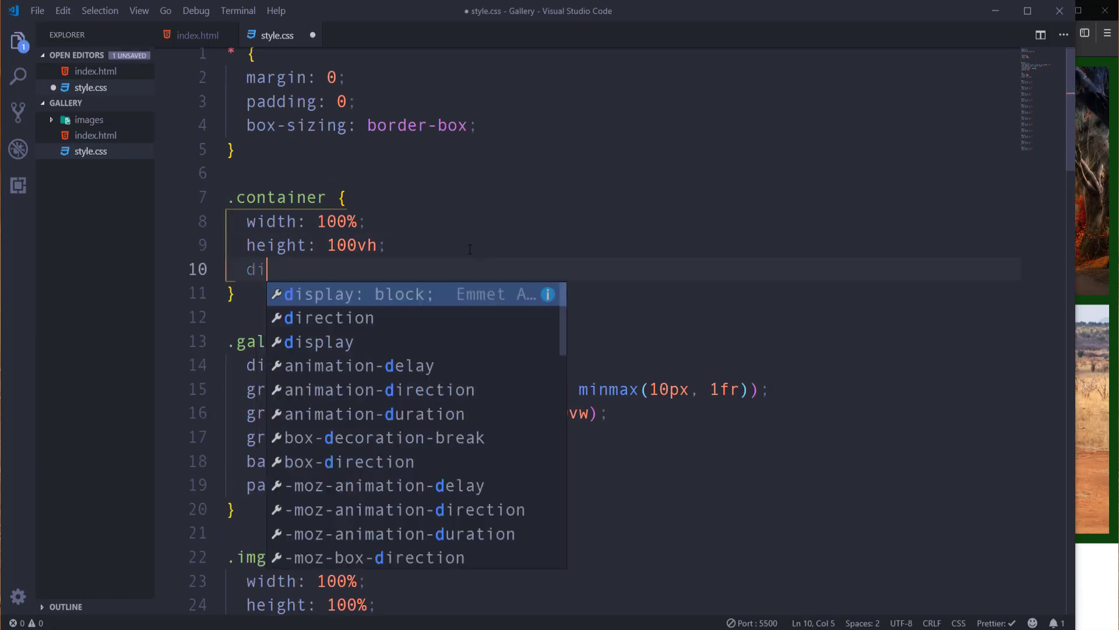
text(splay: flex)
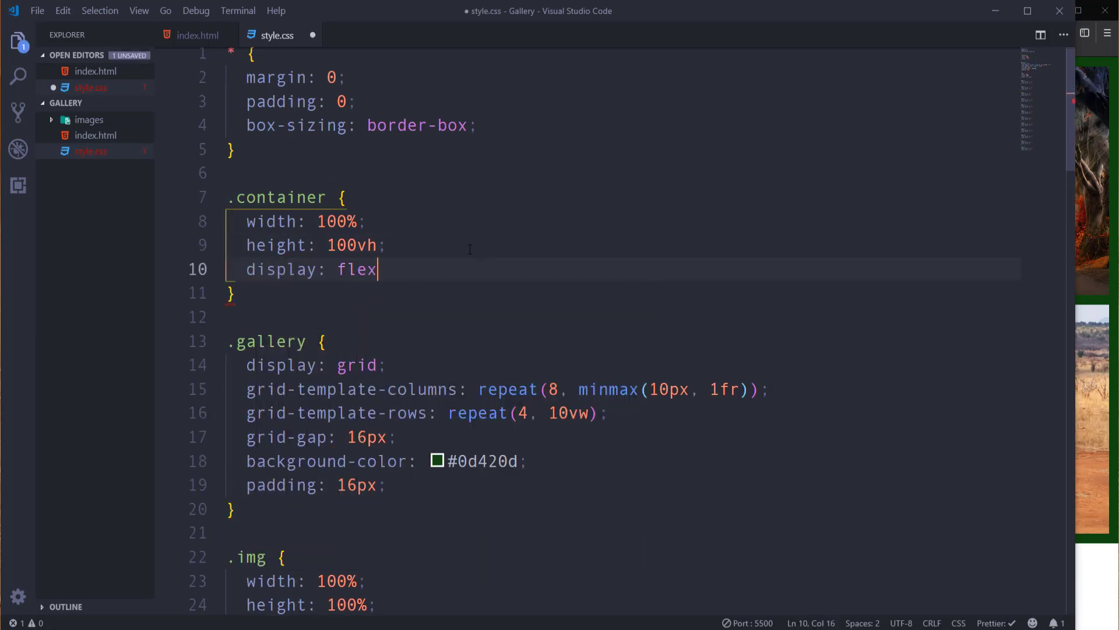
key(Enter)
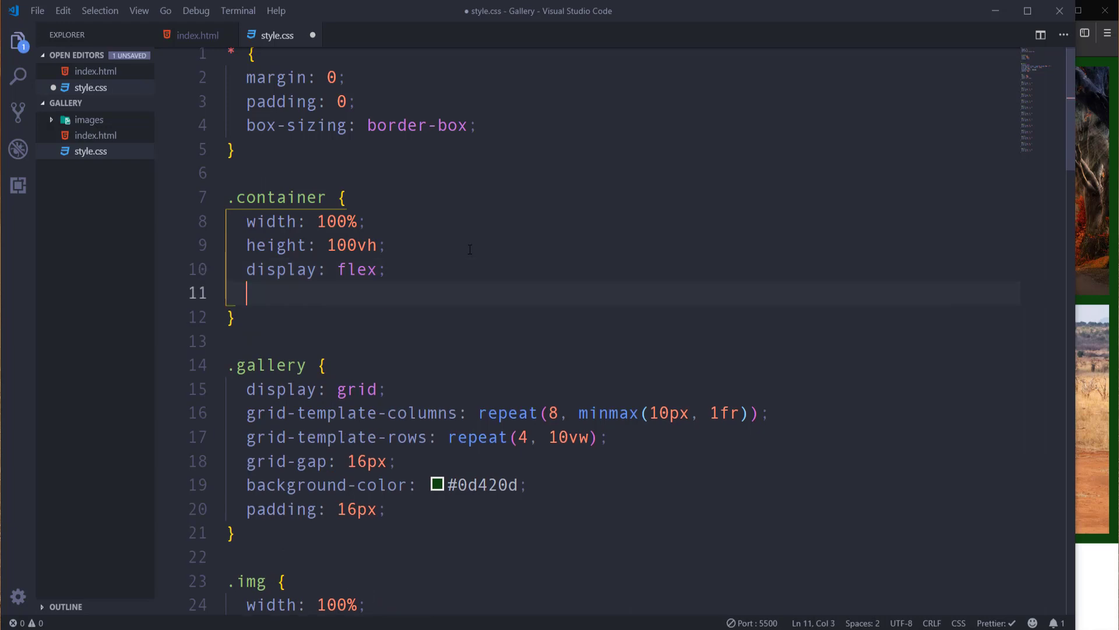
text(align-items:)
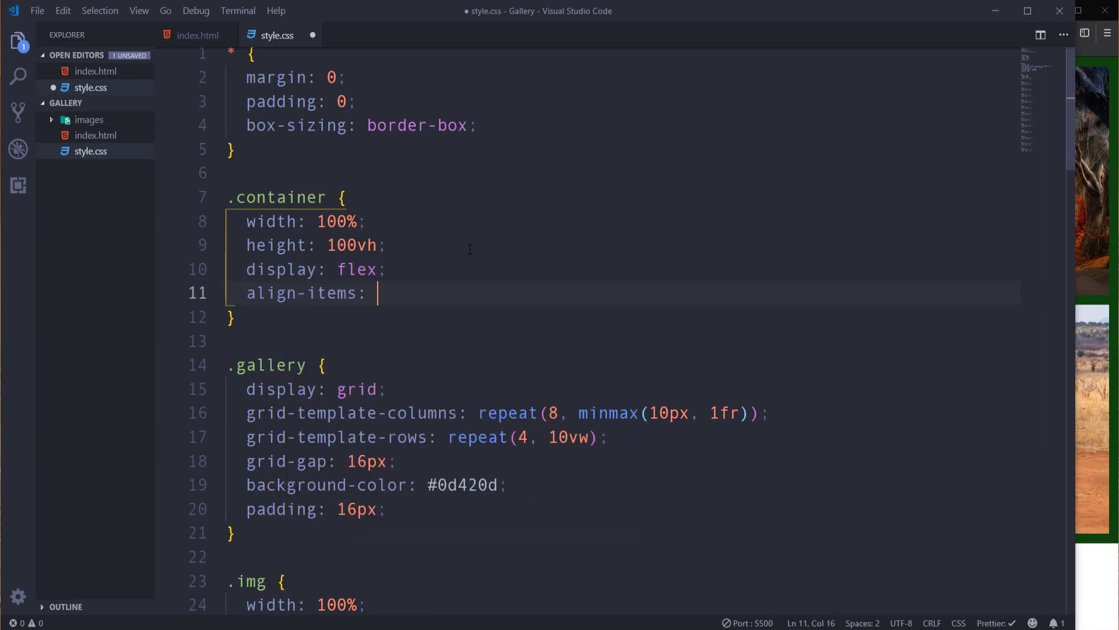
text(center)
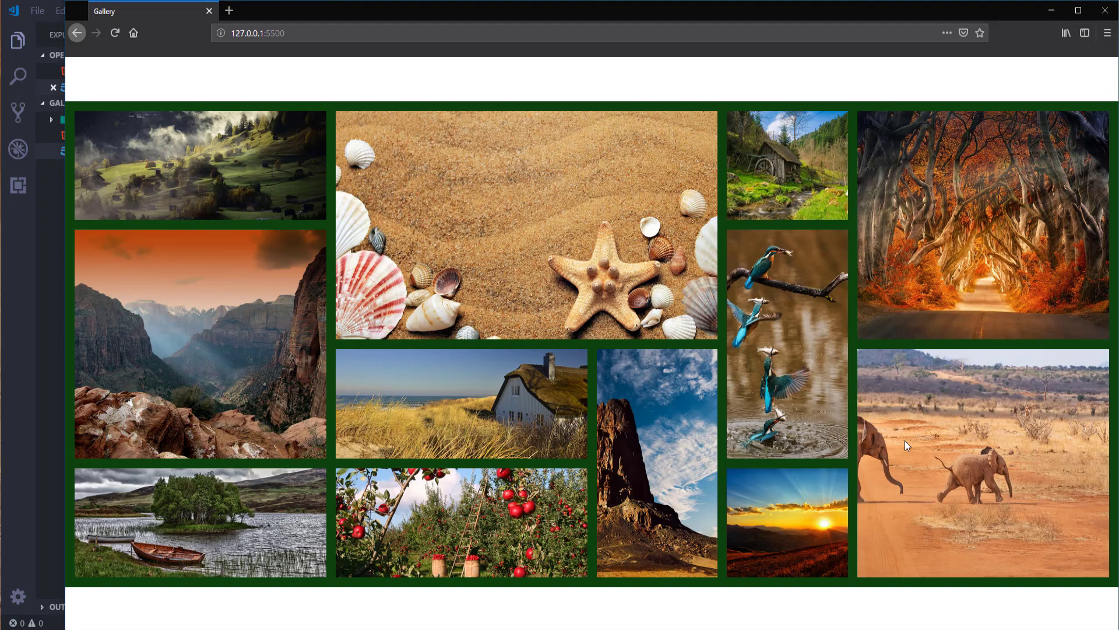
mouse_move(365, 413)
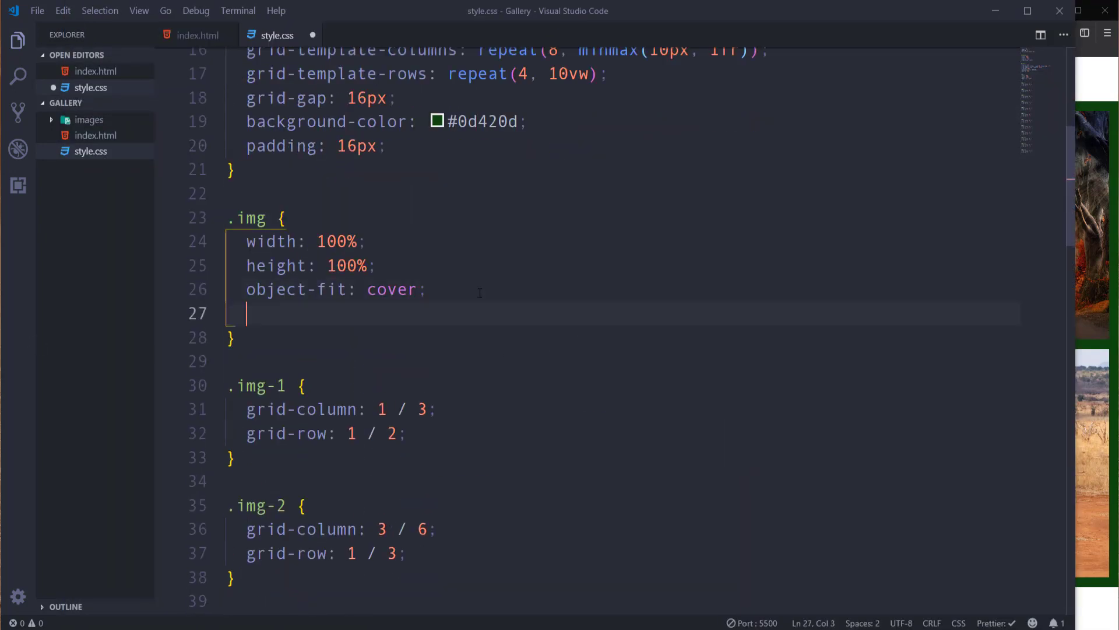
Give .img opacity 0.7 and add an .img:hover rule with opacity 1.
text(opacity:)
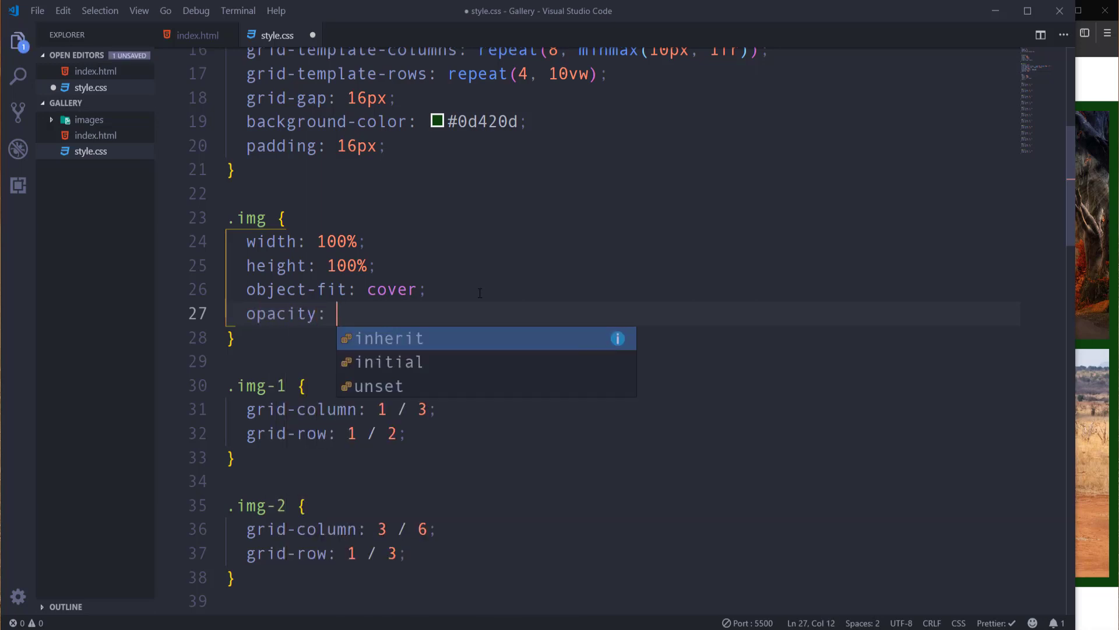
text(.7;)
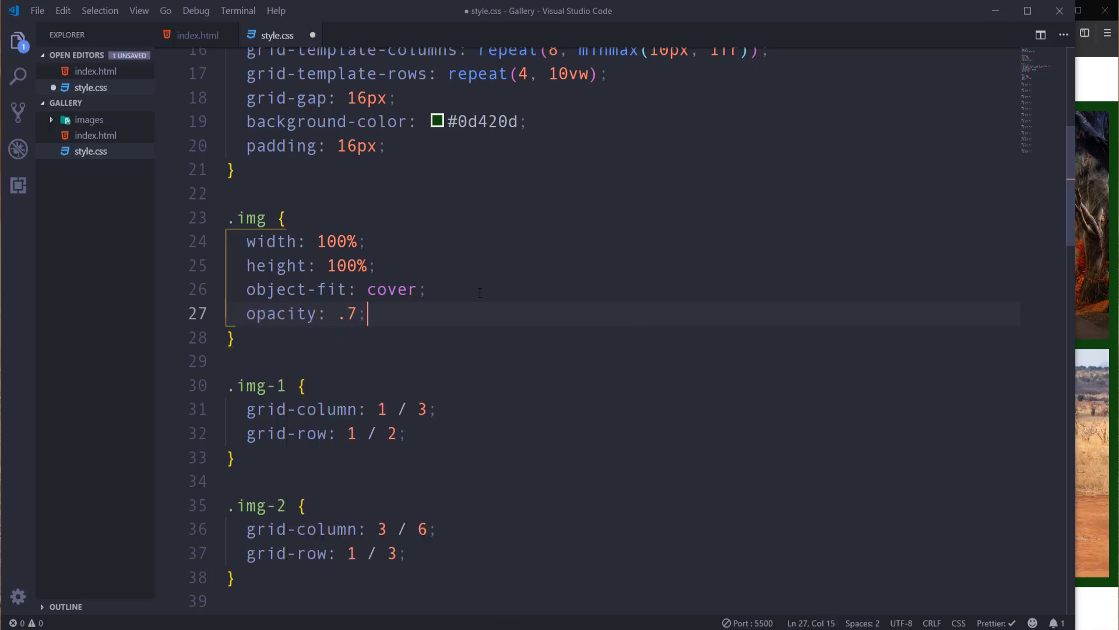
key(Enter)
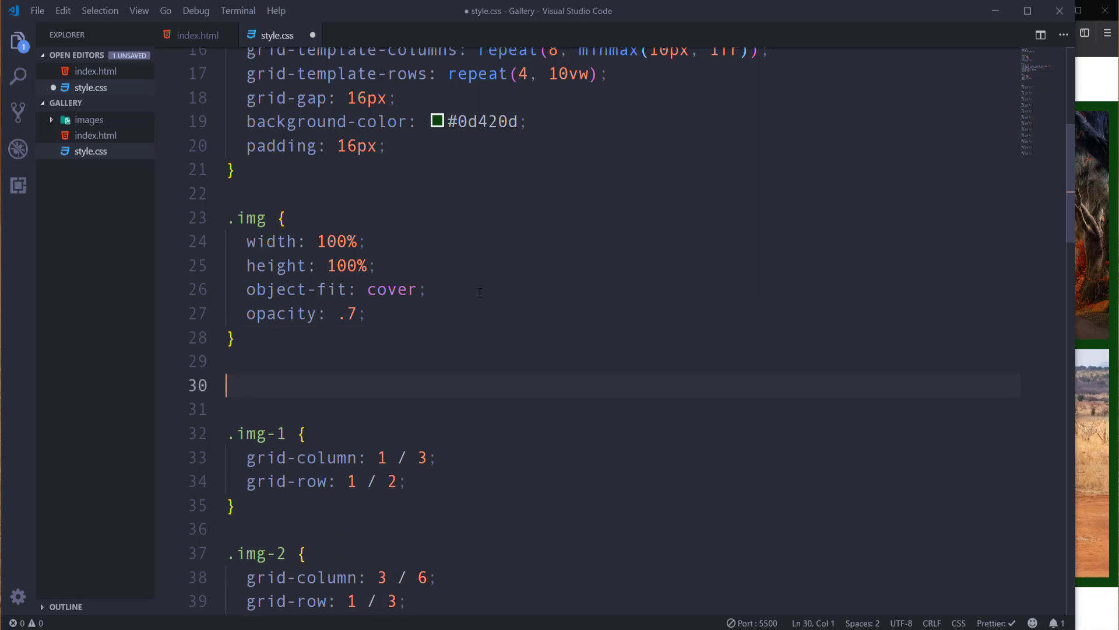
text(.img:hover {)
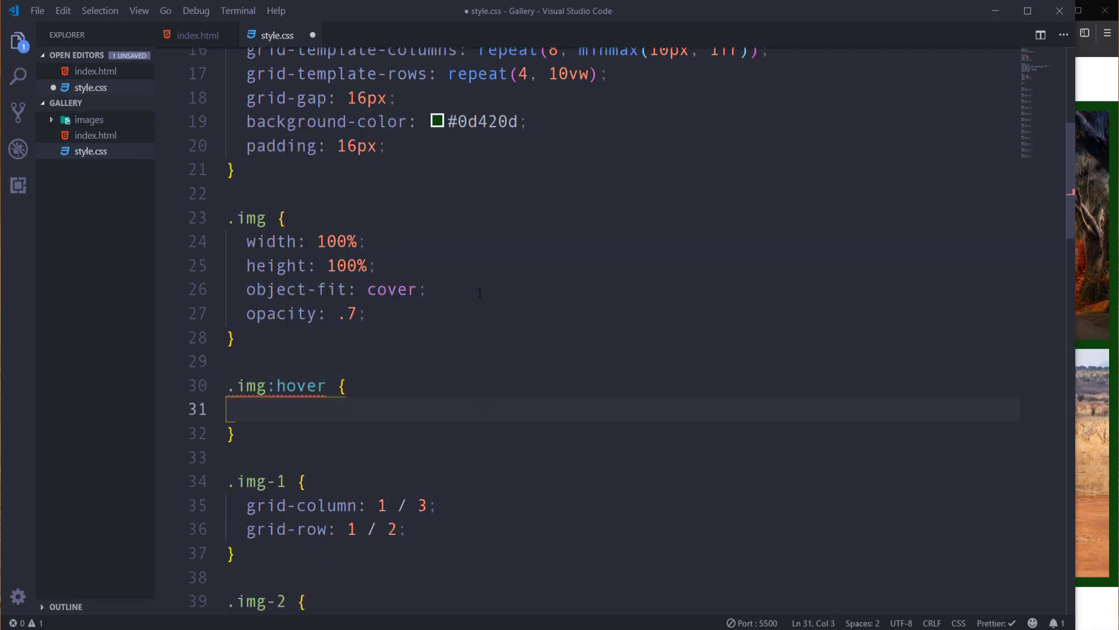
text(opacity)
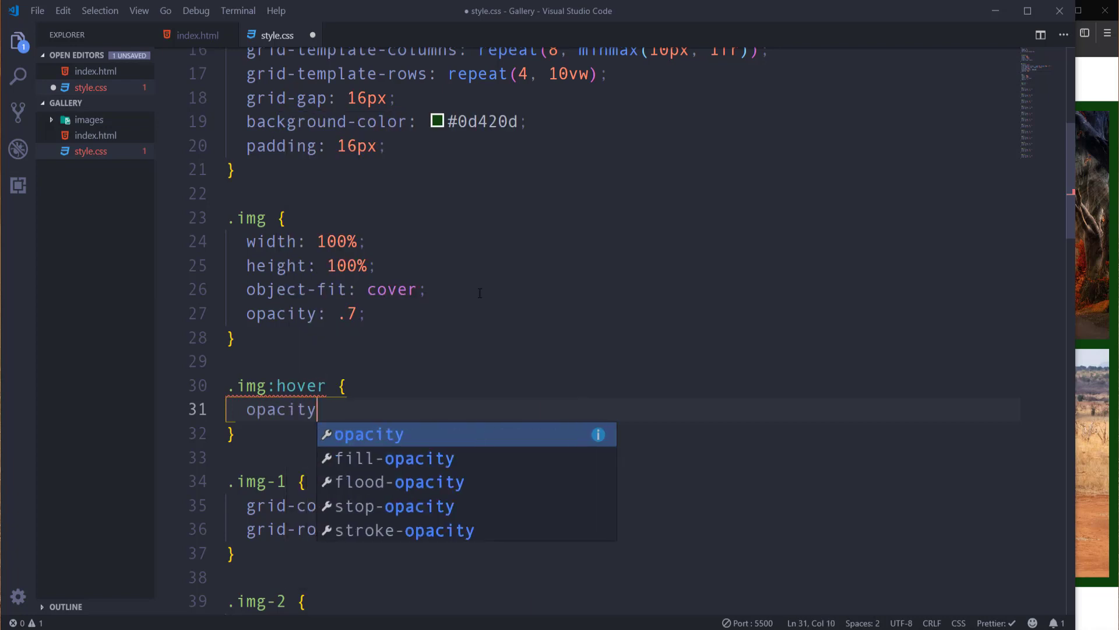
text(: 1;)
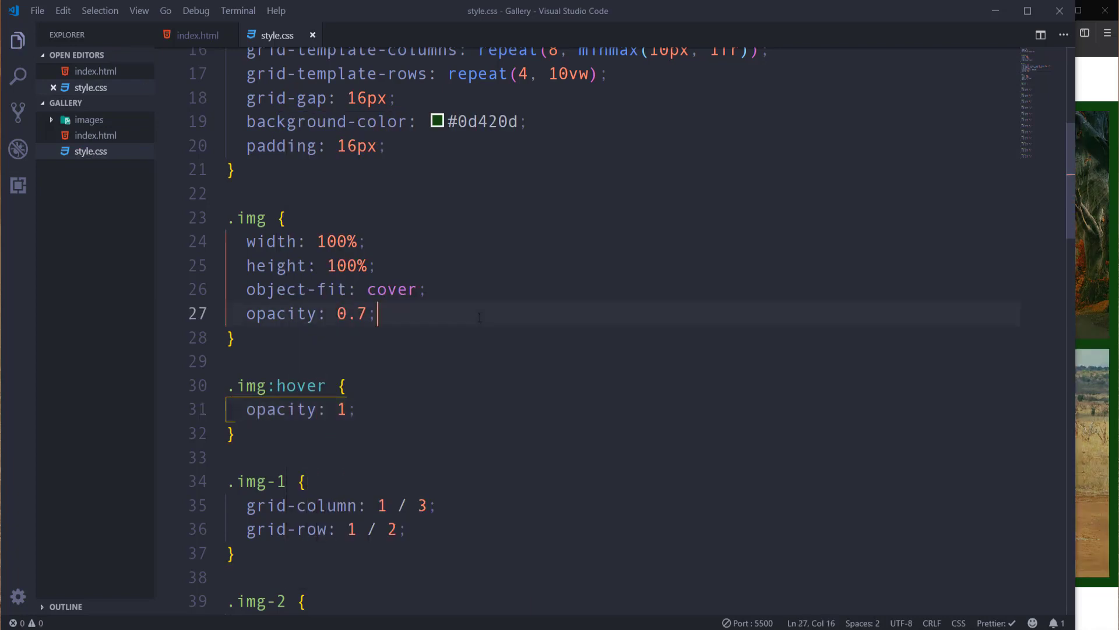
Add a transition: opacity 0.5s declaration for the images.
text(transition:)
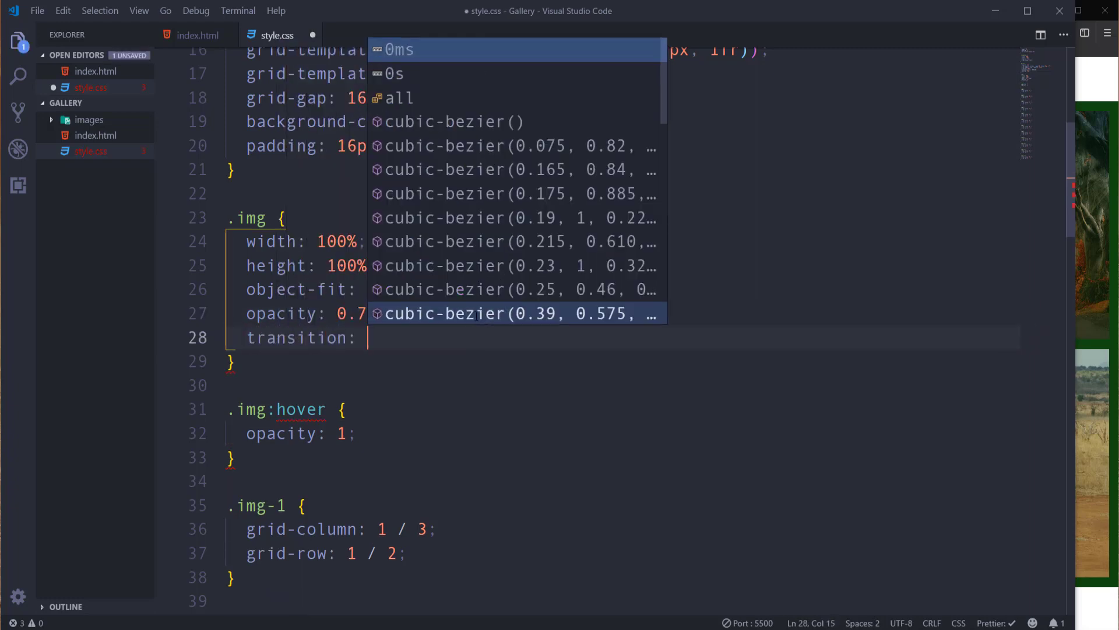
text(opacity)
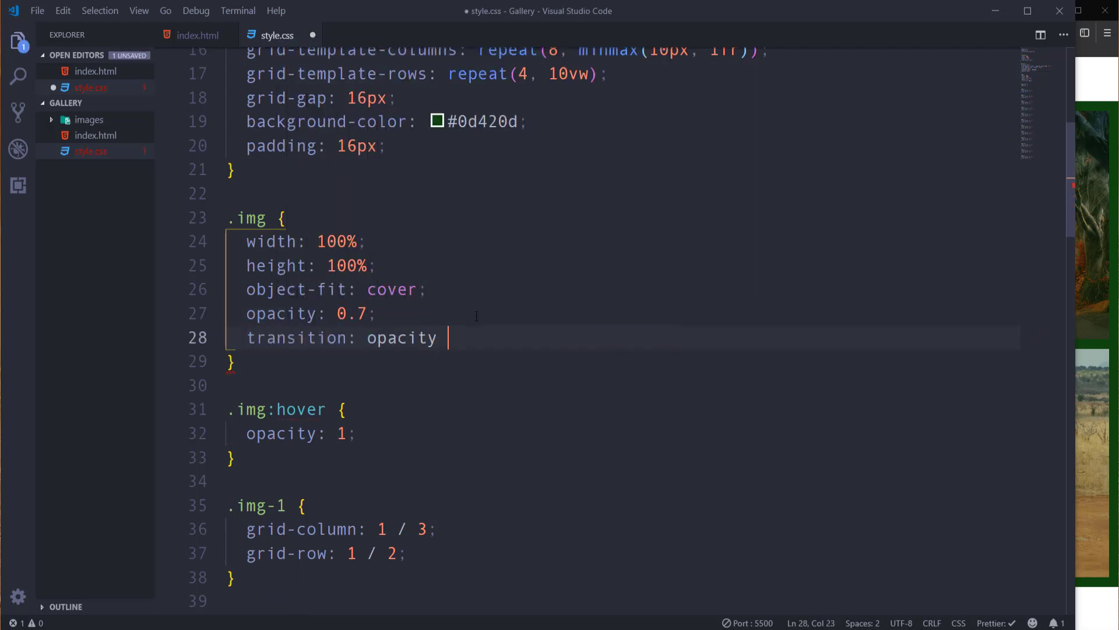
text(0.5s;)
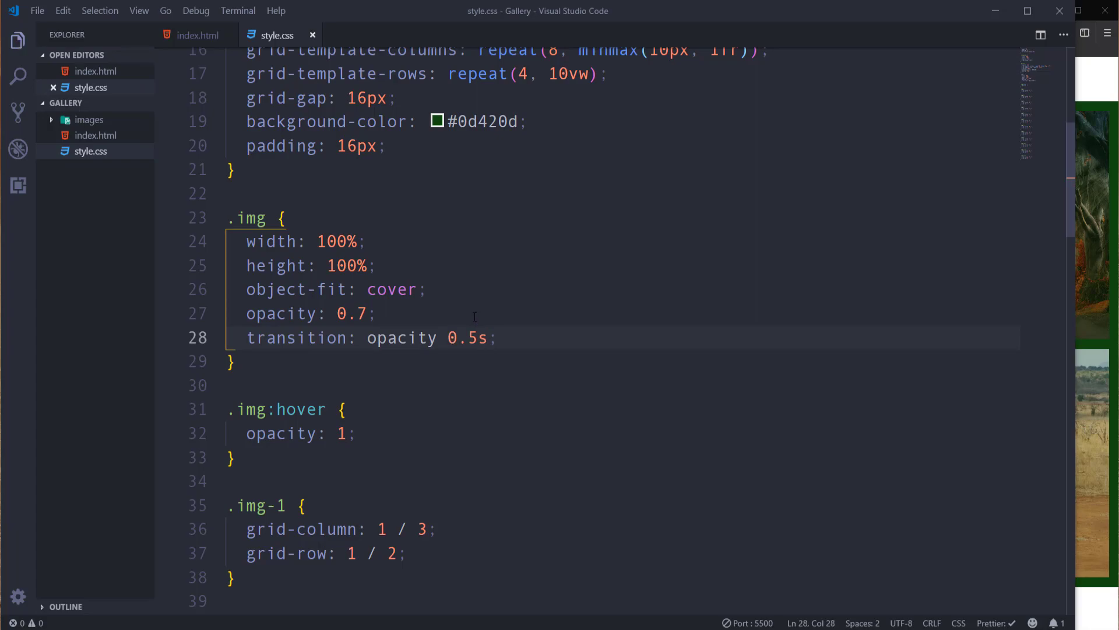